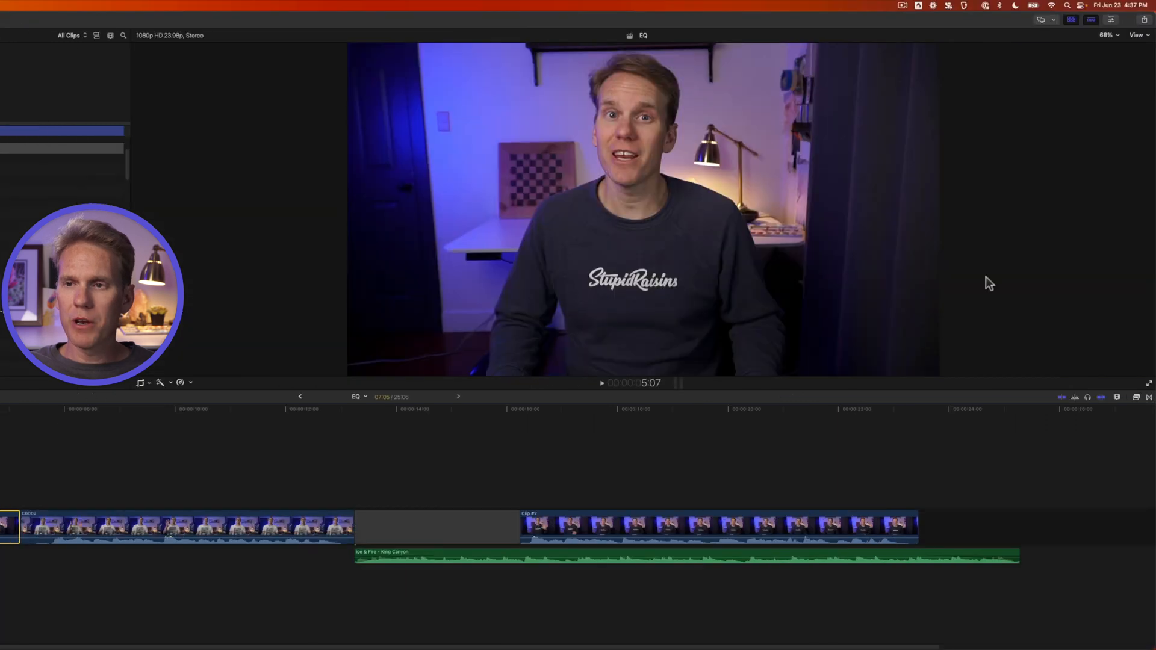
Step: Show the Inspector so Clip #2's compositing, transform and crop settings are visible
click(1077, 22)
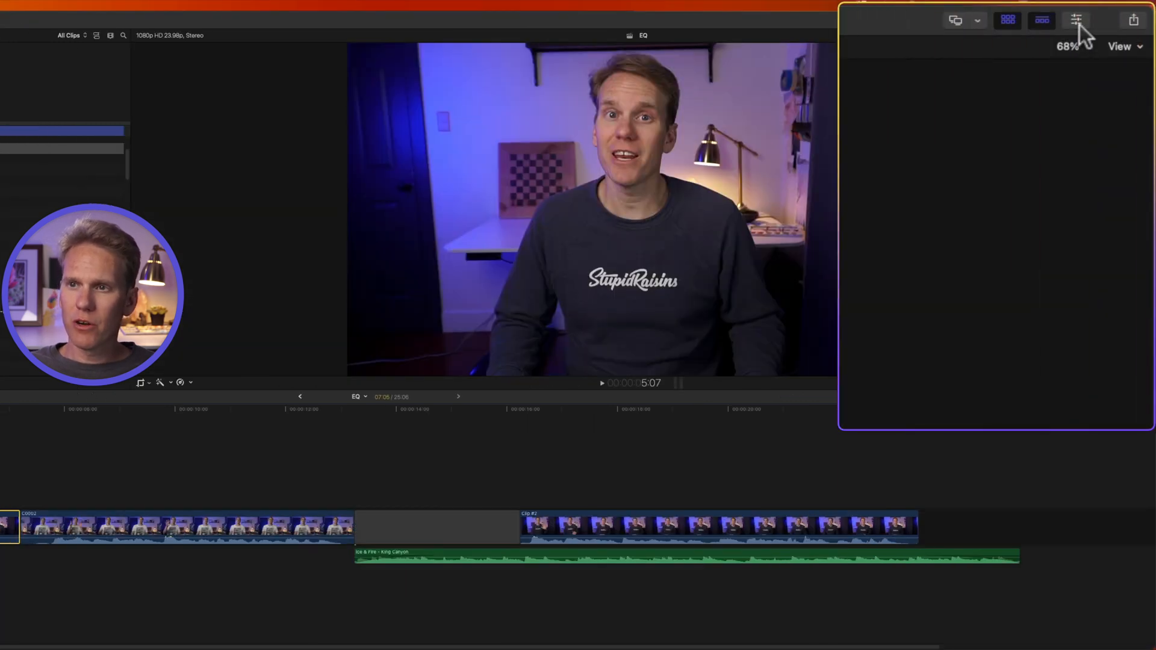
mouse_move(1076, 22)
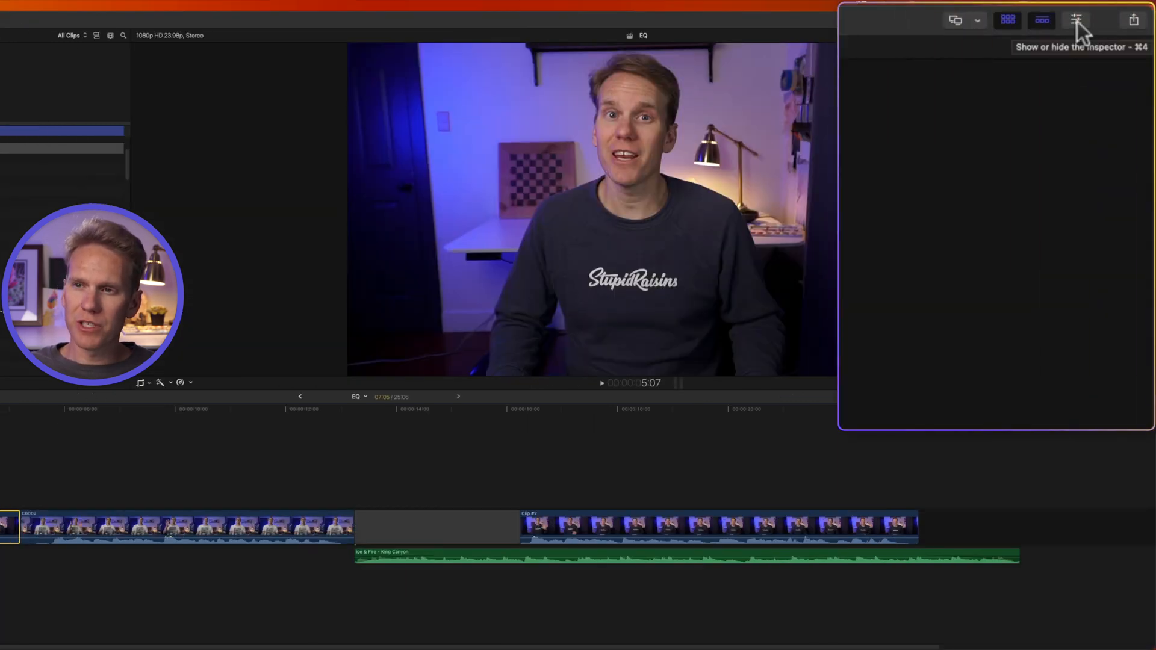
key(Cmd+4)
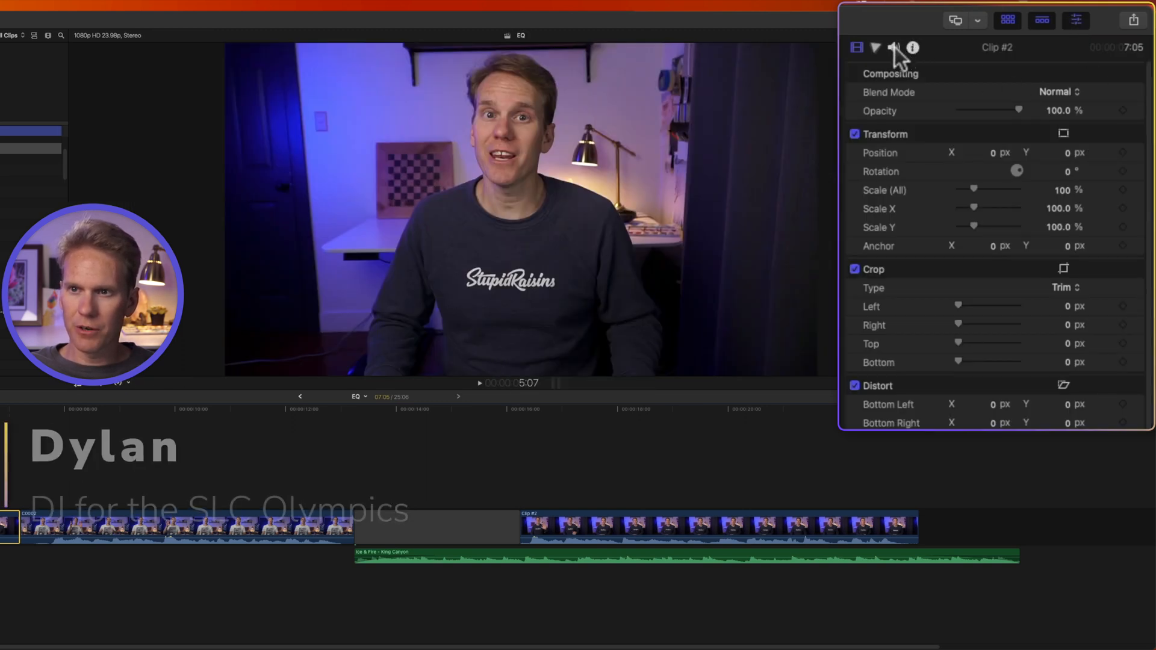
Step: In the Audio inspector, choose the Voice Enhance equalization preset and enable Equalization
click(893, 48)
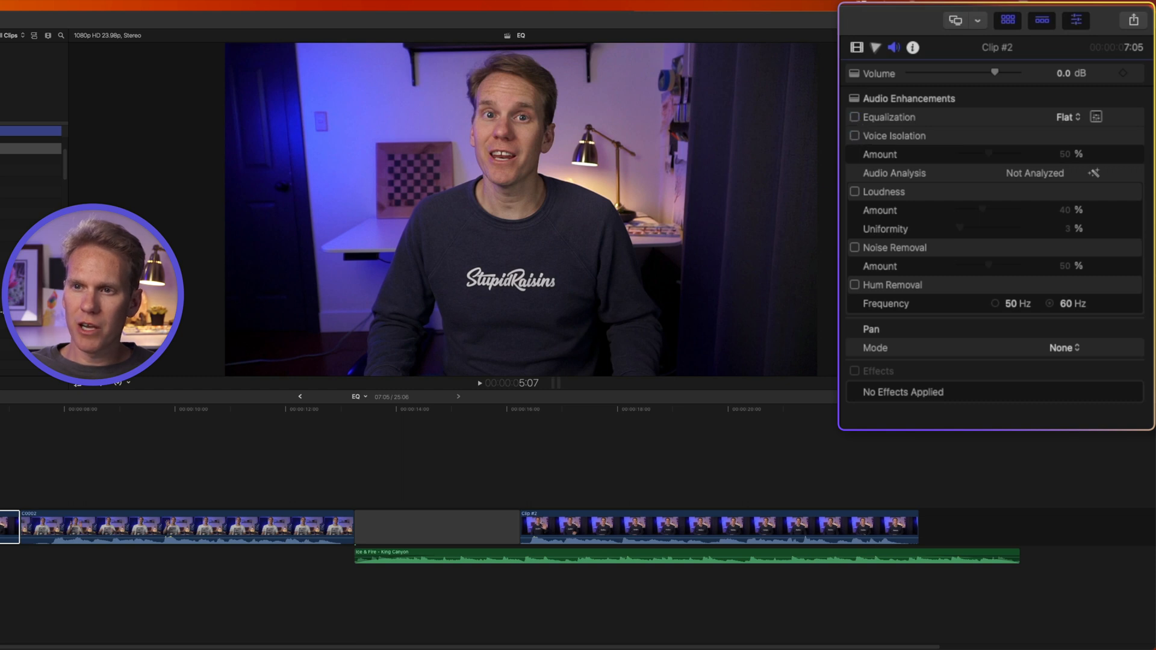
click(1067, 117)
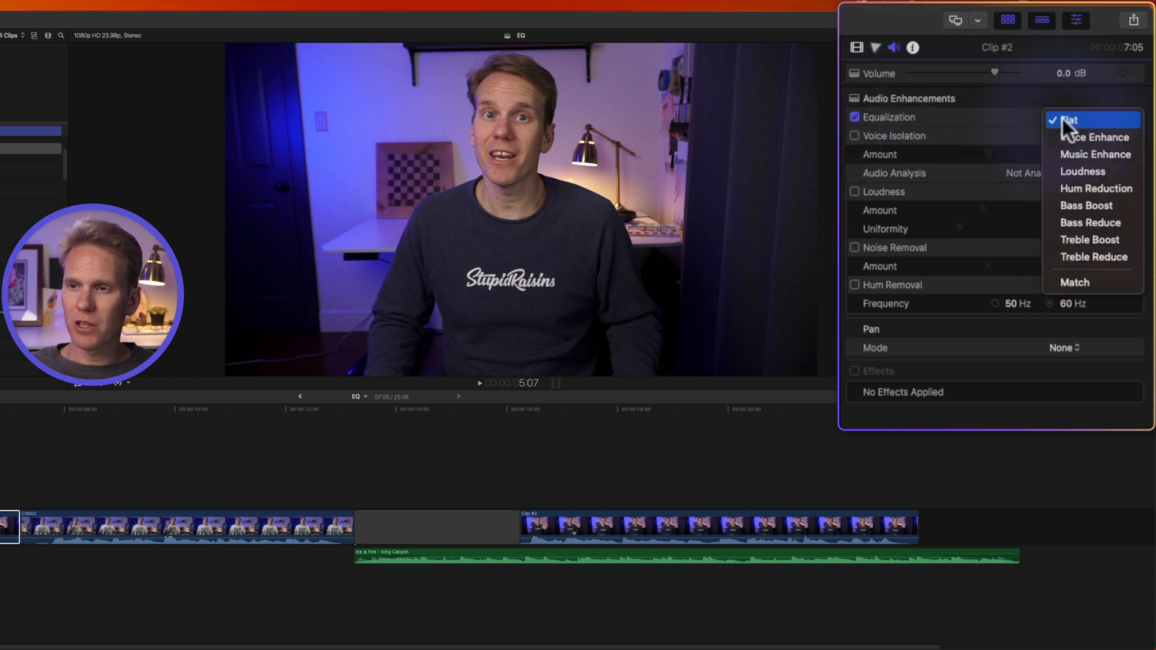
mouse_move(1087, 193)
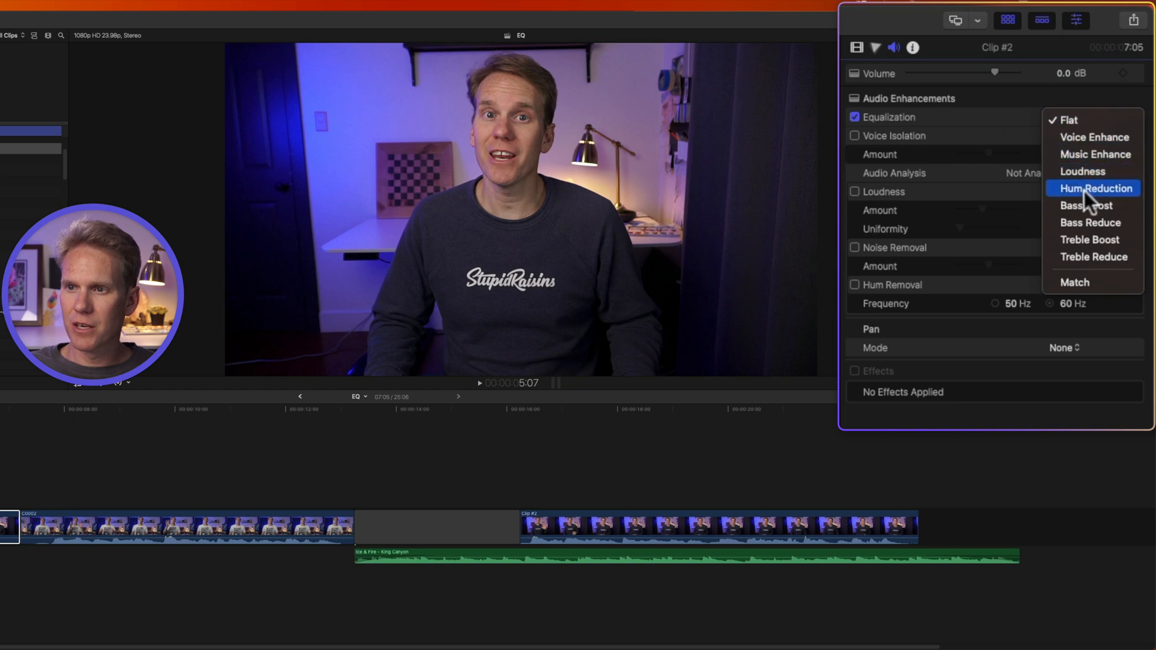
mouse_move(1091, 142)
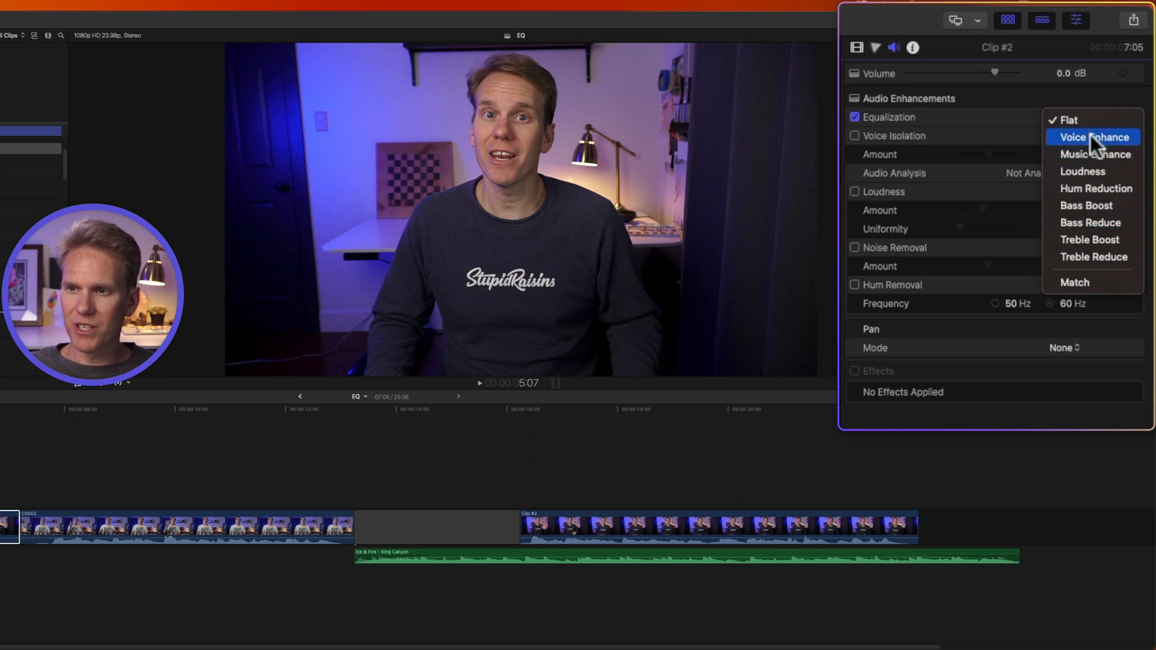
click(1094, 136)
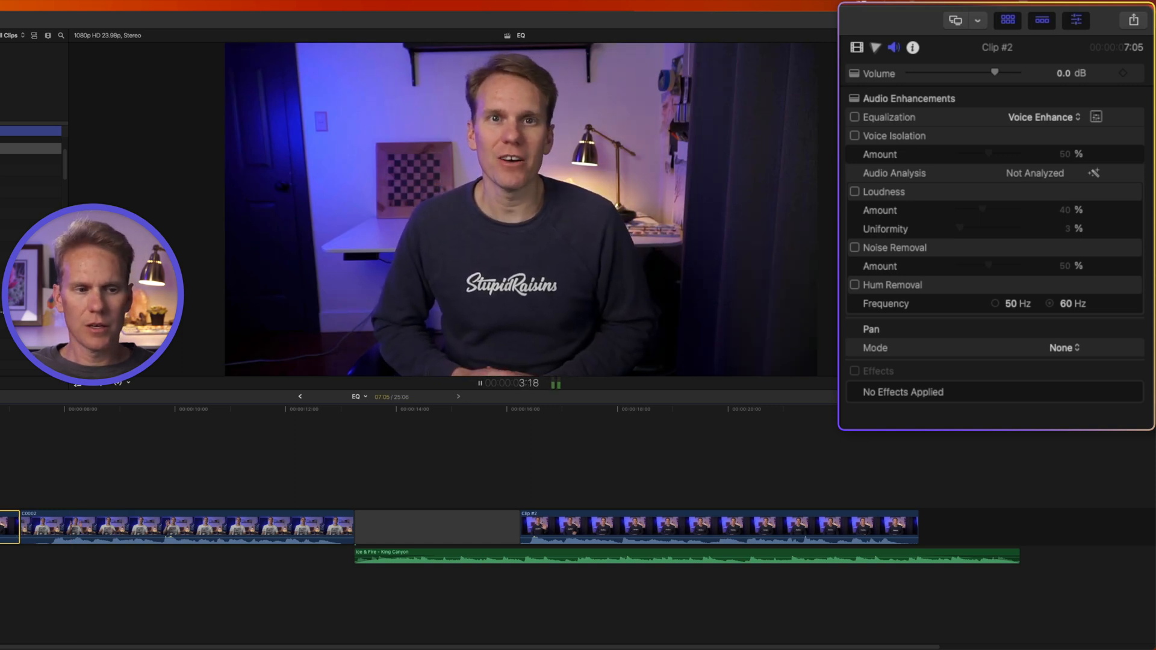
click(855, 117)
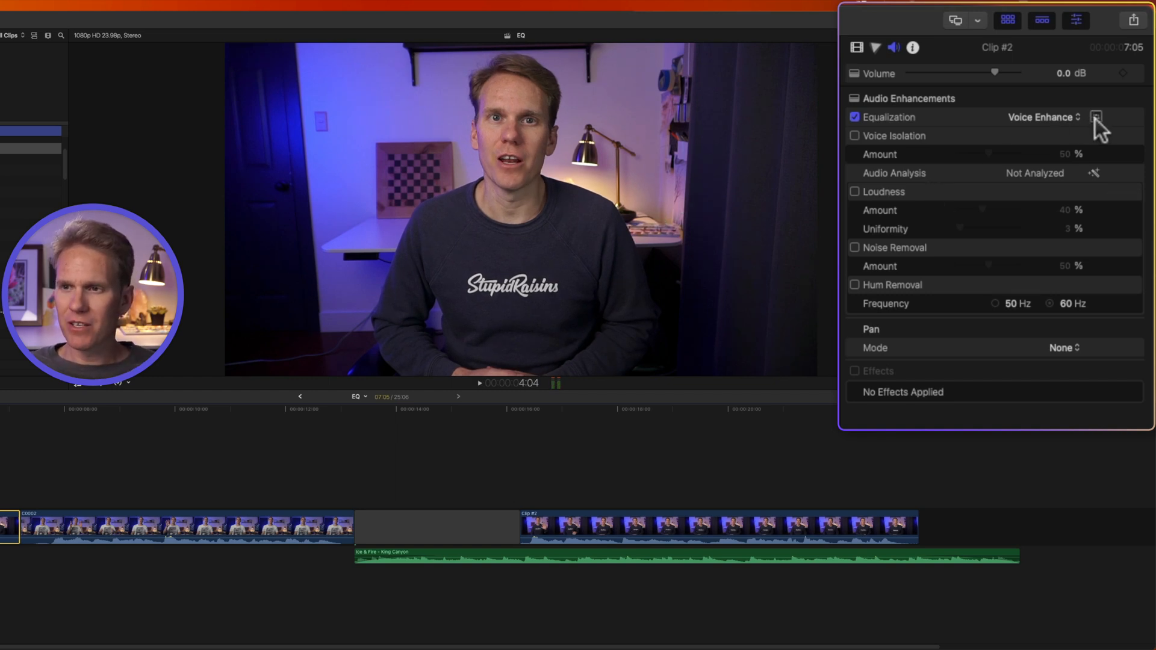
mouse_move(1104, 123)
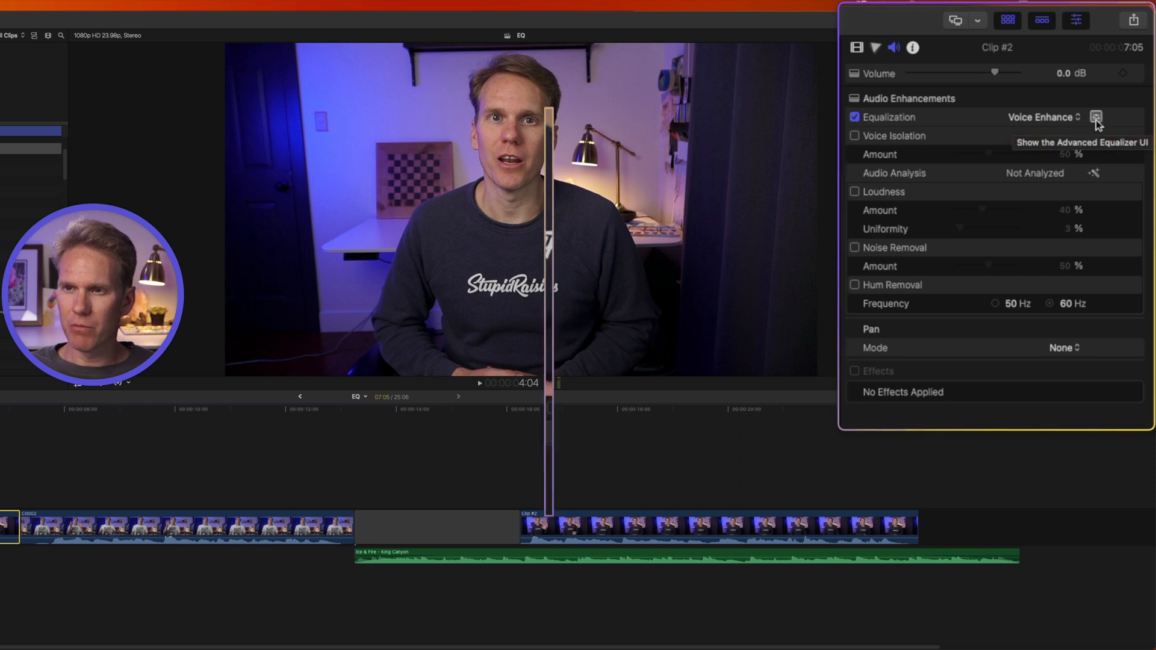
Step: In the graphic equalizer, boost the 512 Hz band to +9 dB, cut it to -9 dB, then close it
click(1099, 117)
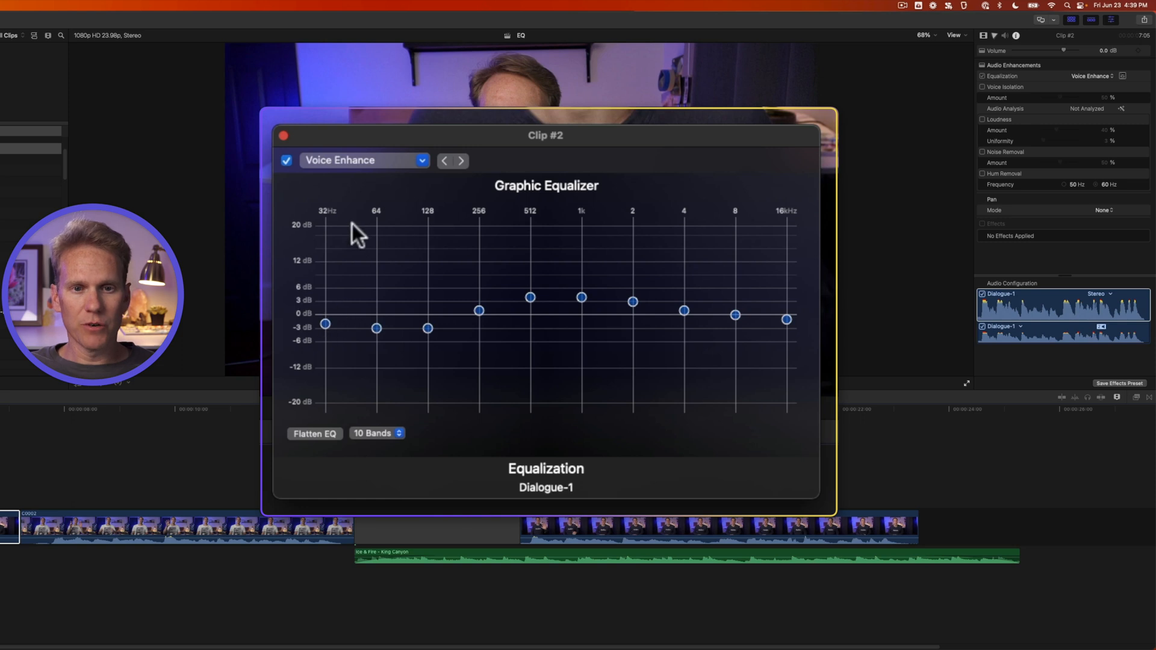
mouse_move(560, 245)
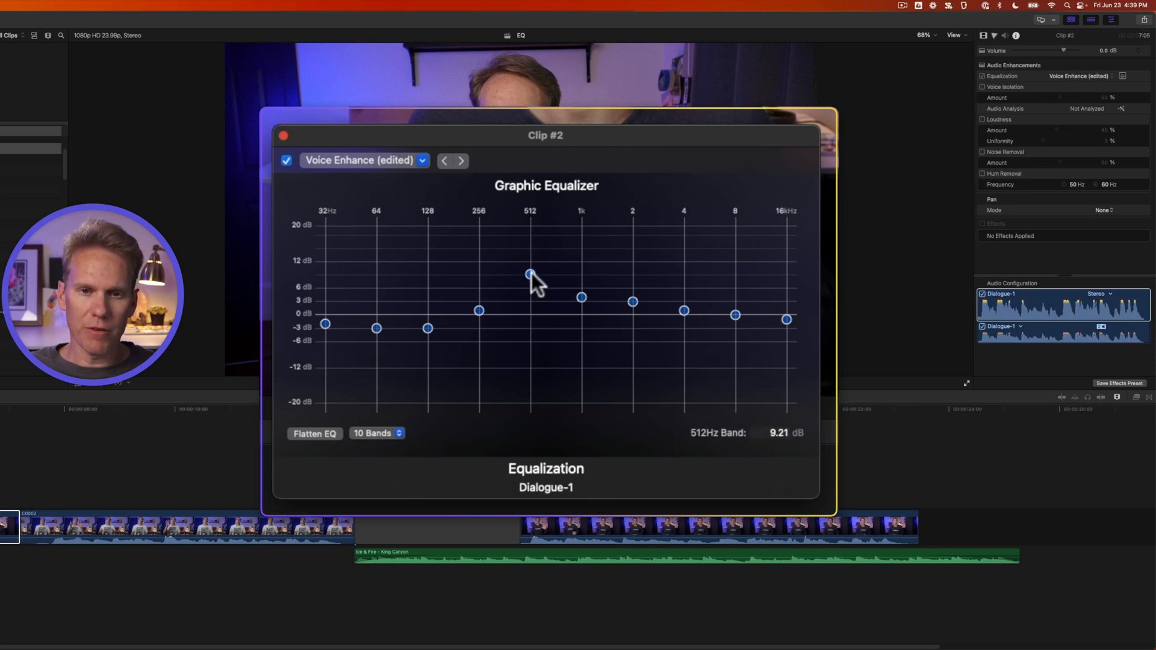
drag(530, 274, 530, 354)
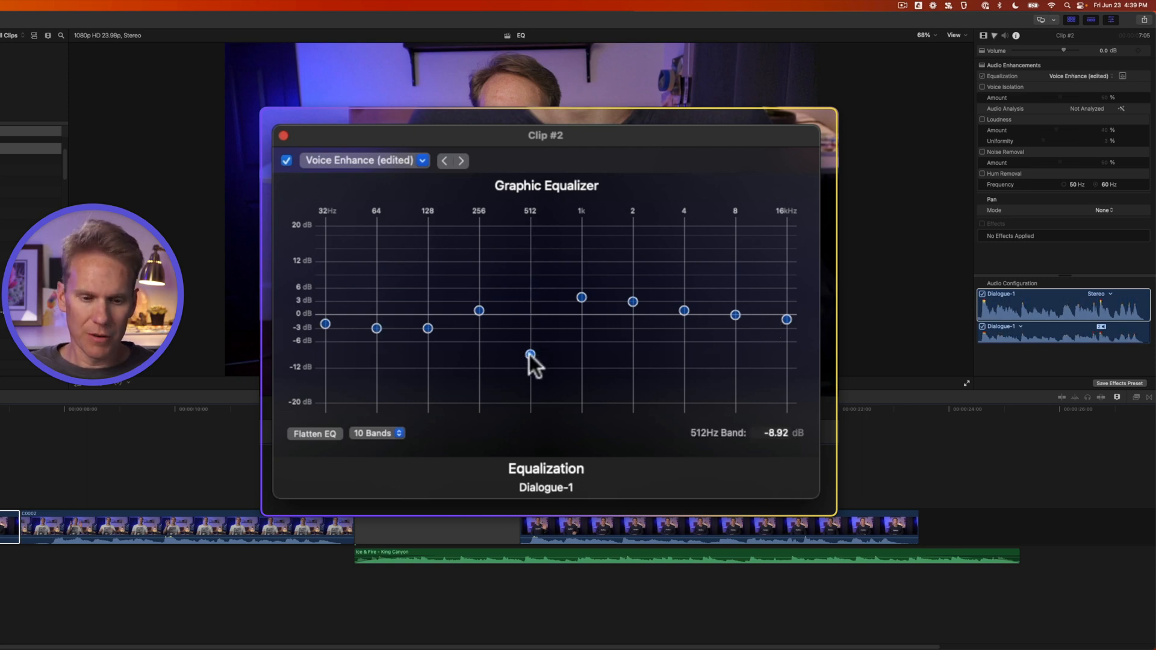
drag(530, 354, 530, 297)
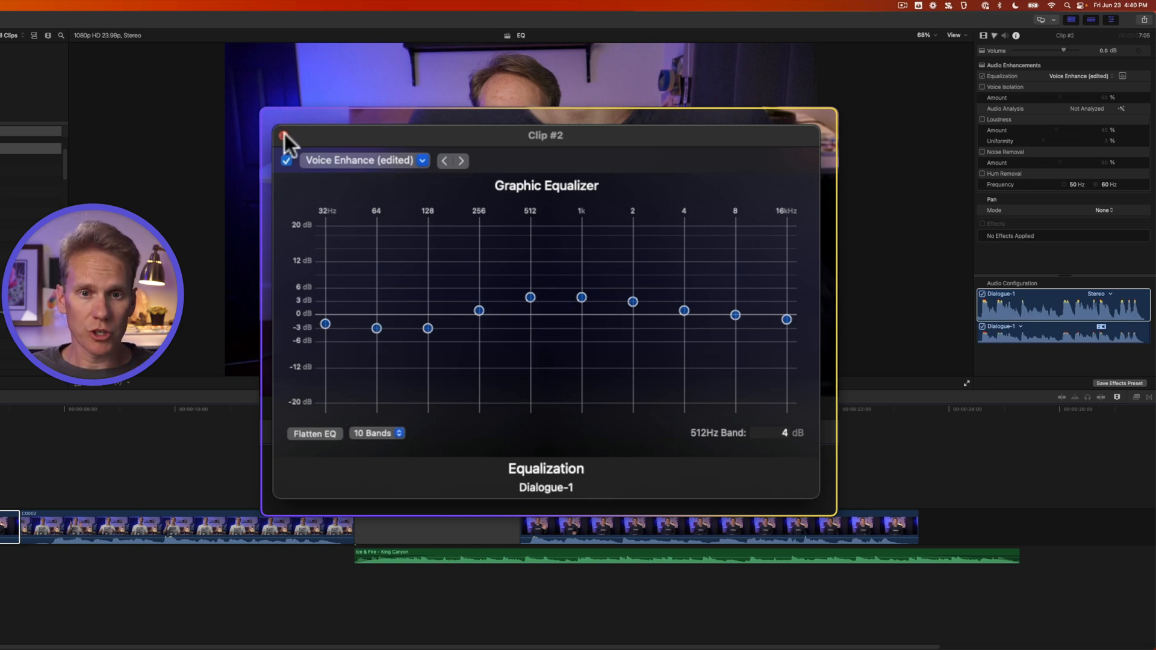
click(282, 135)
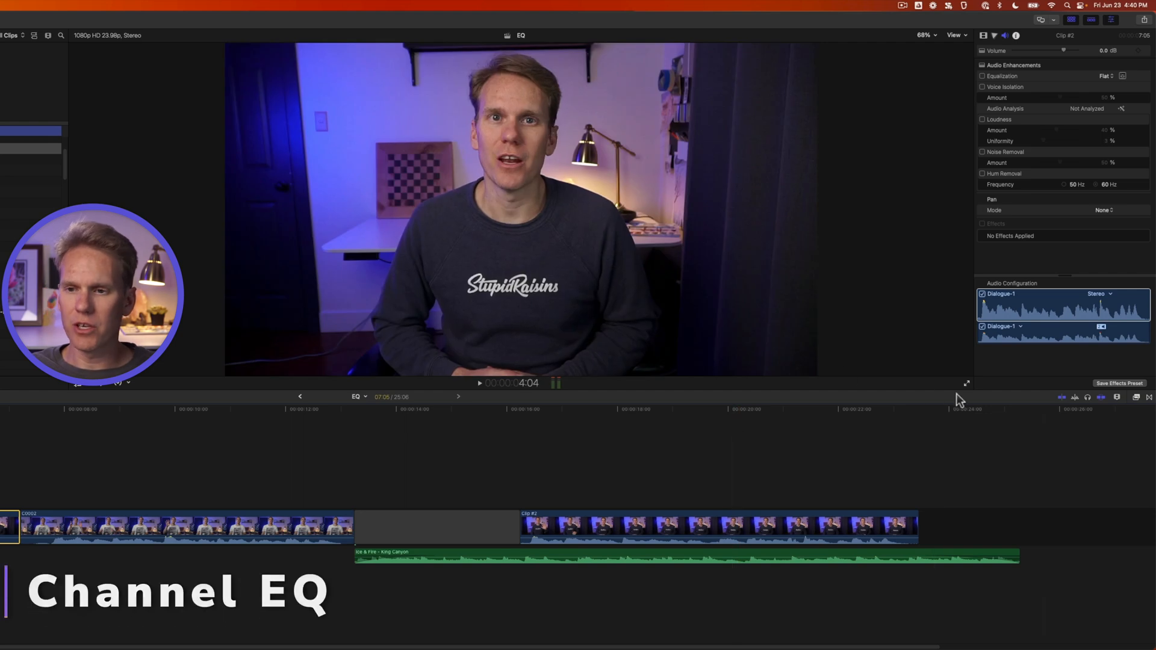
Step: Show the EQ category of audio effects, including Channel EQ, in the Effects browser
click(1134, 232)
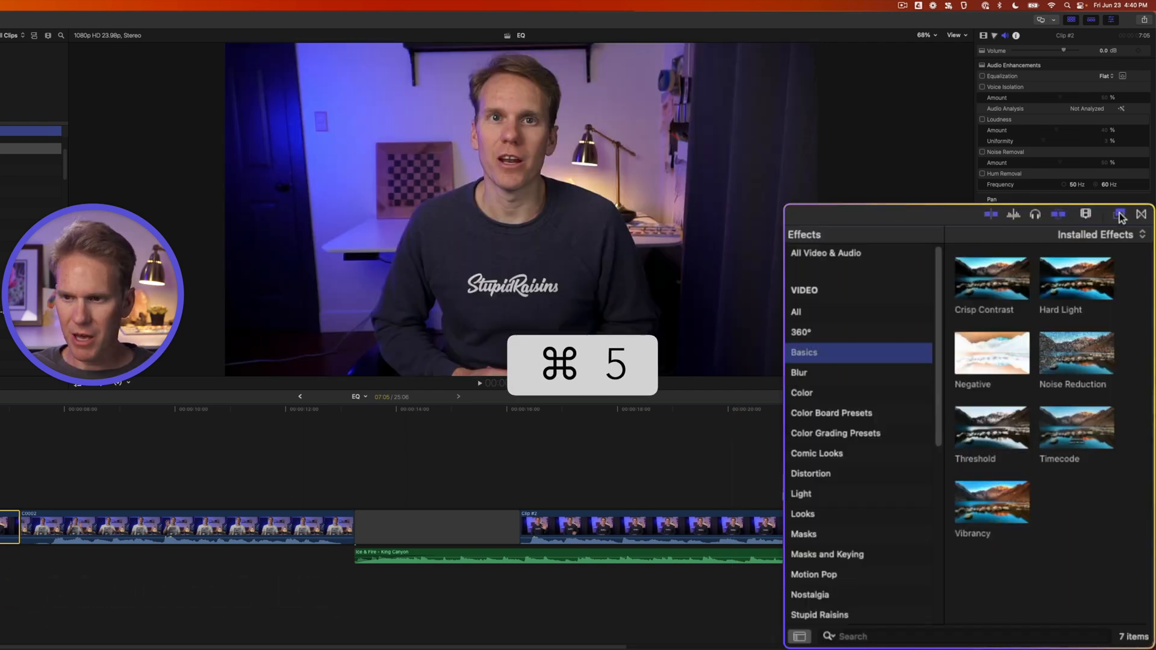
scroll(down, 3)
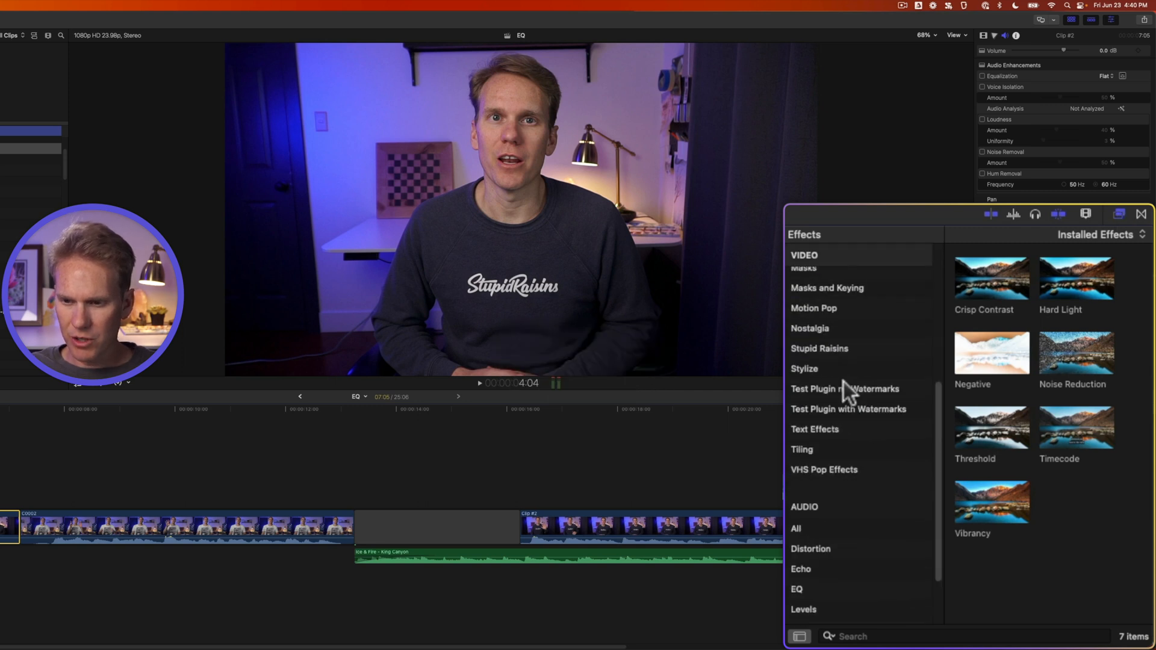
scroll(down, 3)
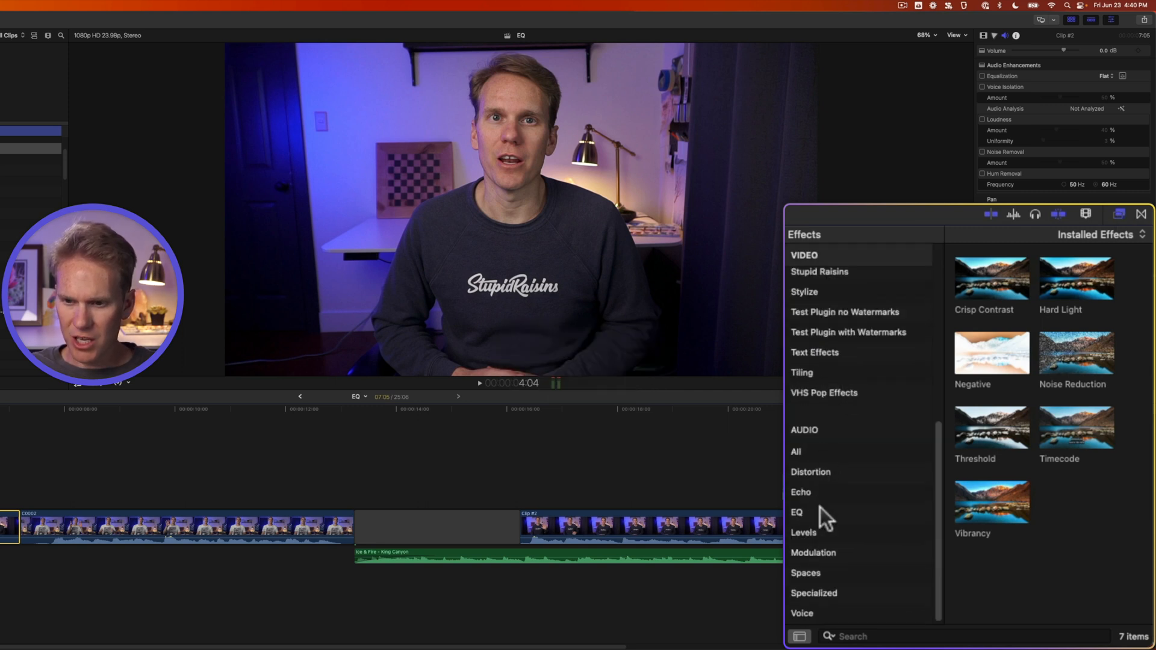
click(797, 512)
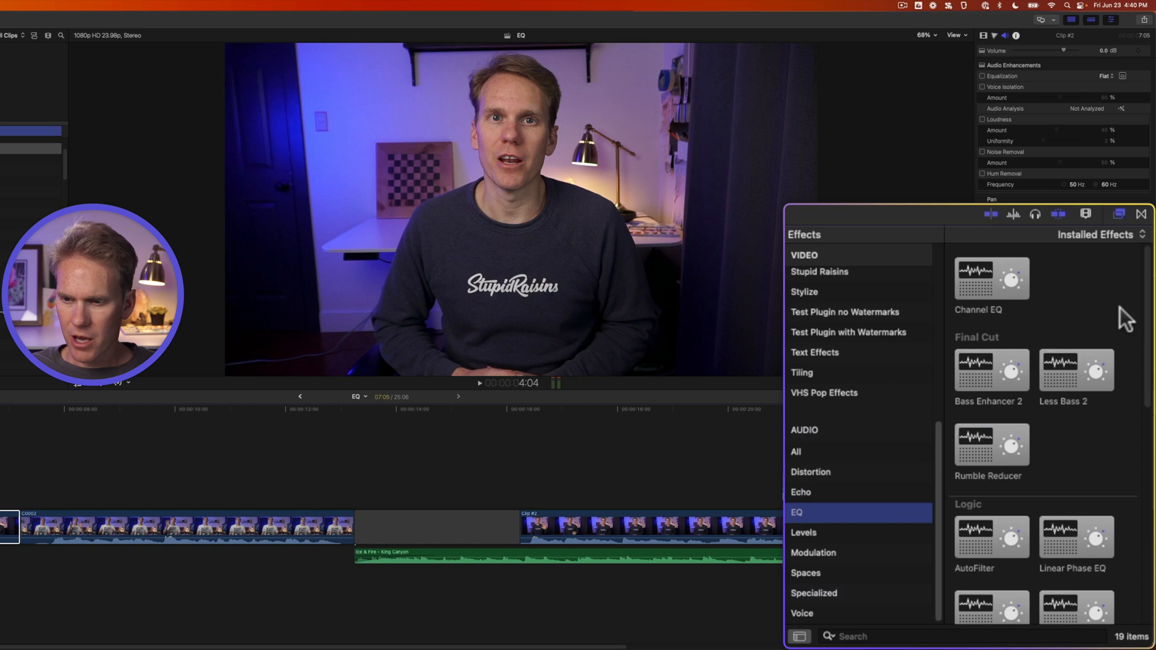
scroll(down, 3)
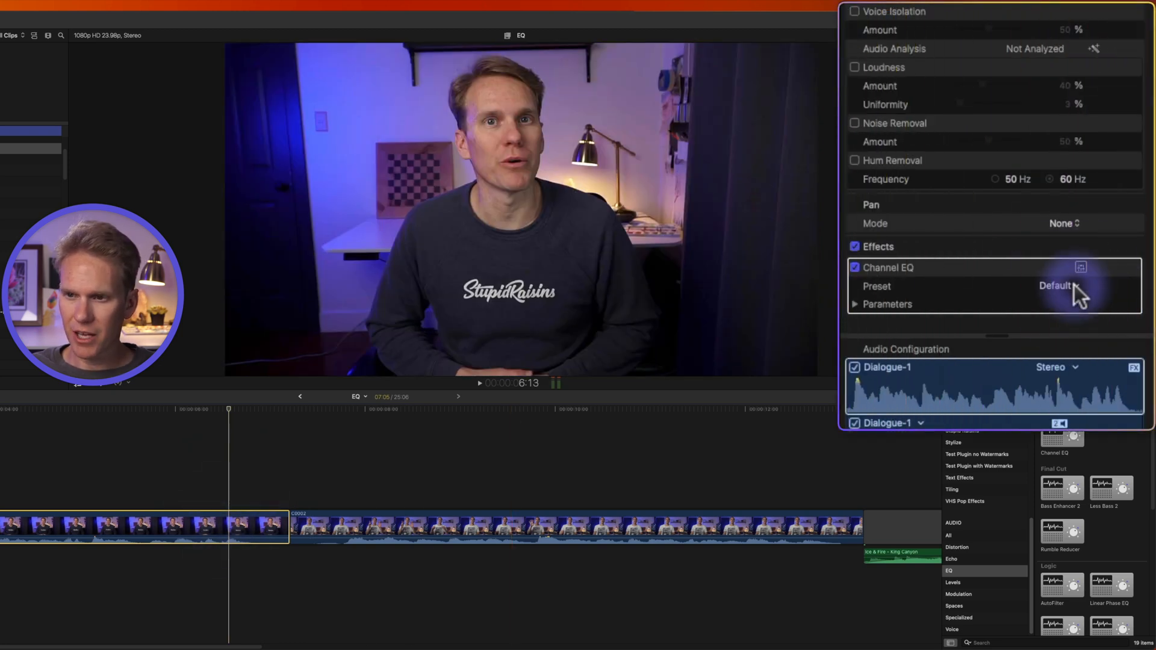
click(1057, 287)
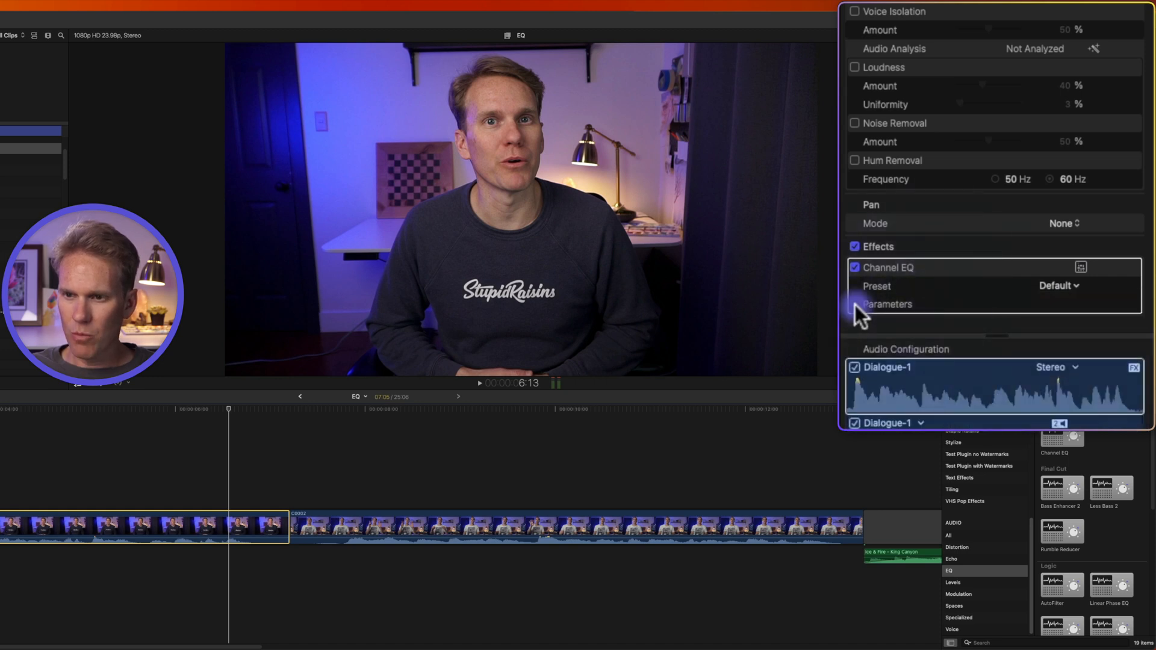
click(856, 303)
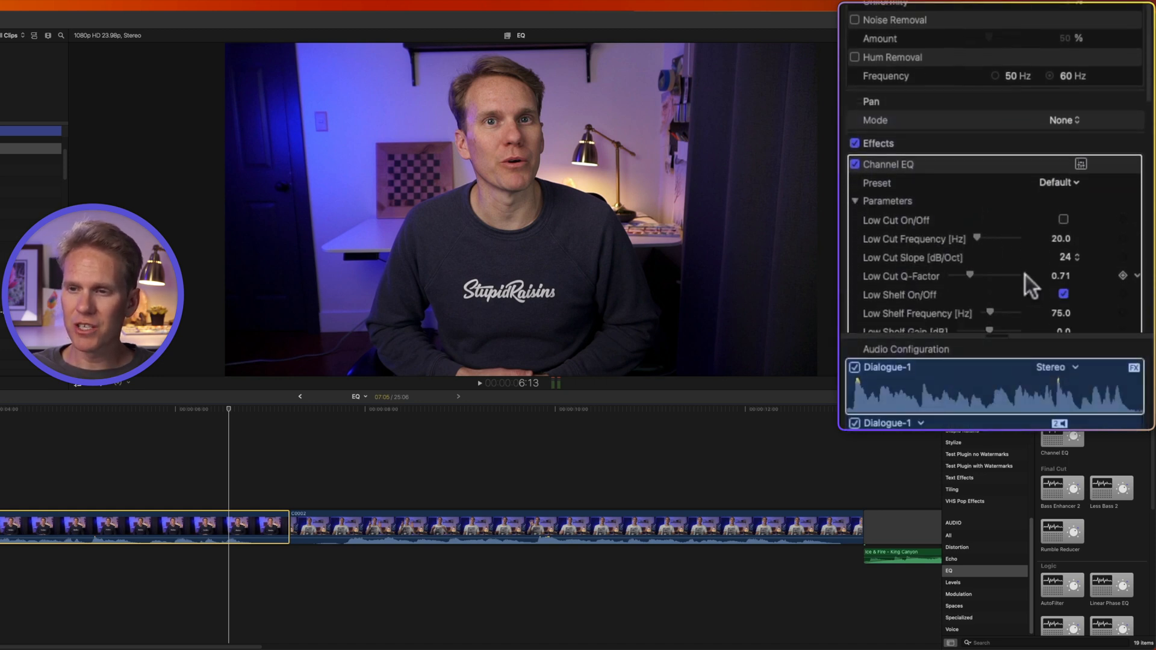
scroll(down, 3)
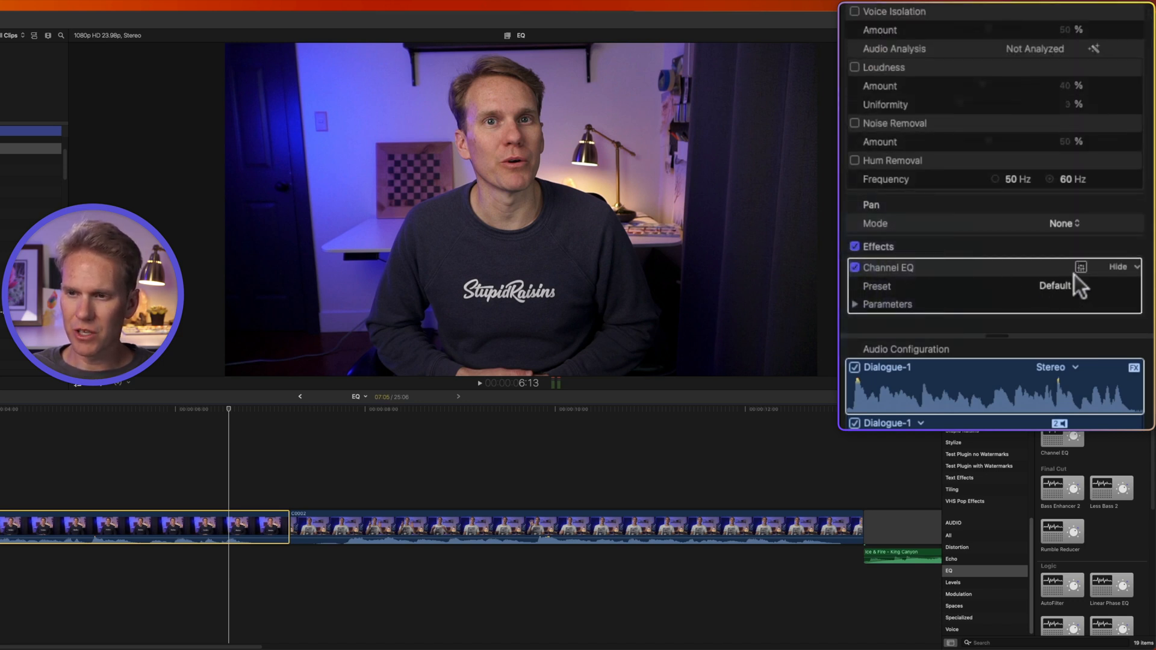
mouse_move(1081, 266)
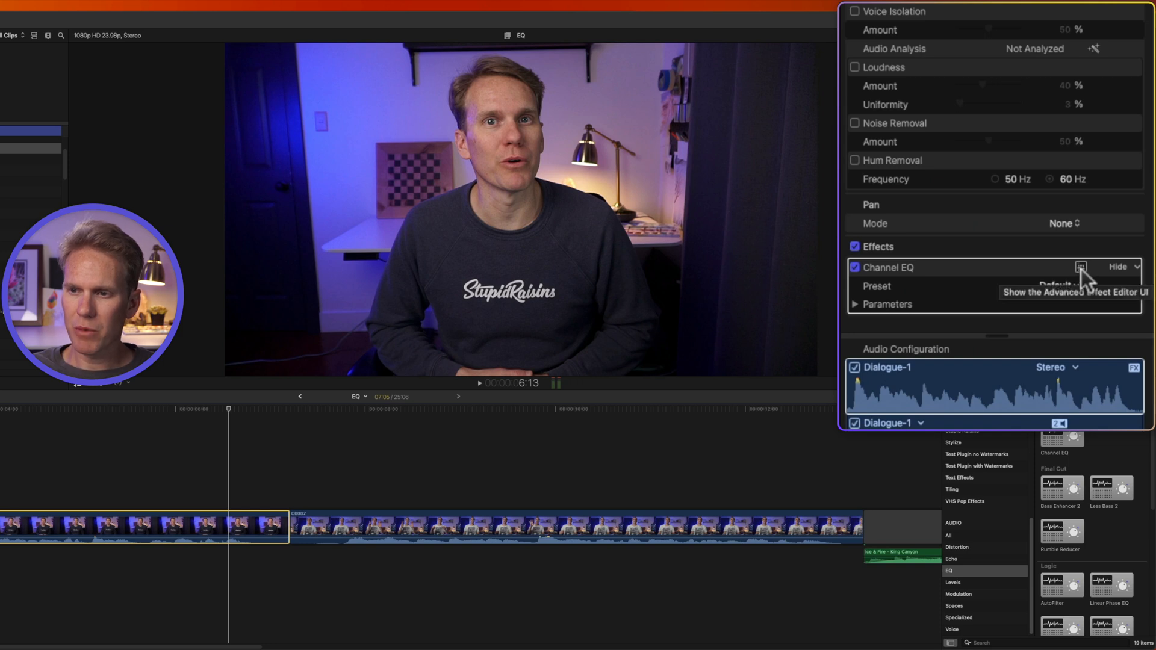
Step: Bring up the Channel EQ editor at full window size
click(1081, 267)
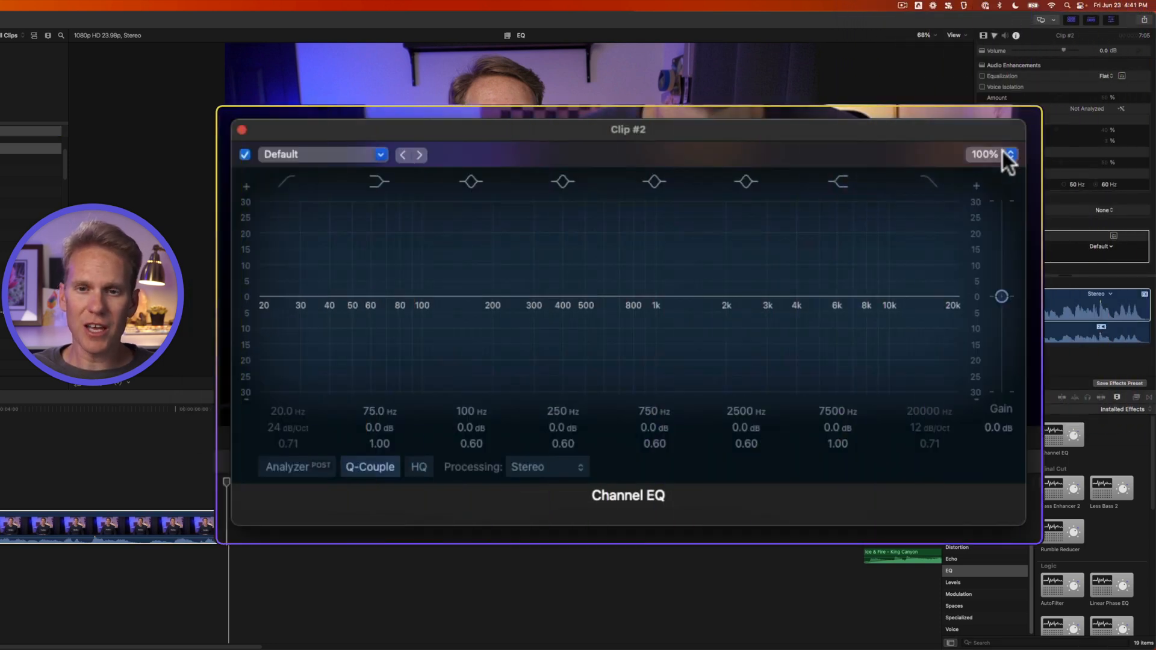
click(1011, 155)
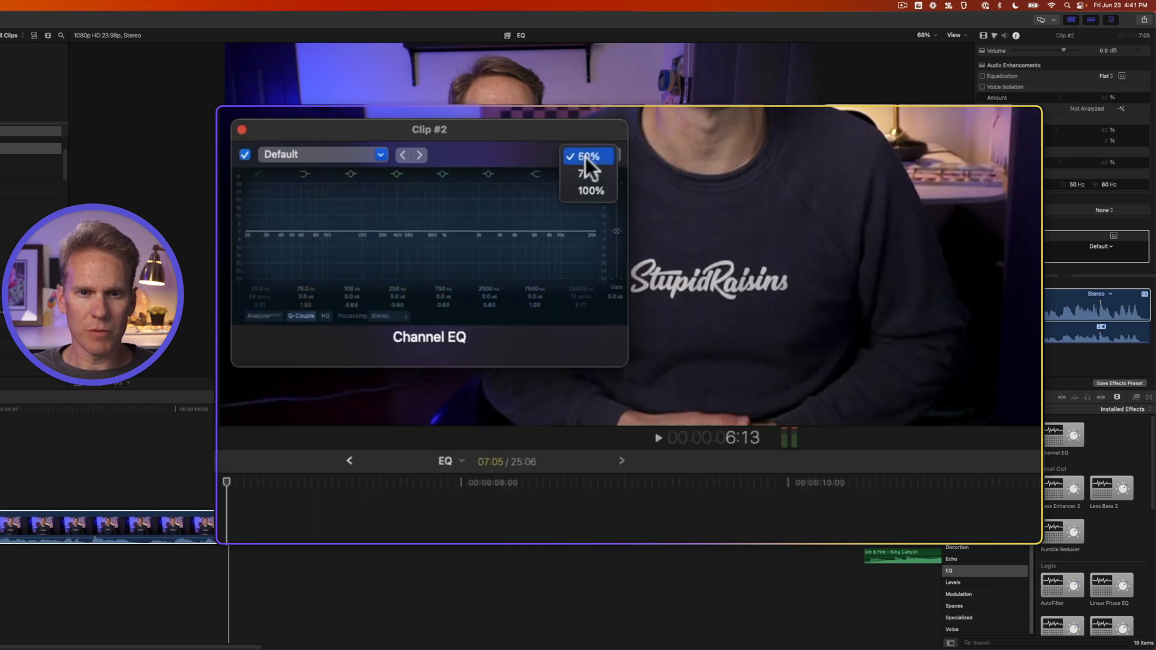
click(591, 190)
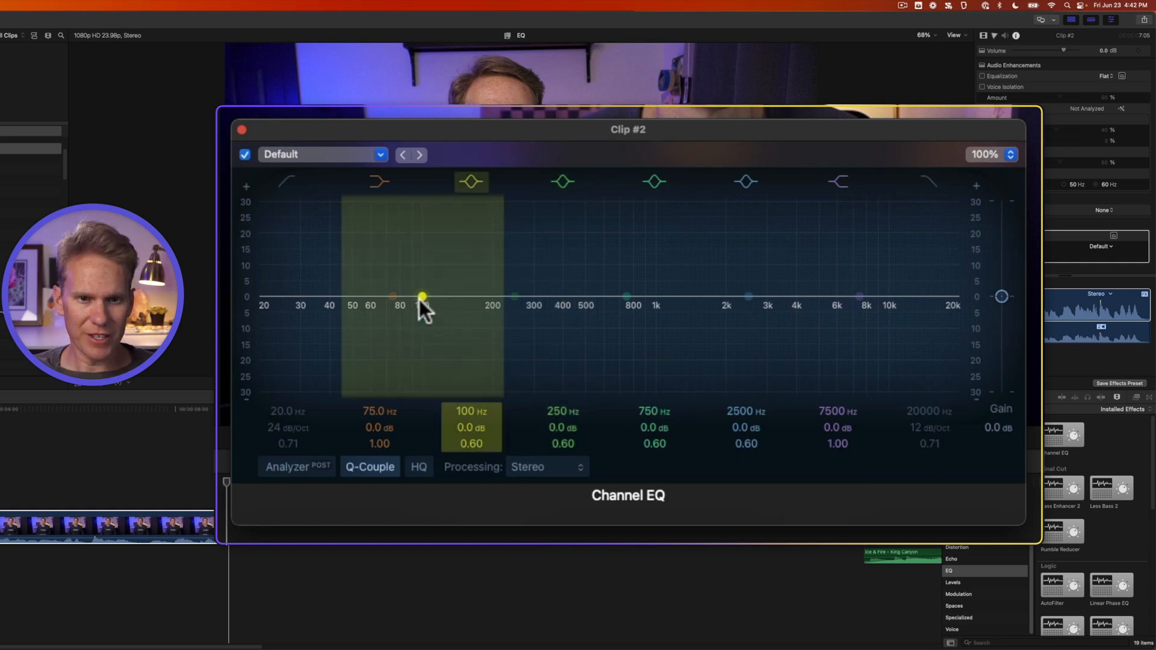
Step: Experiment with the 100 Hz bell band, cutting to about -15 dB then boosting to +15 dB toward 120 Hz
drag(422, 298, 422, 286)
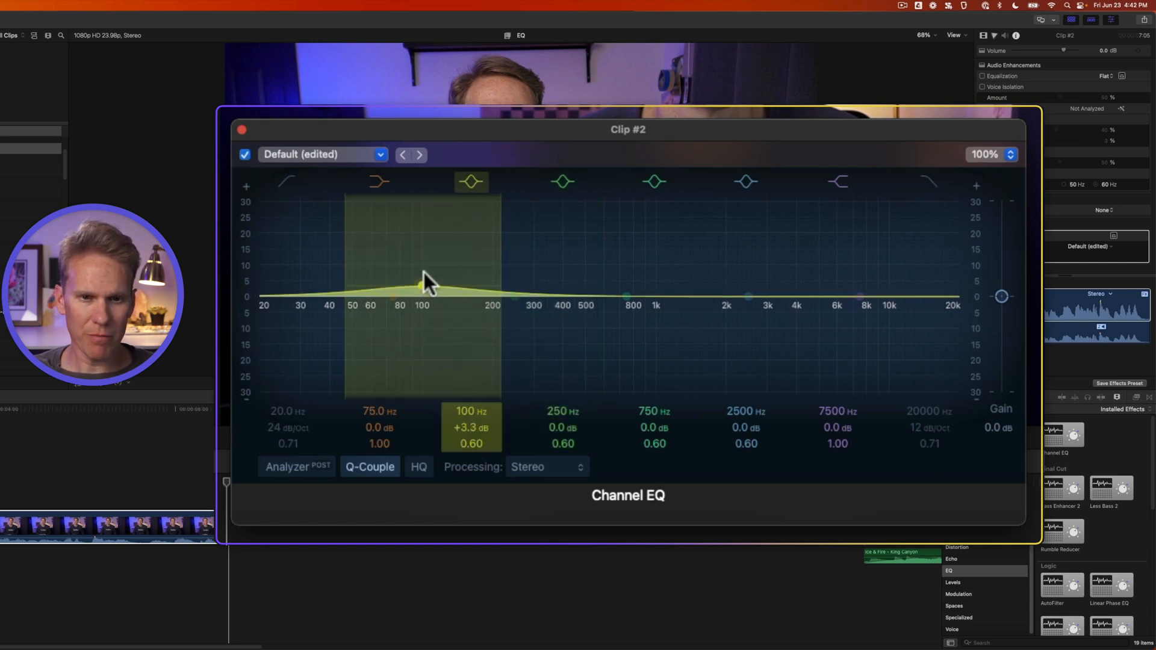
drag(424, 285, 424, 334)
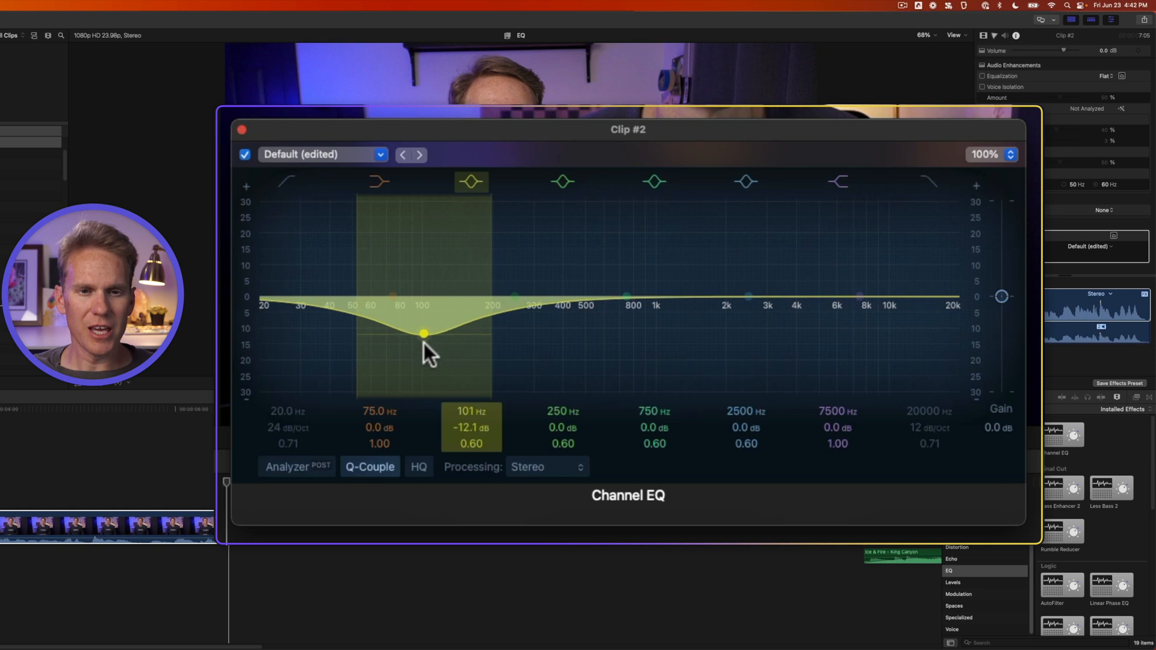
drag(422, 334, 425, 343)
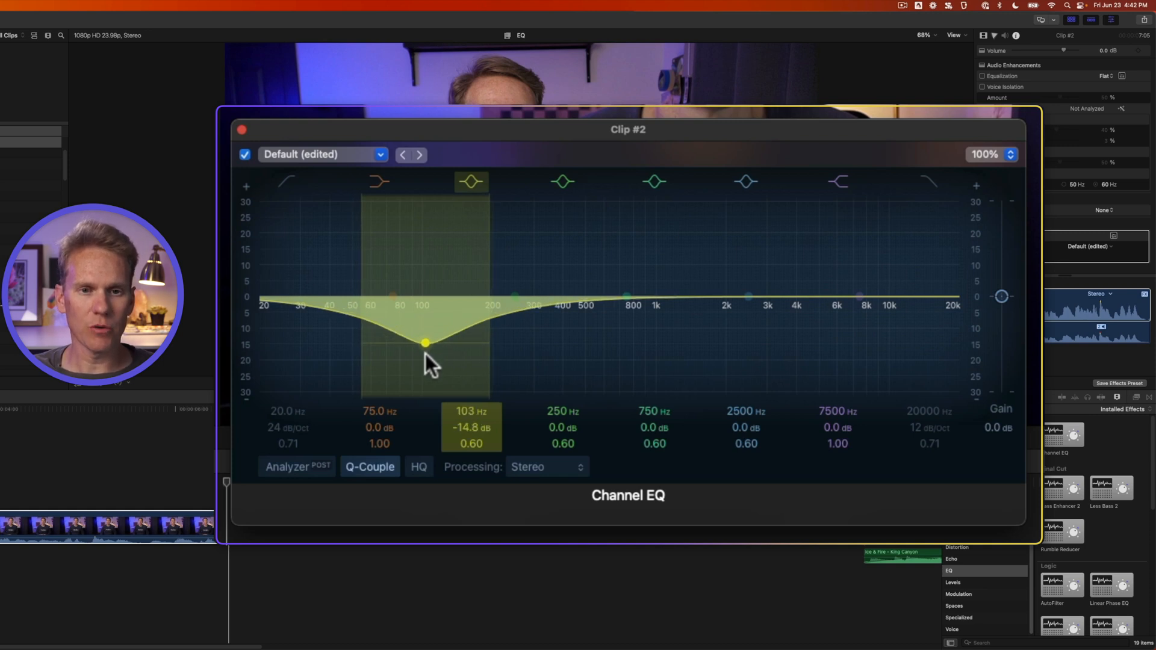
drag(426, 343, 422, 268)
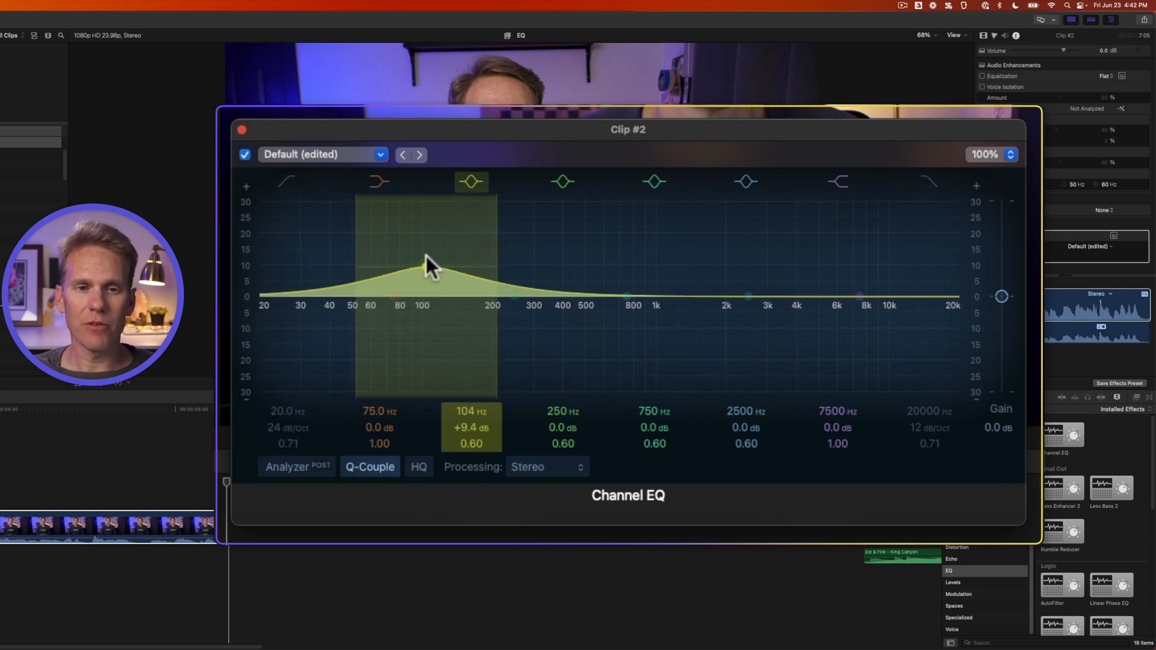
drag(423, 265, 421, 246)
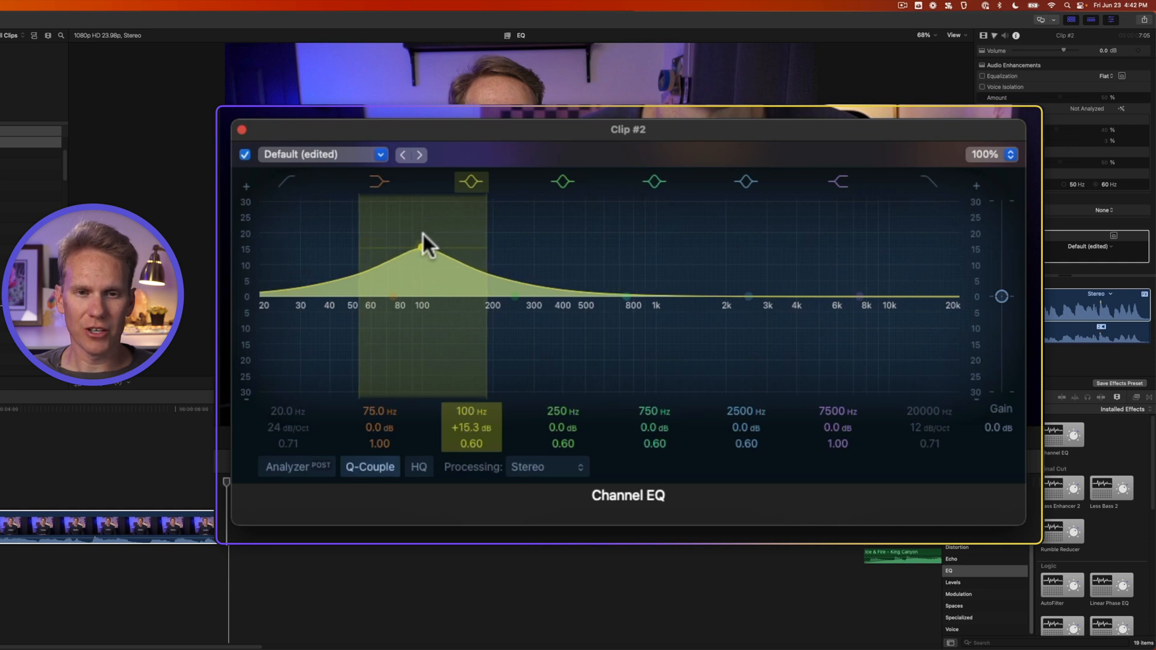
drag(421, 247, 446, 257)
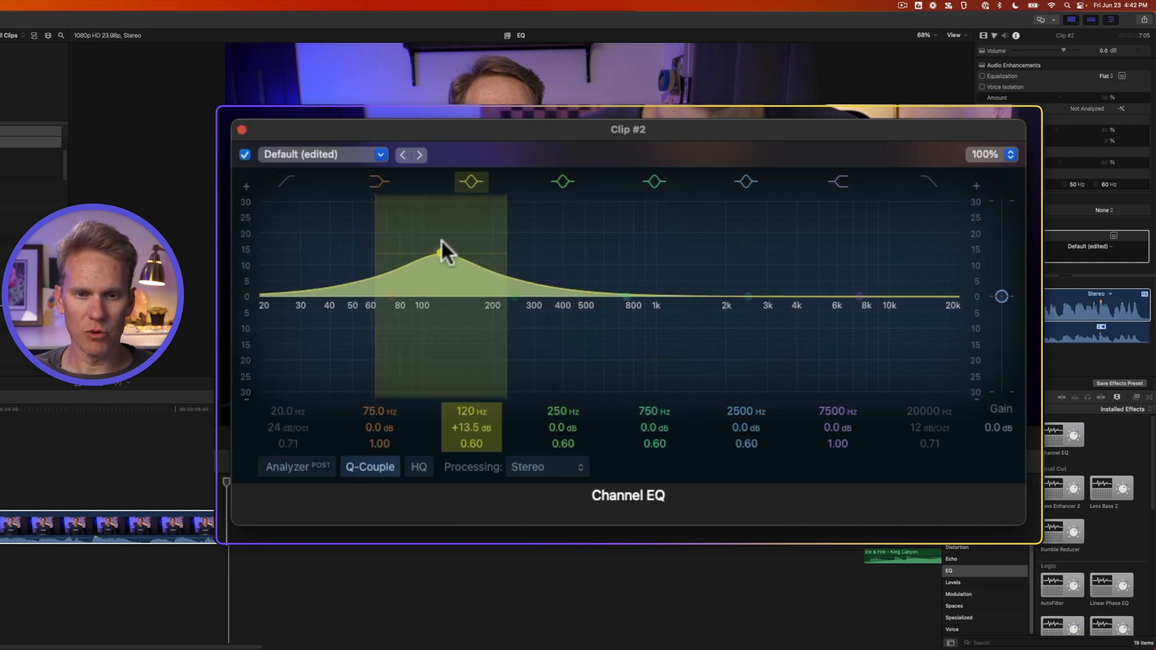
drag(442, 254, 442, 268)
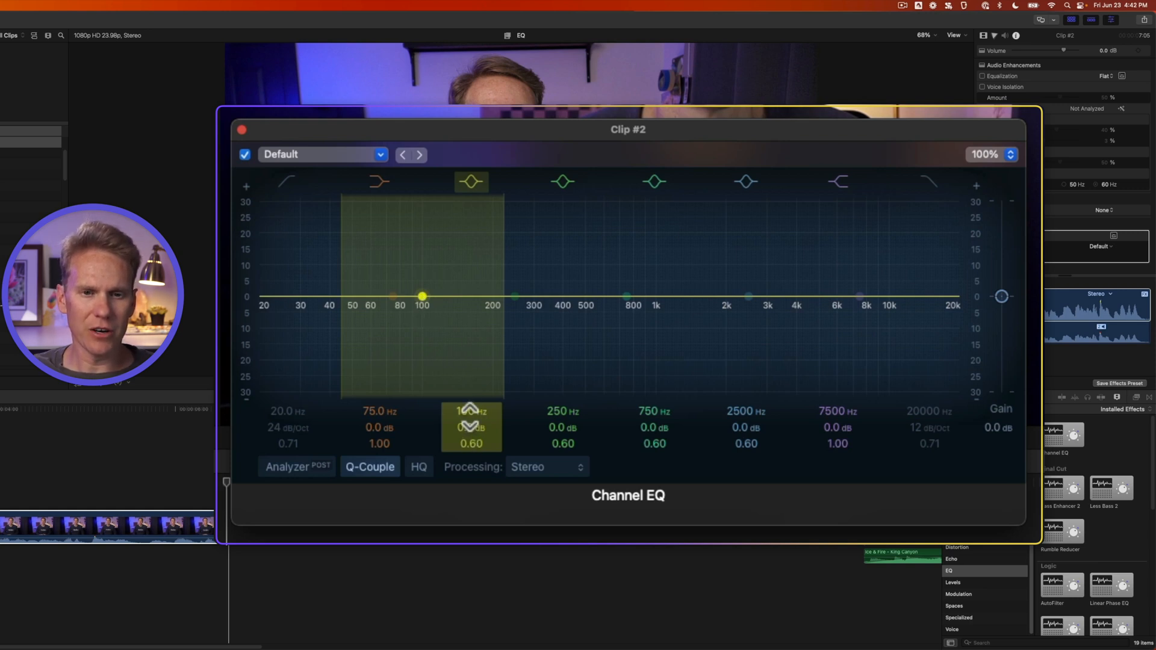
click(562, 181)
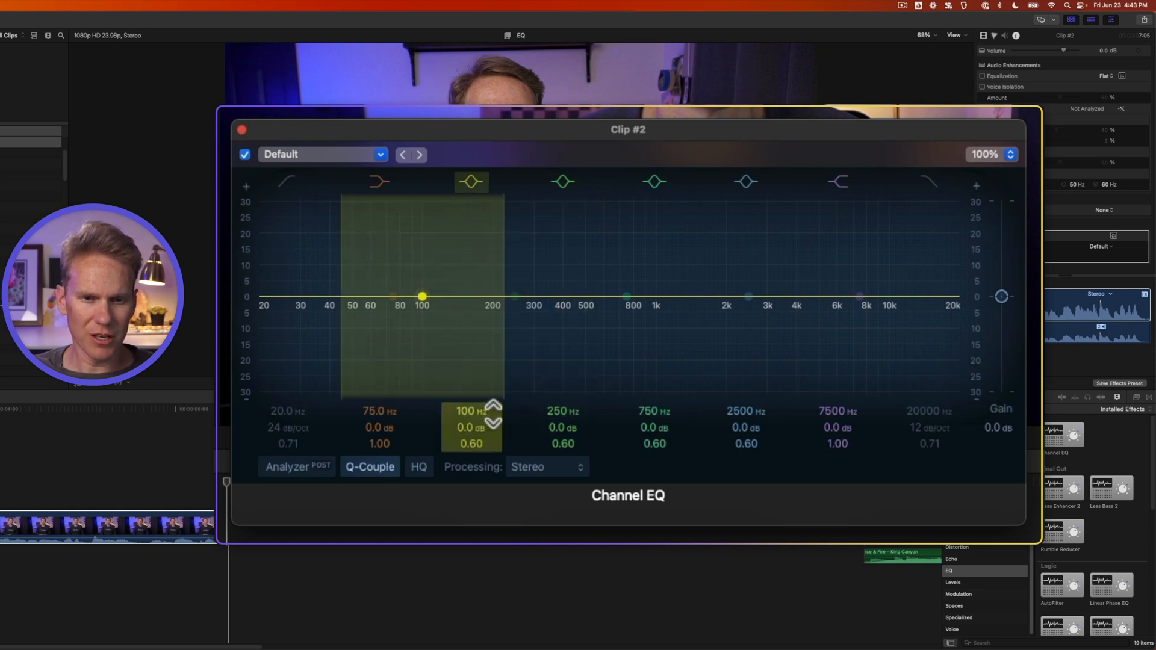
Step: Boost the low bell band about +13.6 dB around 93 Hz
drag(423, 297, 418, 288)
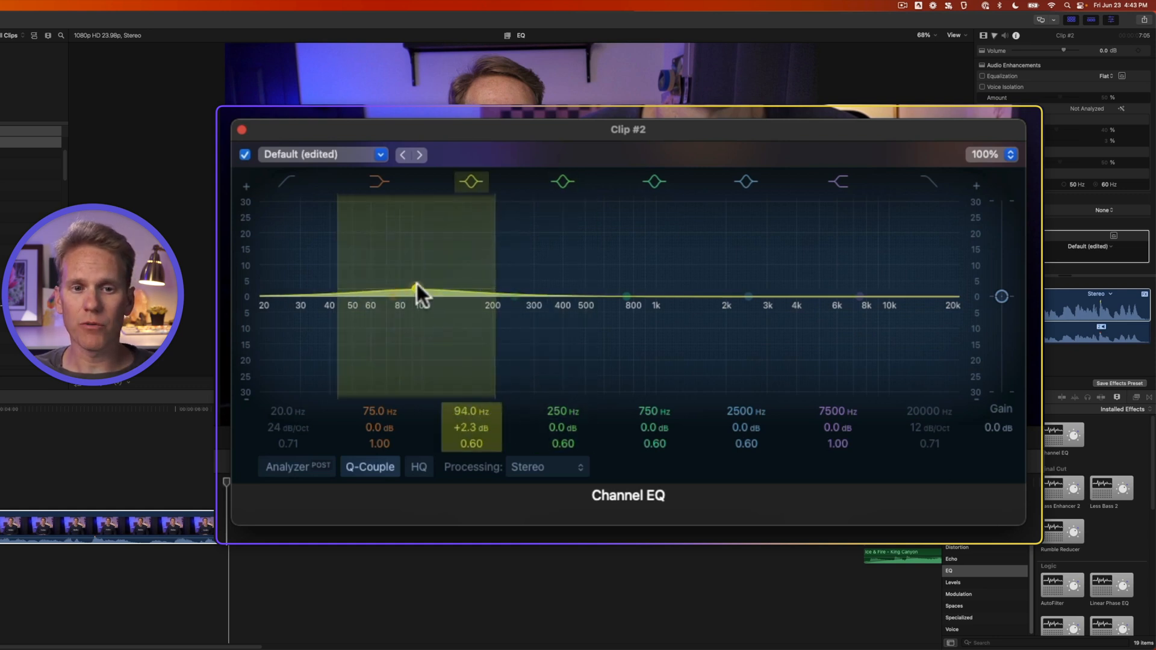
drag(417, 289, 412, 251)
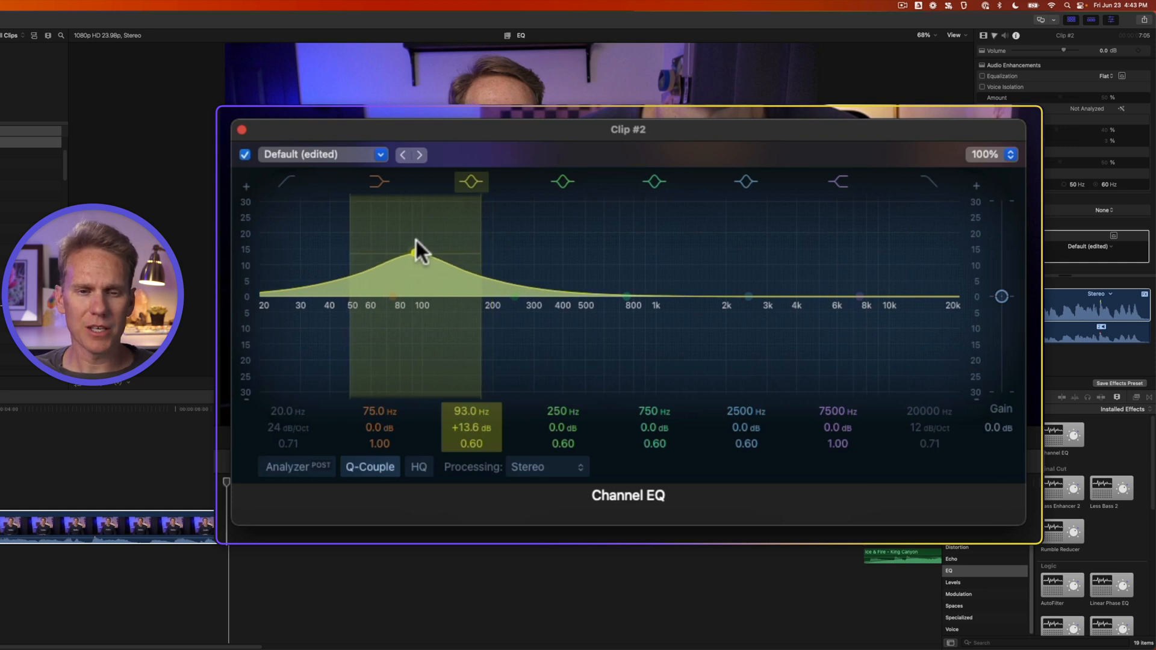
Step: Level the bell band near 0 dB, move it to 133 Hz and narrow its Q to 5.60
drag(417, 255, 416, 303)
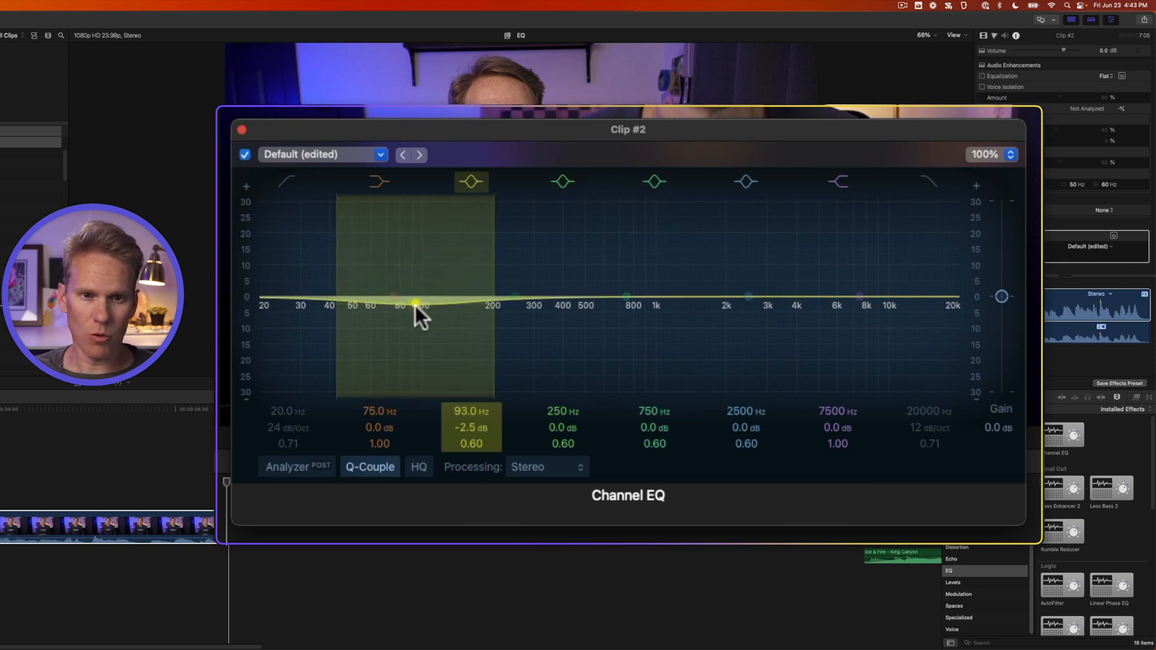
drag(417, 305, 413, 336)
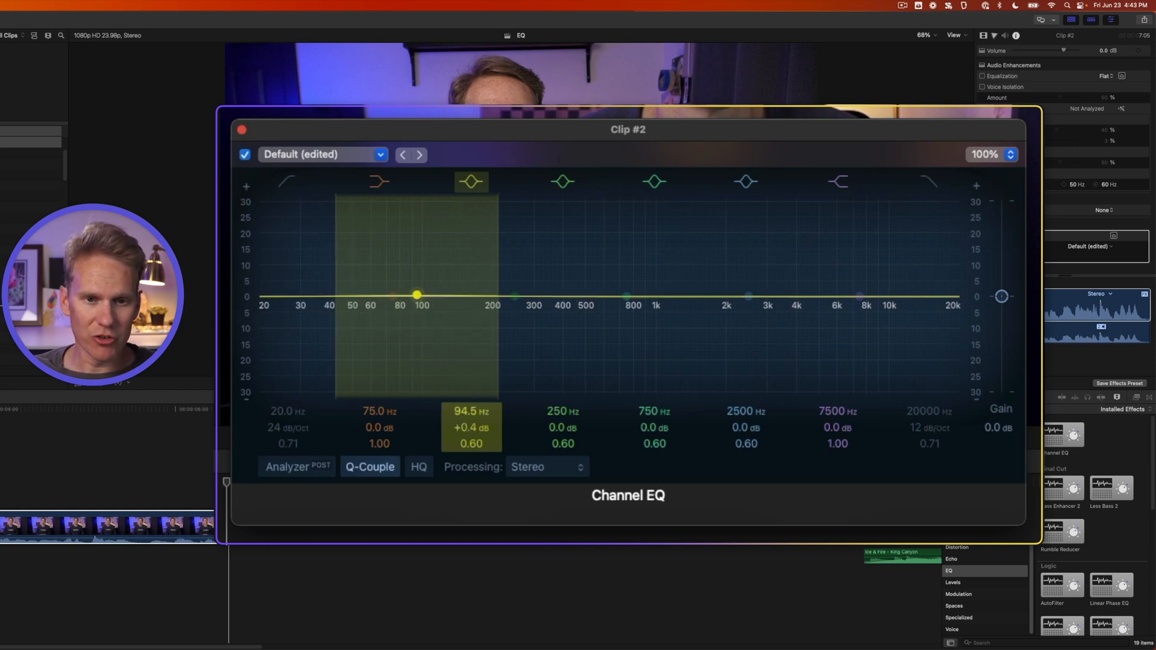
drag(416, 295, 408, 295)
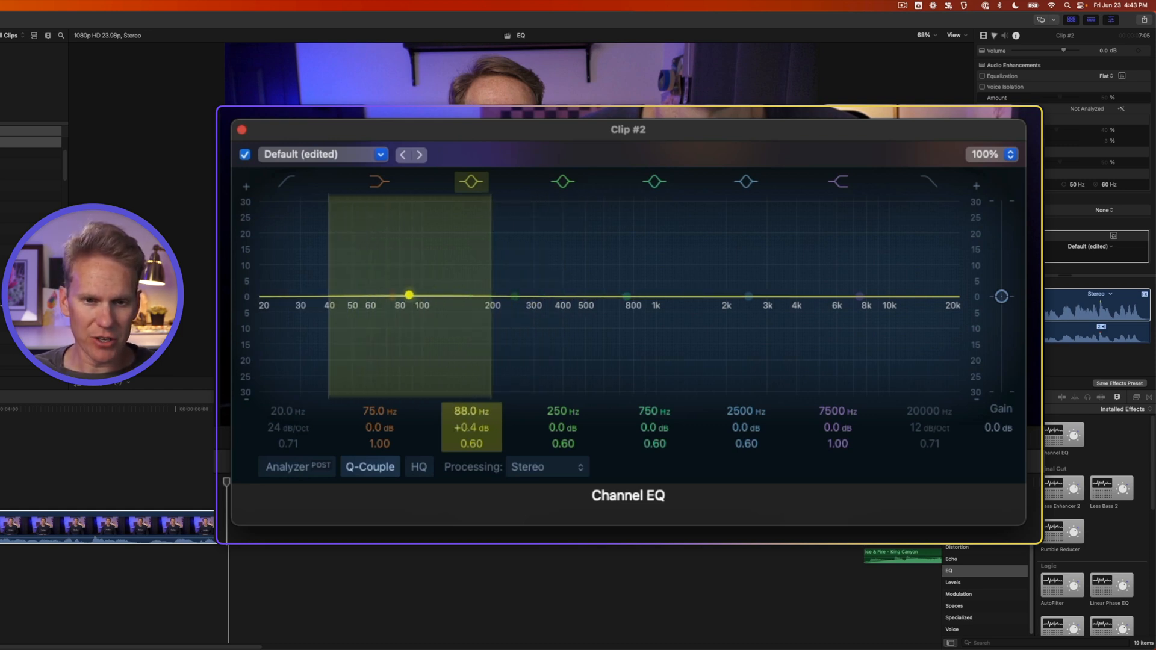
drag(408, 295, 448, 295)
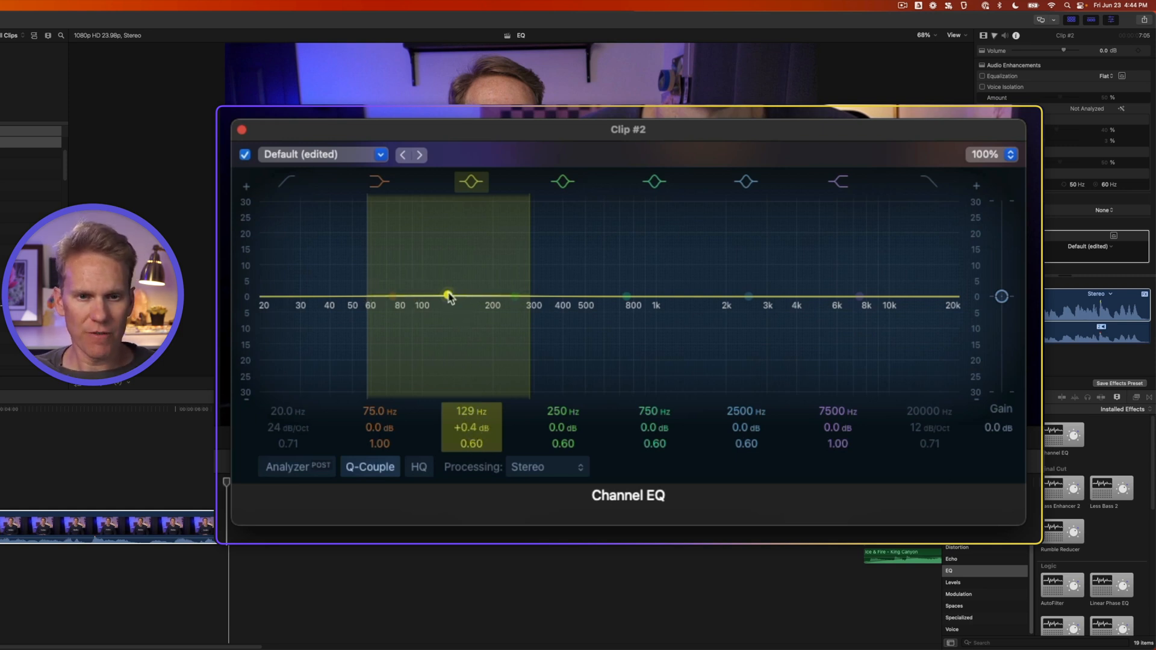
drag(448, 297, 450, 255)
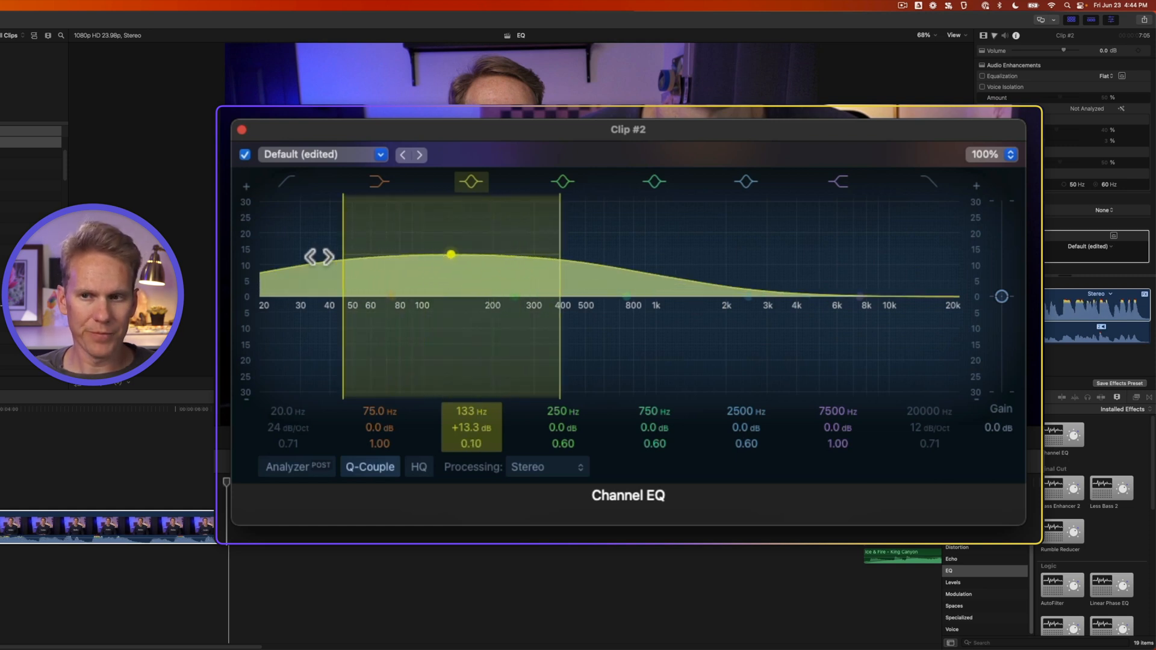
drag(451, 254, 451, 297)
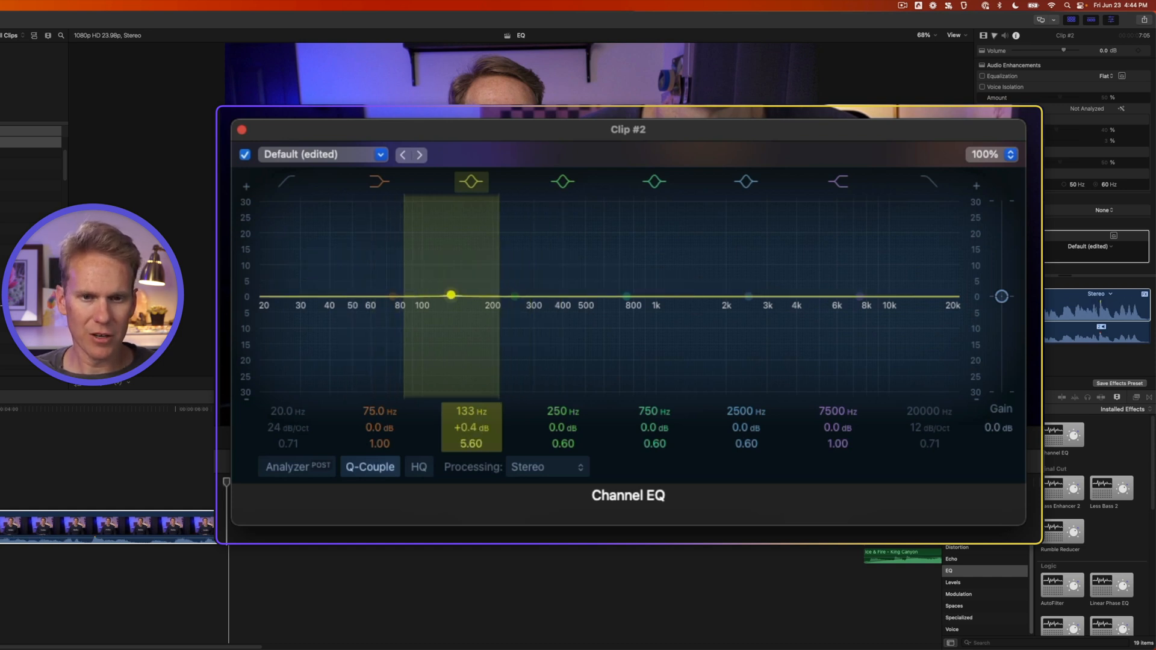
Step: Toggle the low-shelf and high-cut bands, then restore every Channel EQ band to the flat Default
click(380, 184)
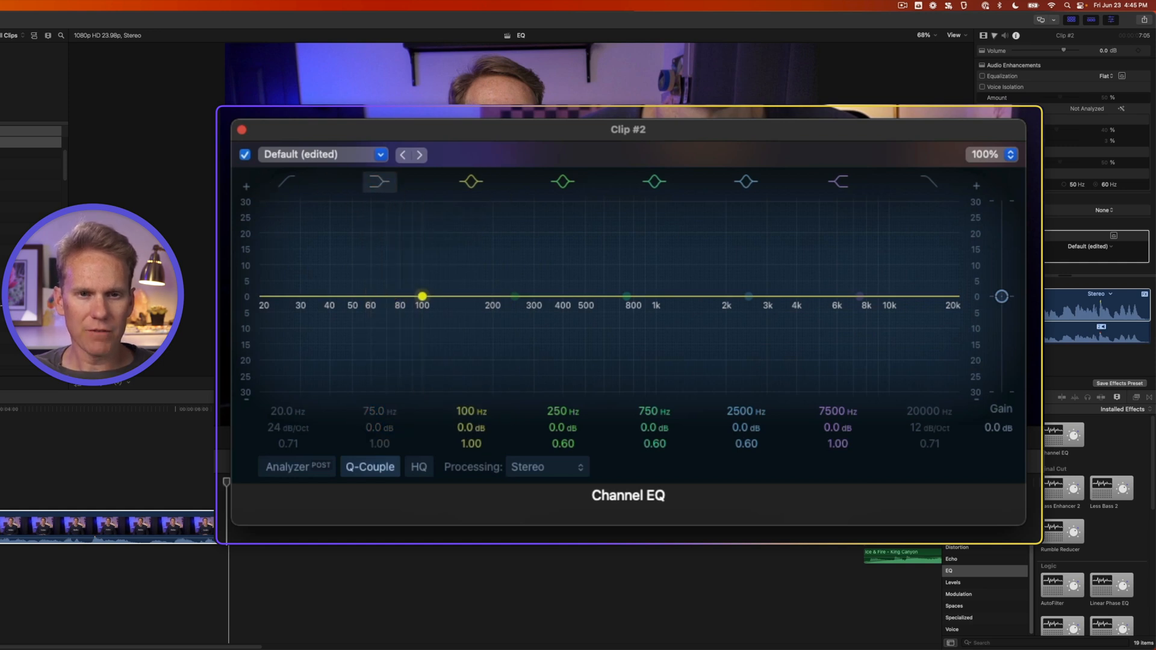
click(421, 296)
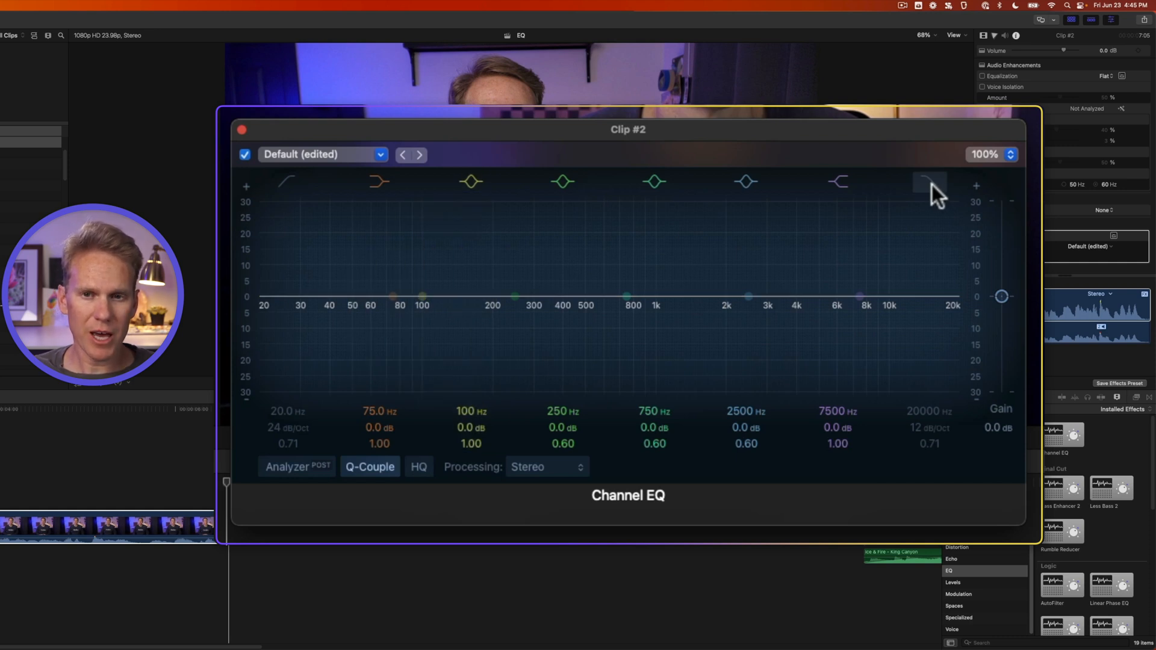
click(930, 183)
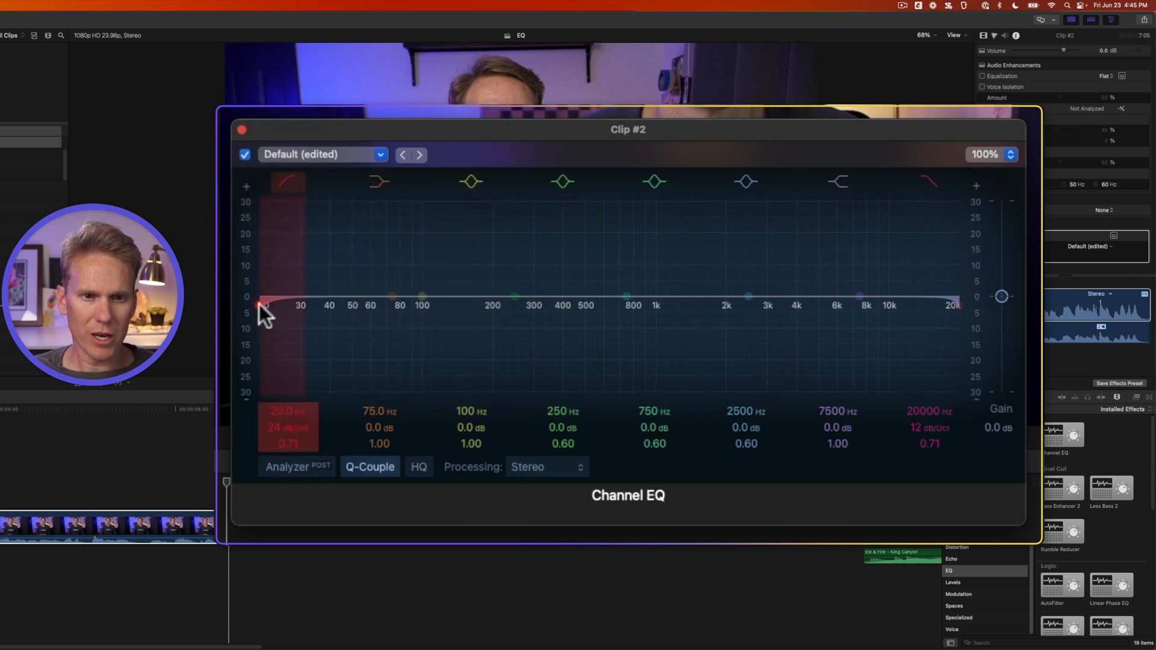
drag(264, 306, 433, 306)
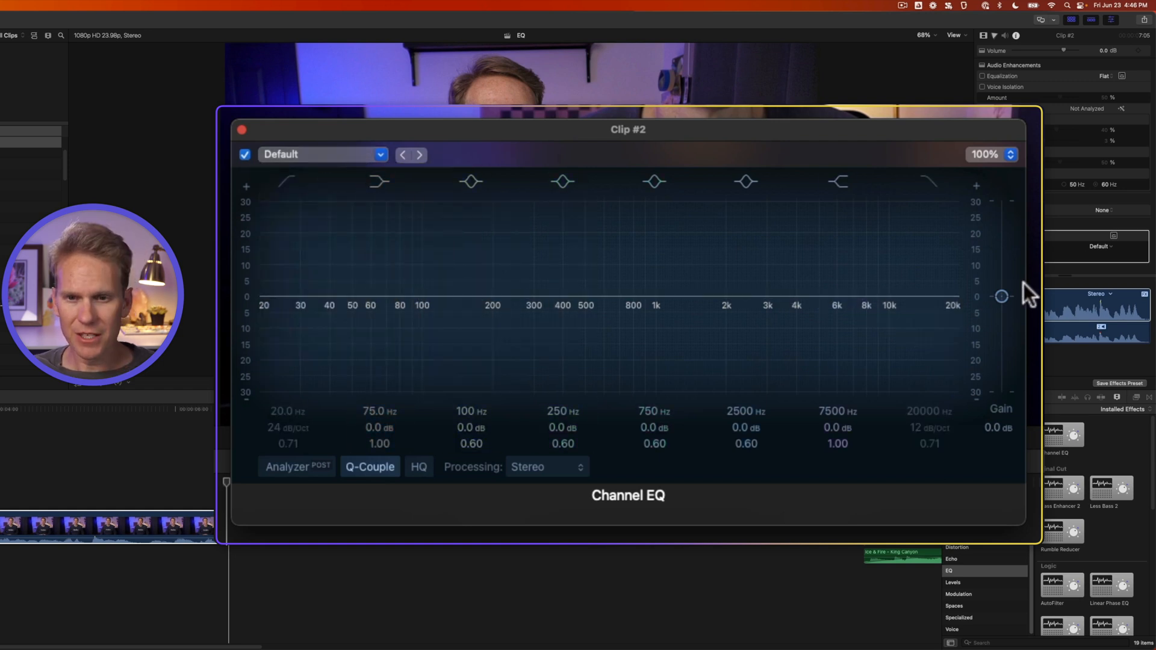
drag(1001, 297, 1001, 248)
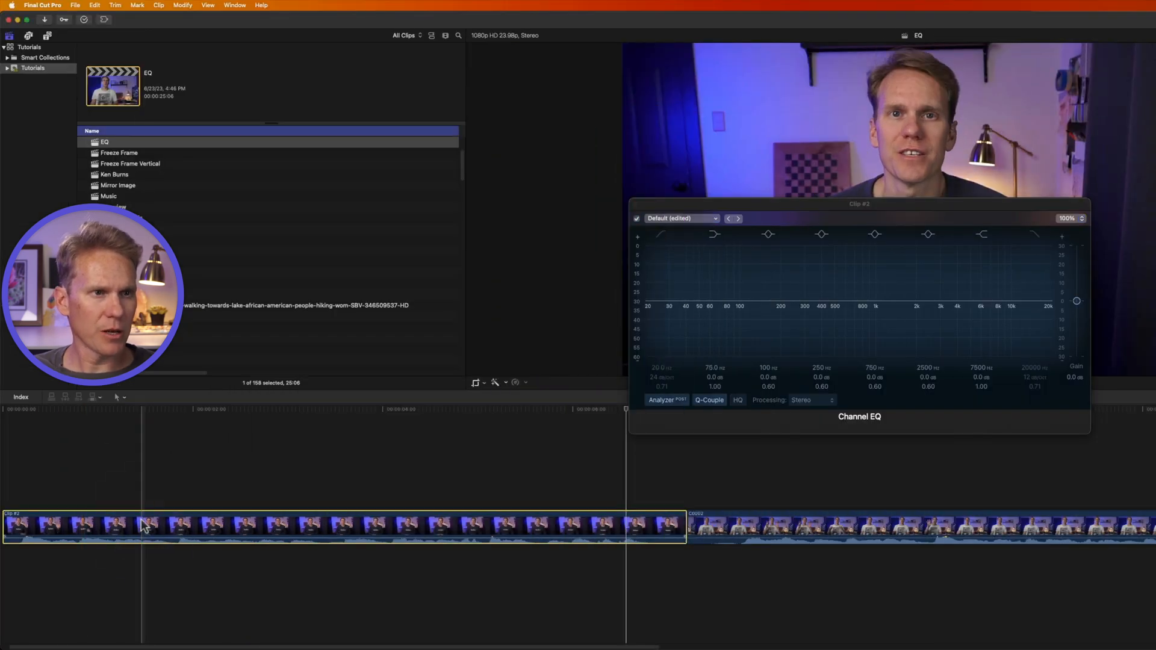
Step: Turn on Loop Playback from the View menu and start playing the clip
click(221, 9)
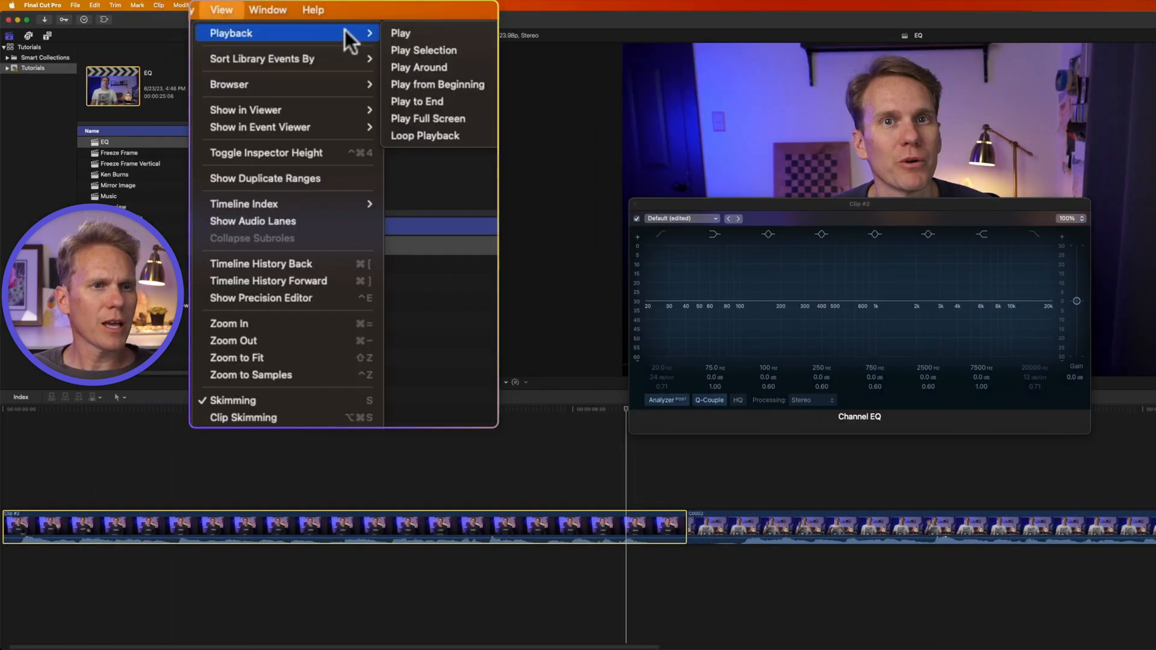
mouse_move(447, 140)
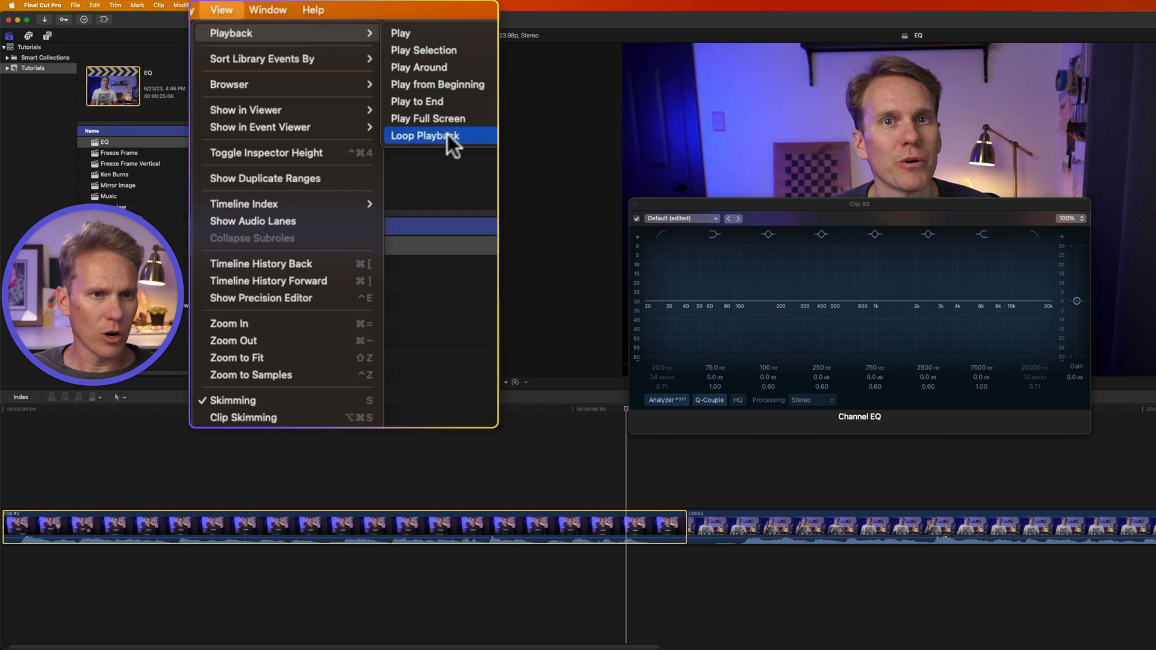
key(cmd+l)
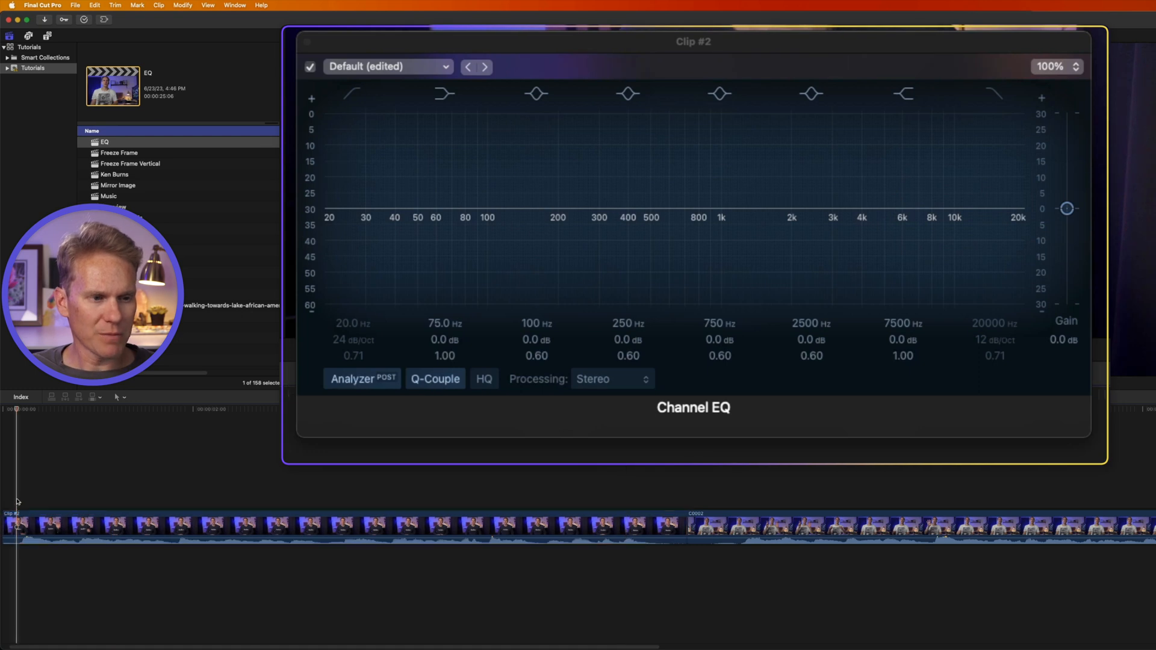
Step: Show the live analyzer and boost the low bell band about +12 dB near 96 Hz
click(362, 378)
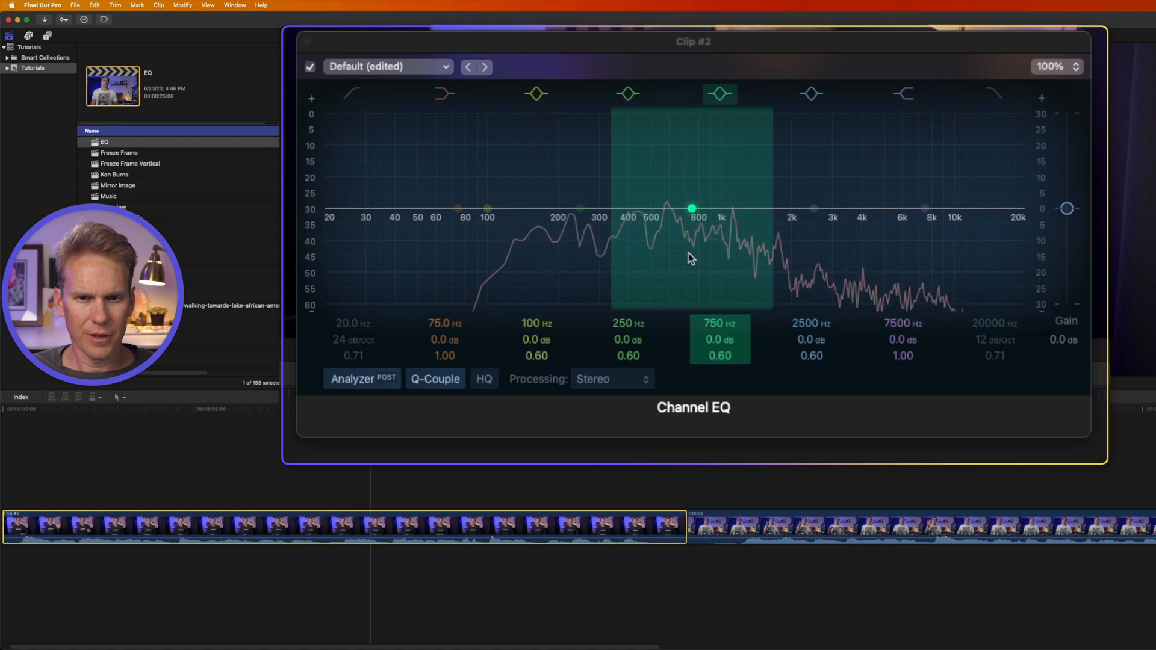
click(537, 93)
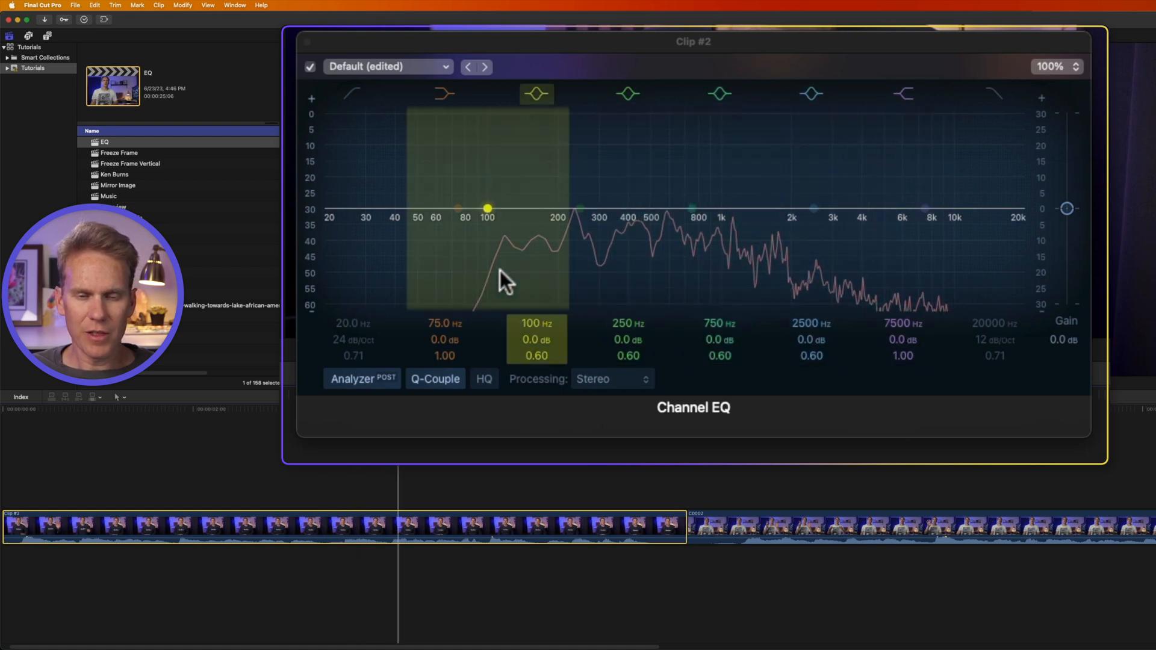
mouse_move(487, 247)
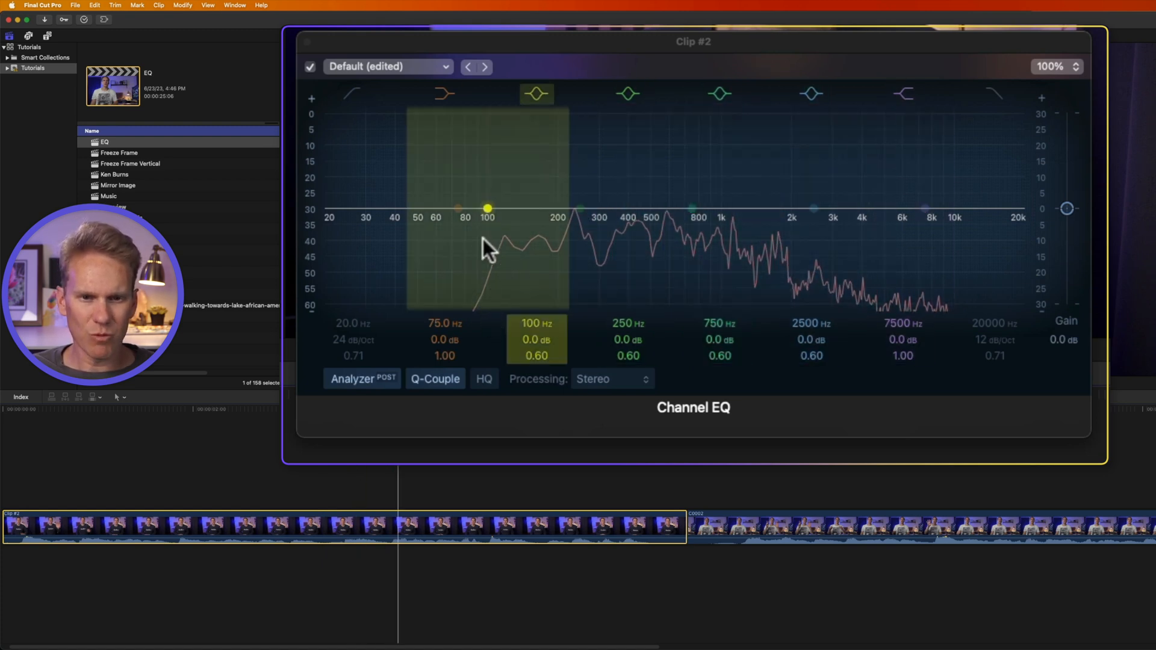
click(904, 94)
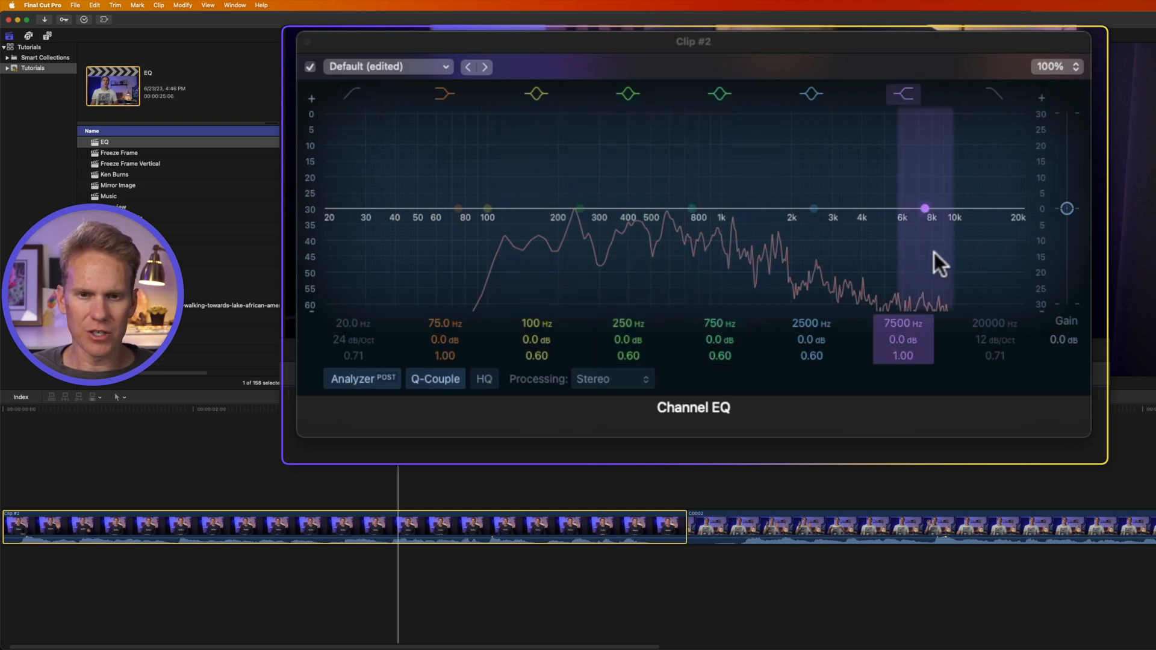
click(443, 94)
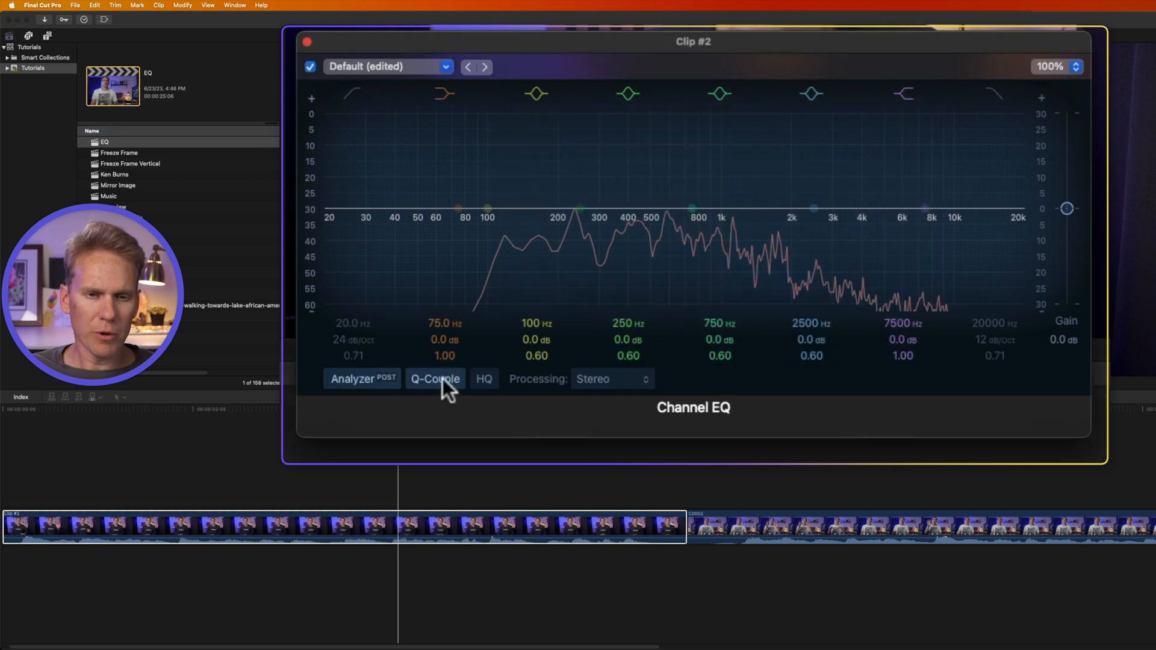
drag(536, 94, 483, 162)
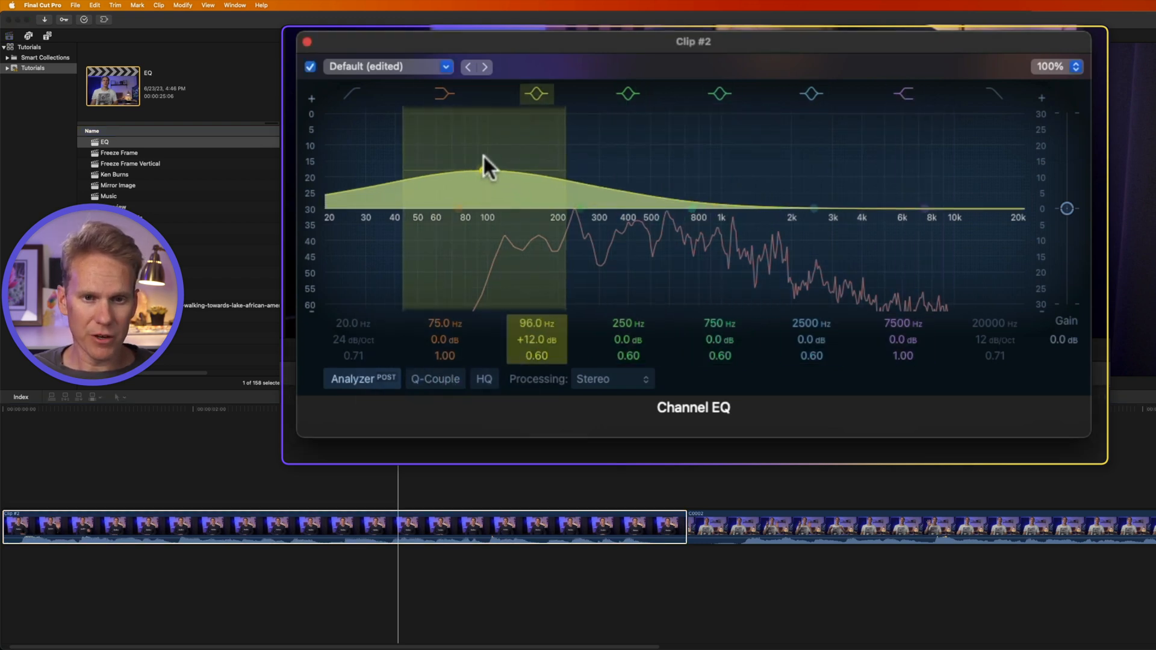
click(444, 94)
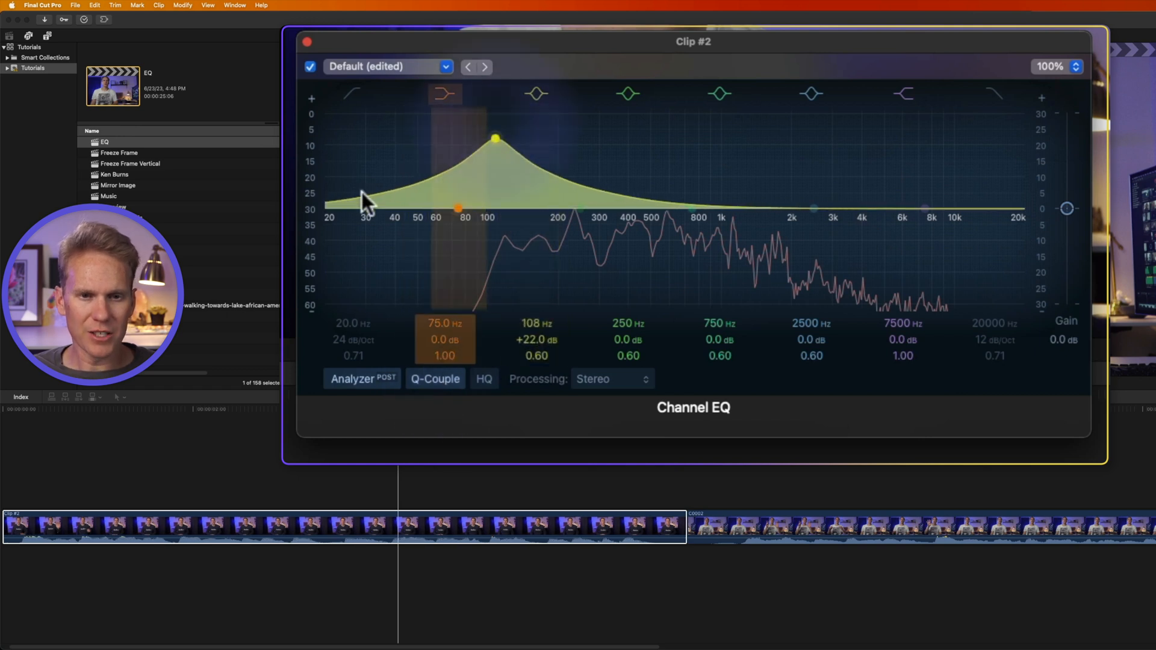
Step: Reset the boosted 108 Hz band to flat and bring up the Processing (Stereo/Left/Right/Mid/Side) choices
click(535, 93)
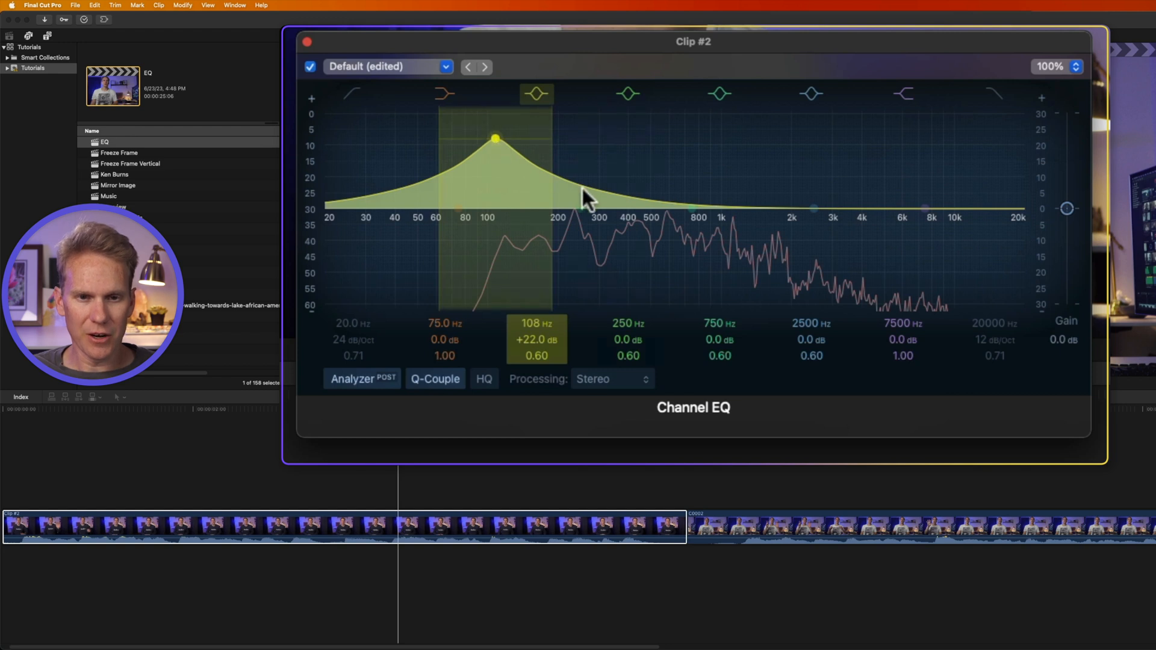
click(611, 378)
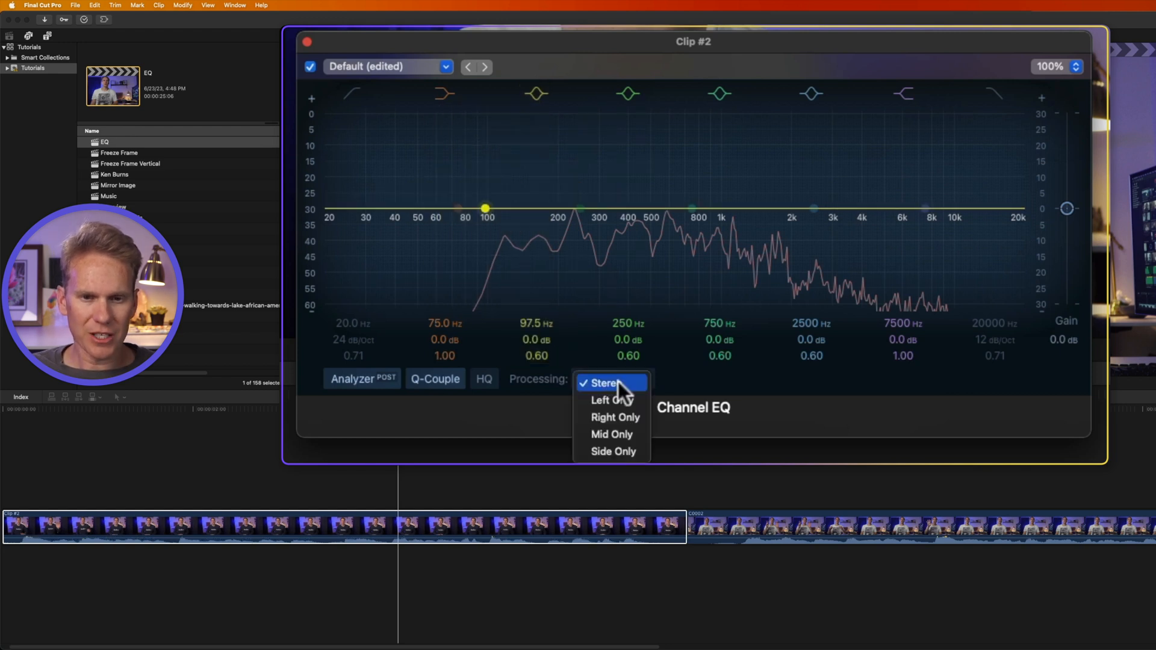
mouse_move(606, 388)
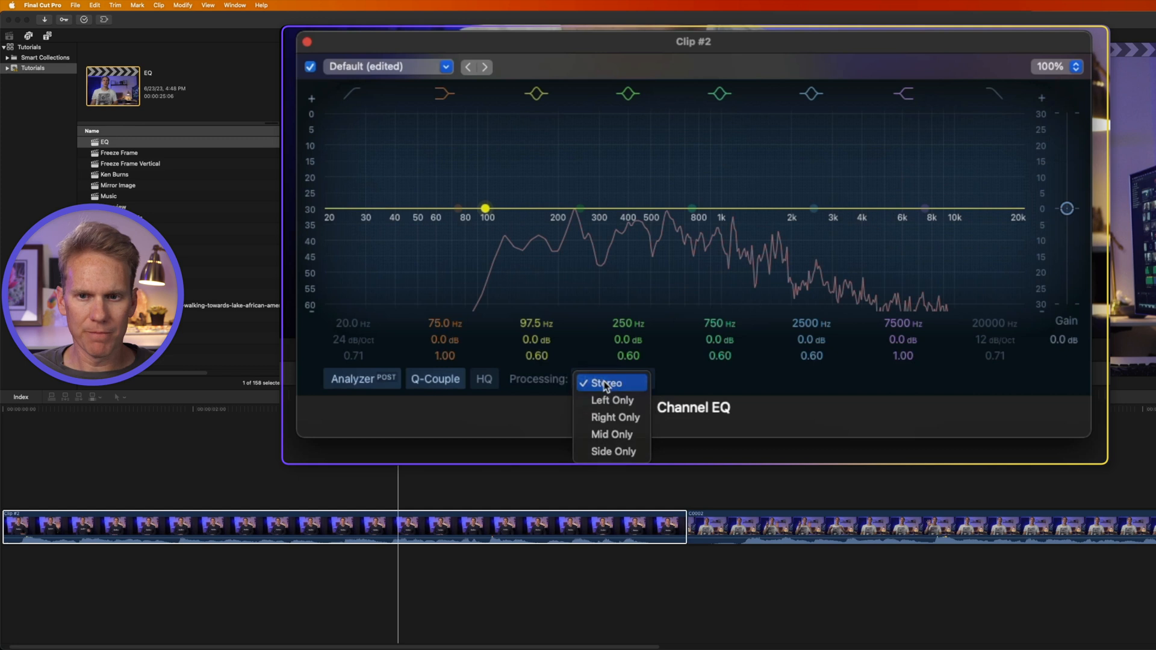
Step: Keep Stereo processing, then boost about +6.1 dB near 3660 Hz and +3.8 dB near 254 Hz
click(608, 383)
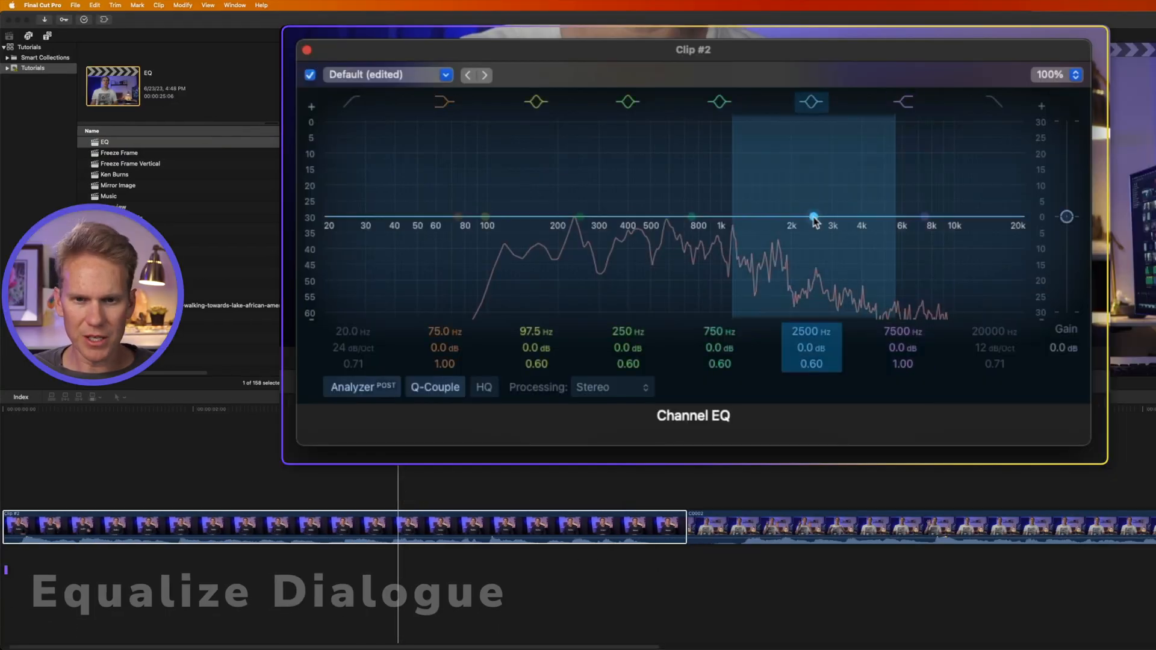
drag(813, 217, 861, 217)
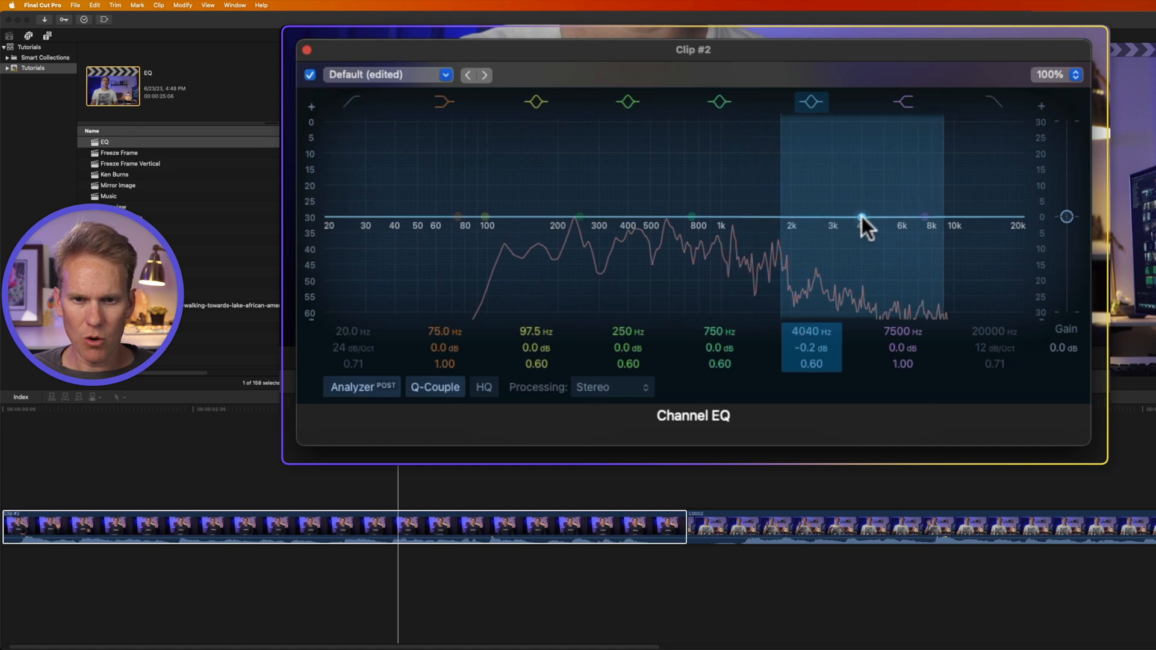
drag(861, 216, 889, 214)
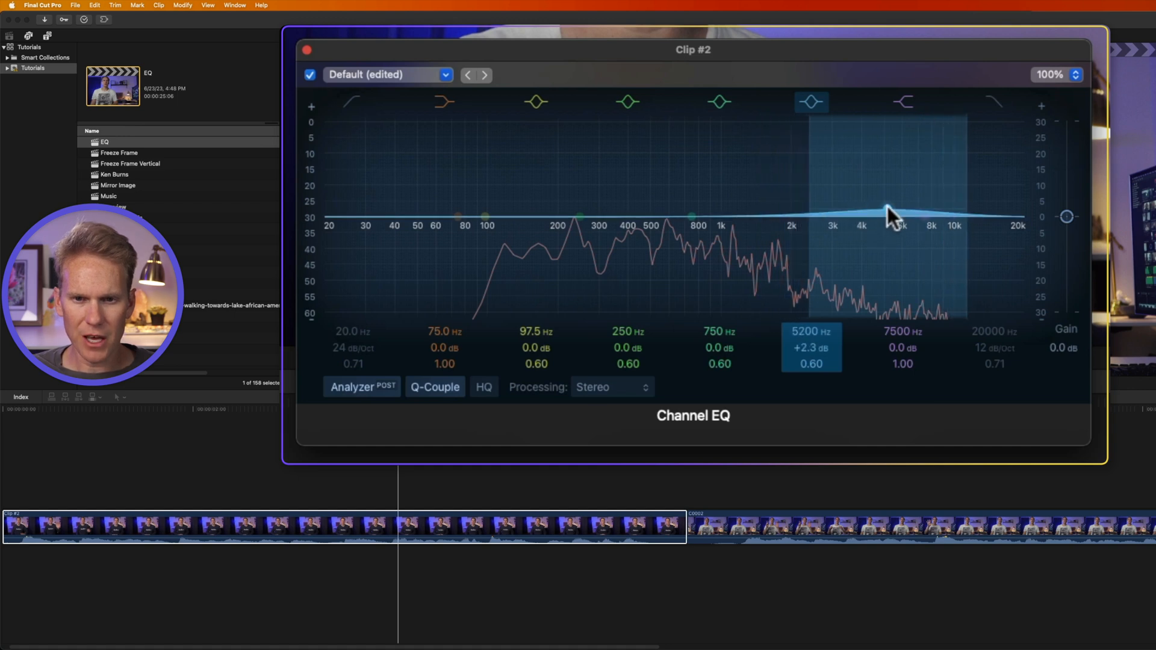
drag(889, 214, 889, 205)
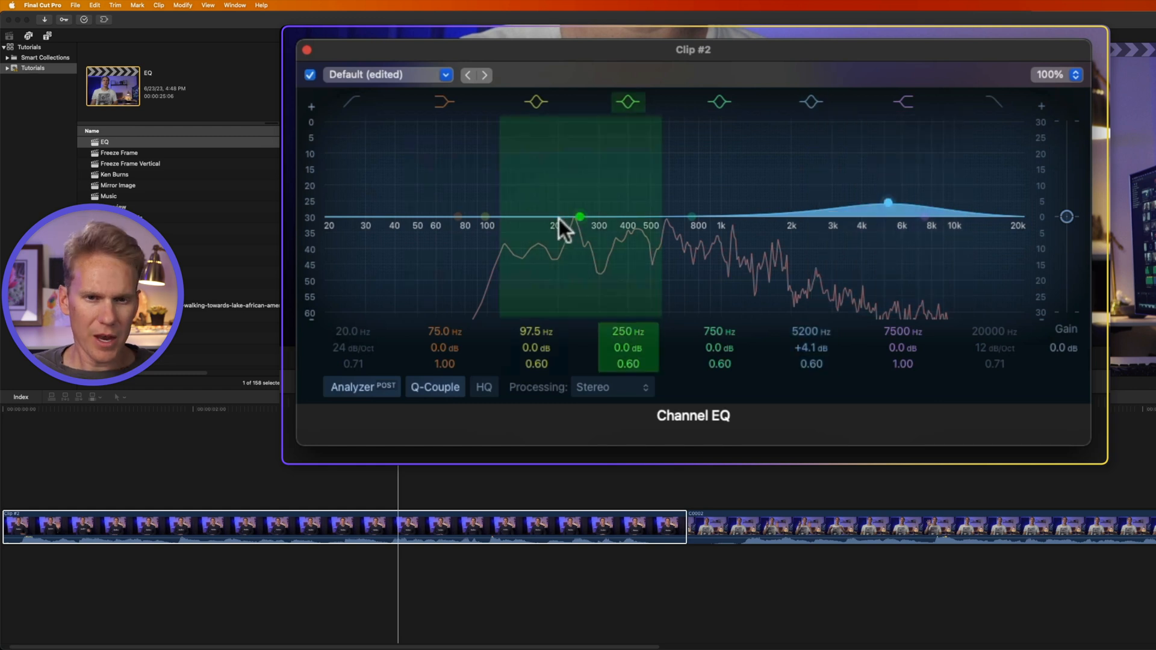
mouse_move(591, 222)
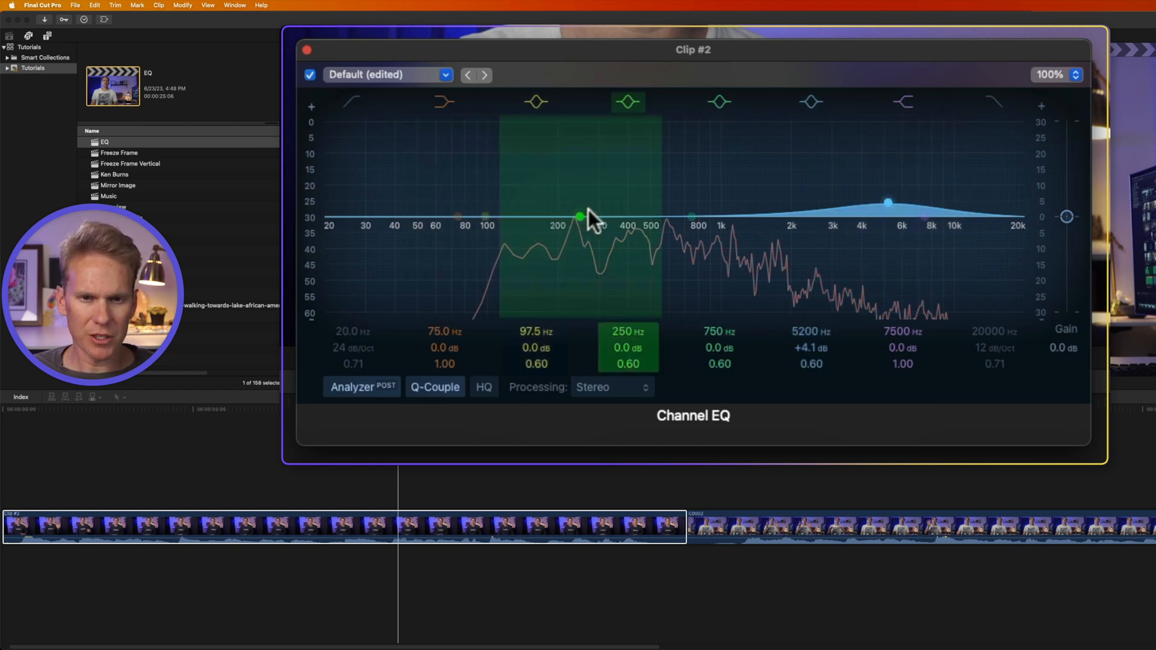
drag(580, 216, 581, 206)
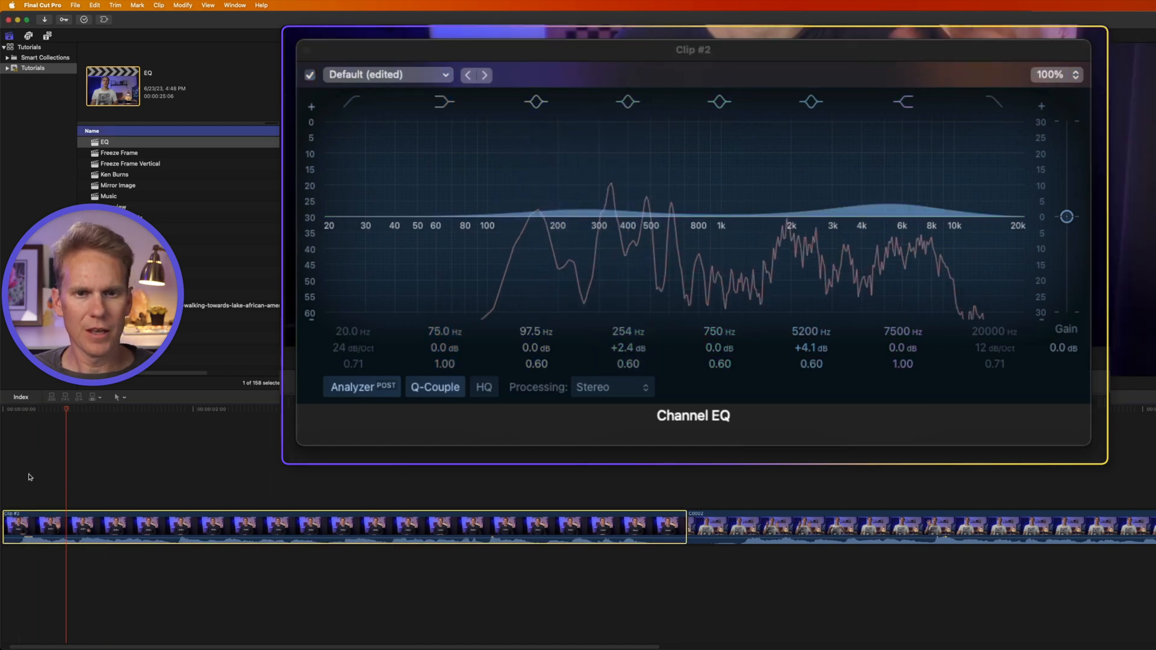
click(536, 101)
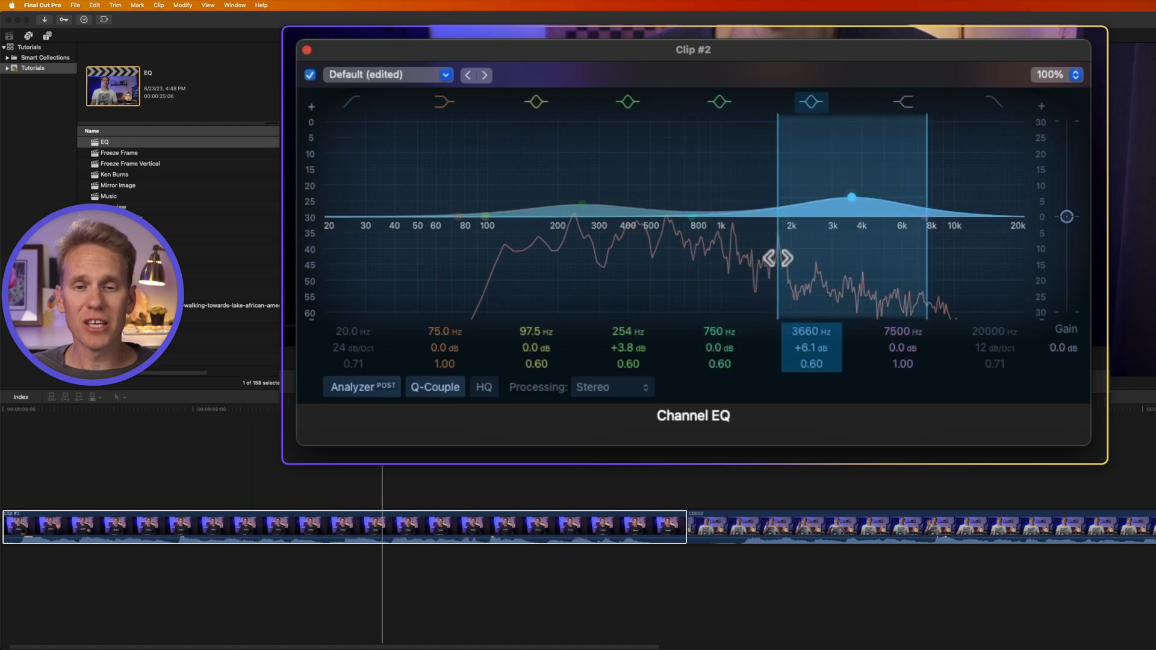
Step: Turn the 750 Hz band into a steep, very narrow boost (Q about 21) for tone hunting
click(719, 102)
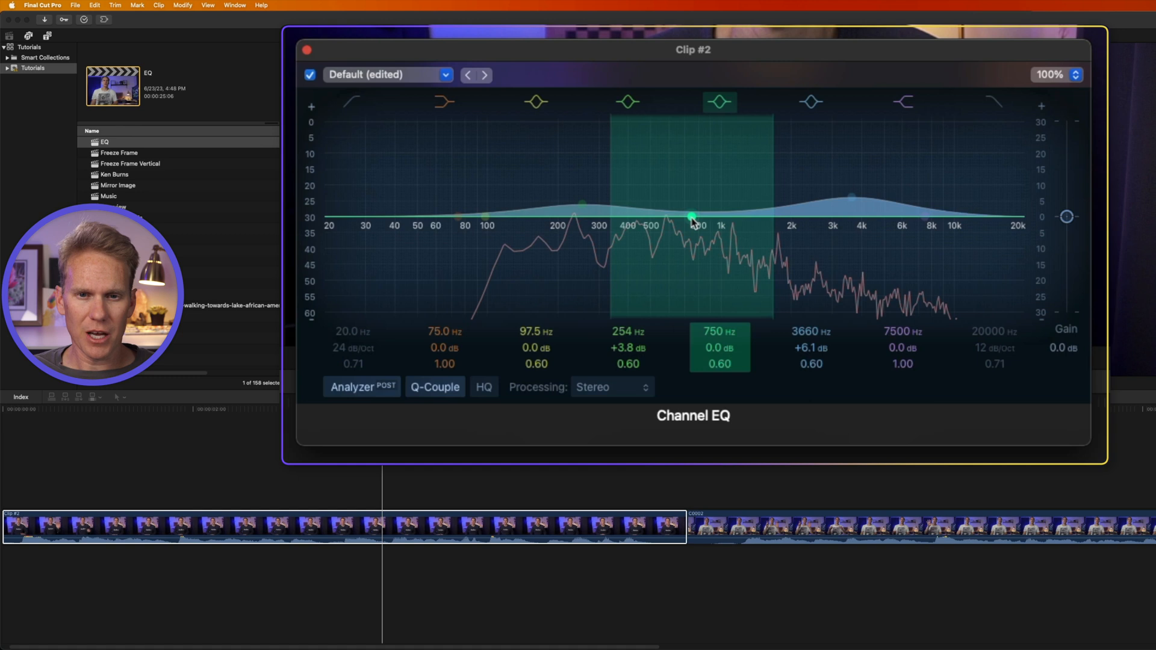
drag(691, 215, 697, 145)
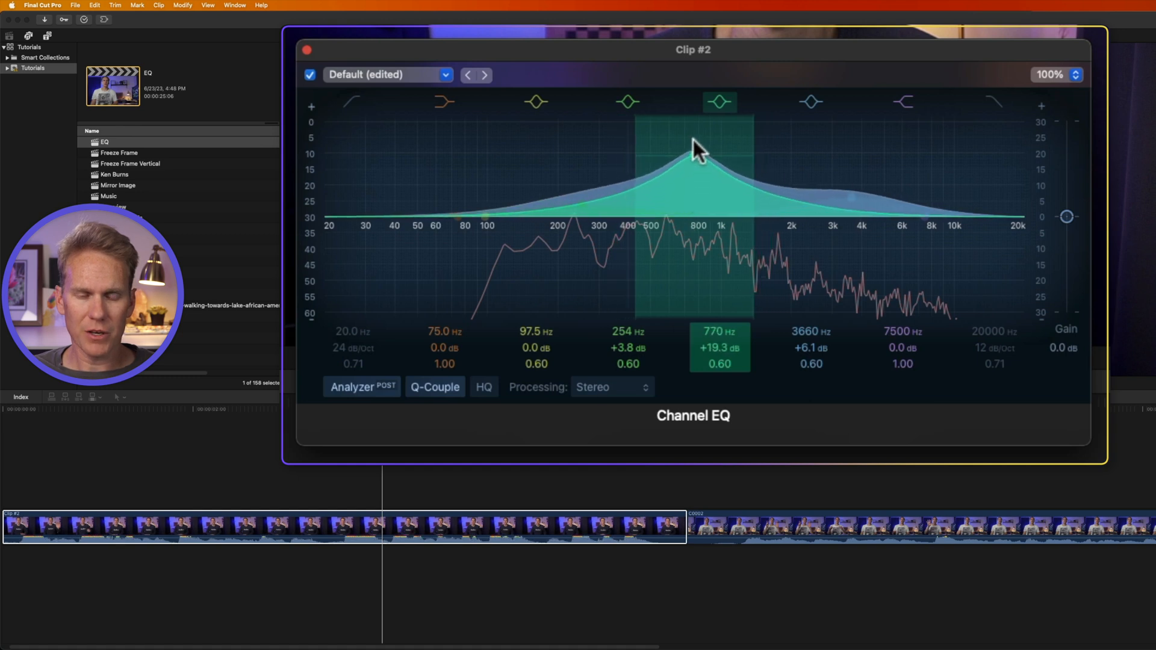
drag(697, 152, 694, 155)
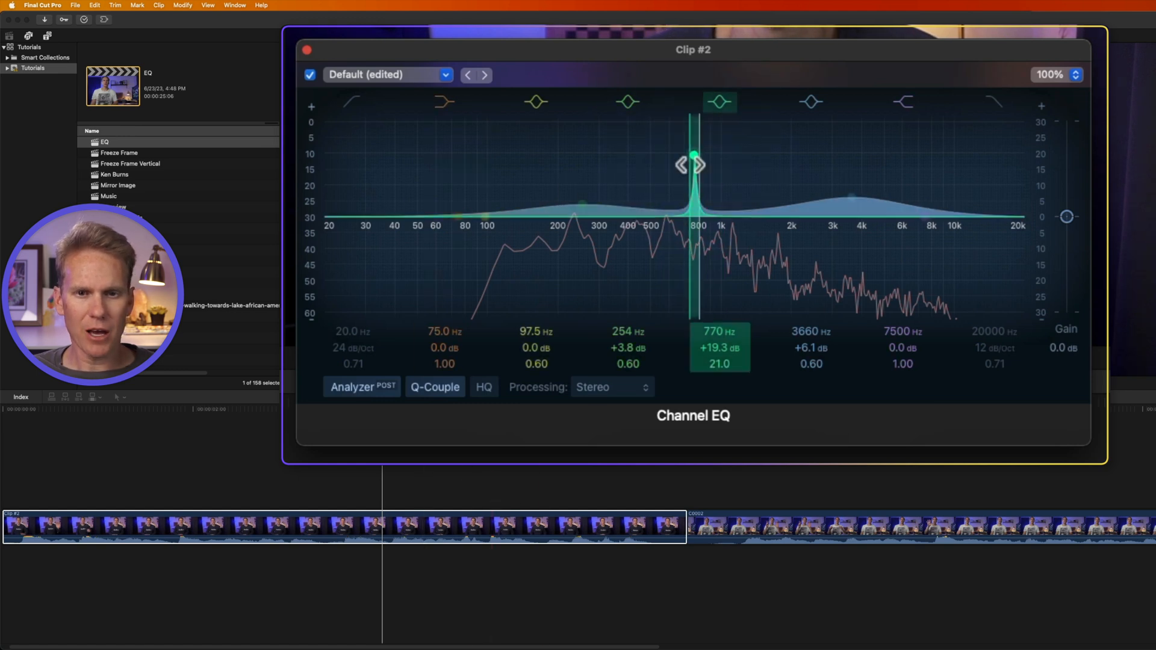
Step: Sweep the narrow boost from 80 Hz up to 3.5 kHz and settle it on the problem tone at 1030 Hz
drag(691, 165, 469, 172)
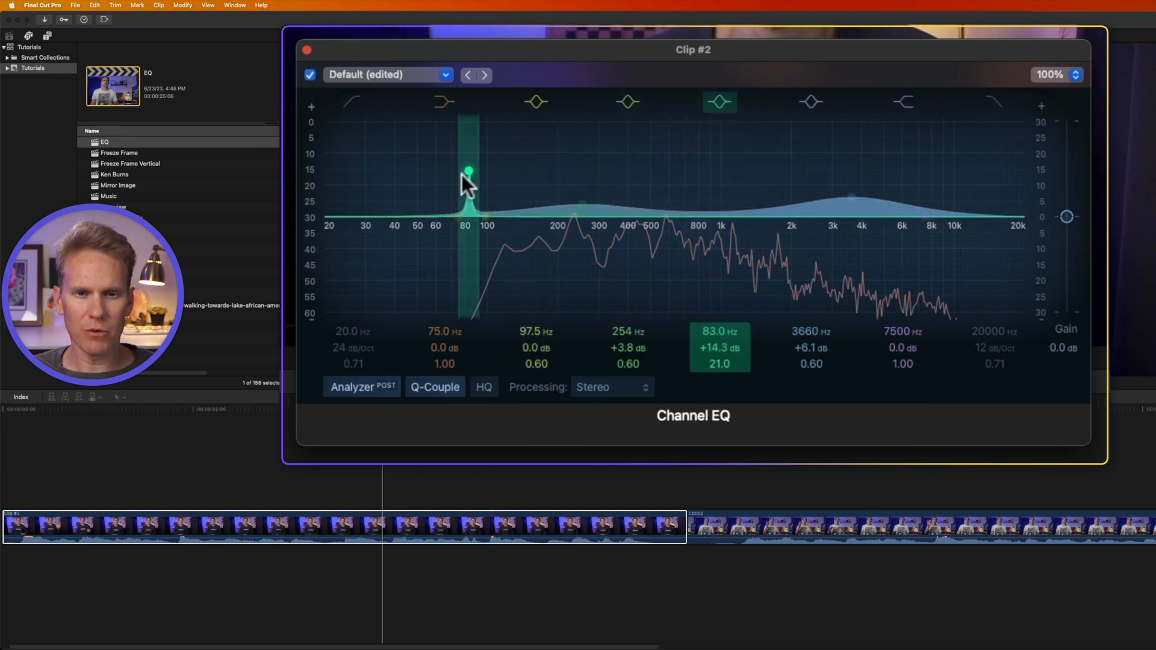
drag(469, 173, 606, 176)
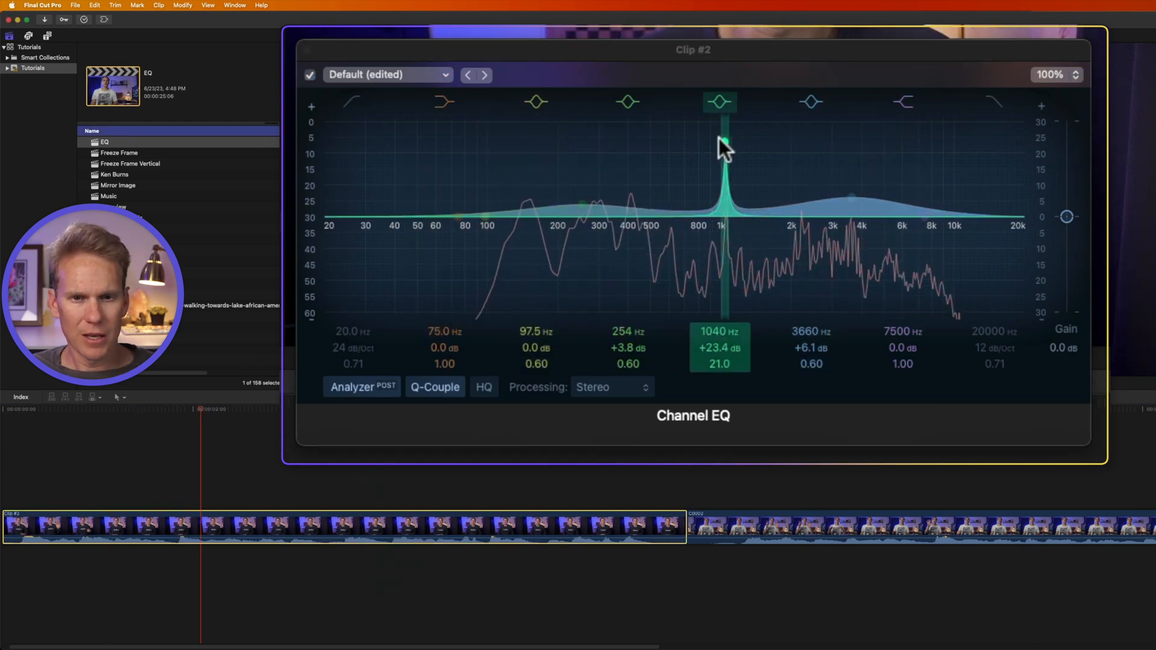
drag(719, 140, 608, 140)
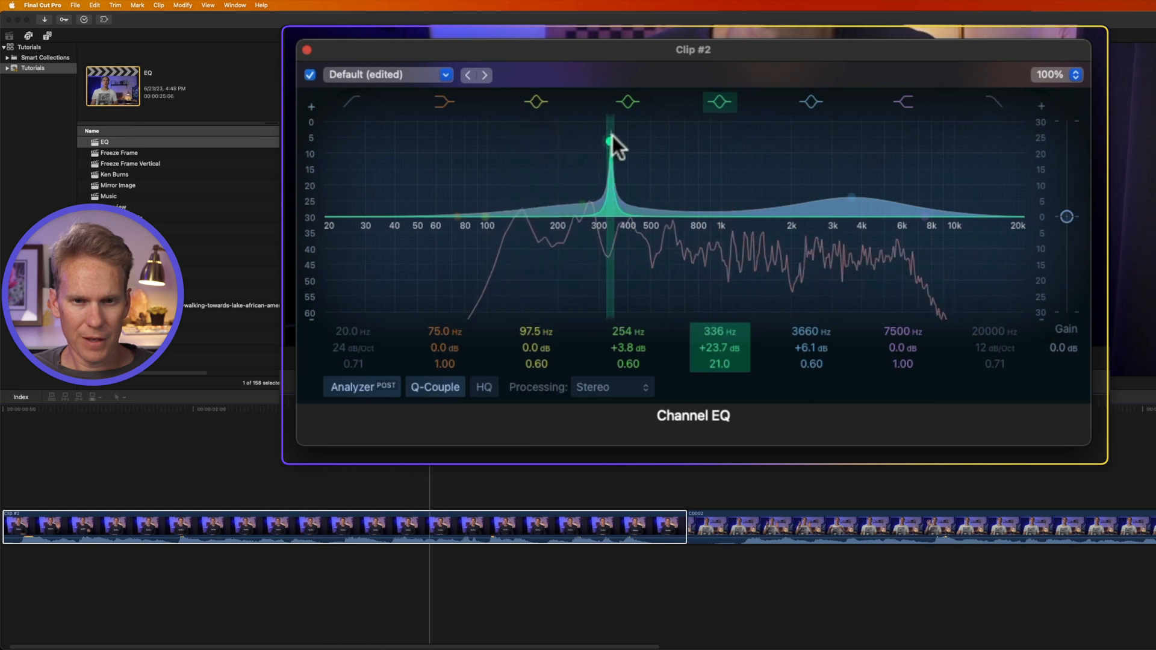
drag(608, 141, 848, 141)
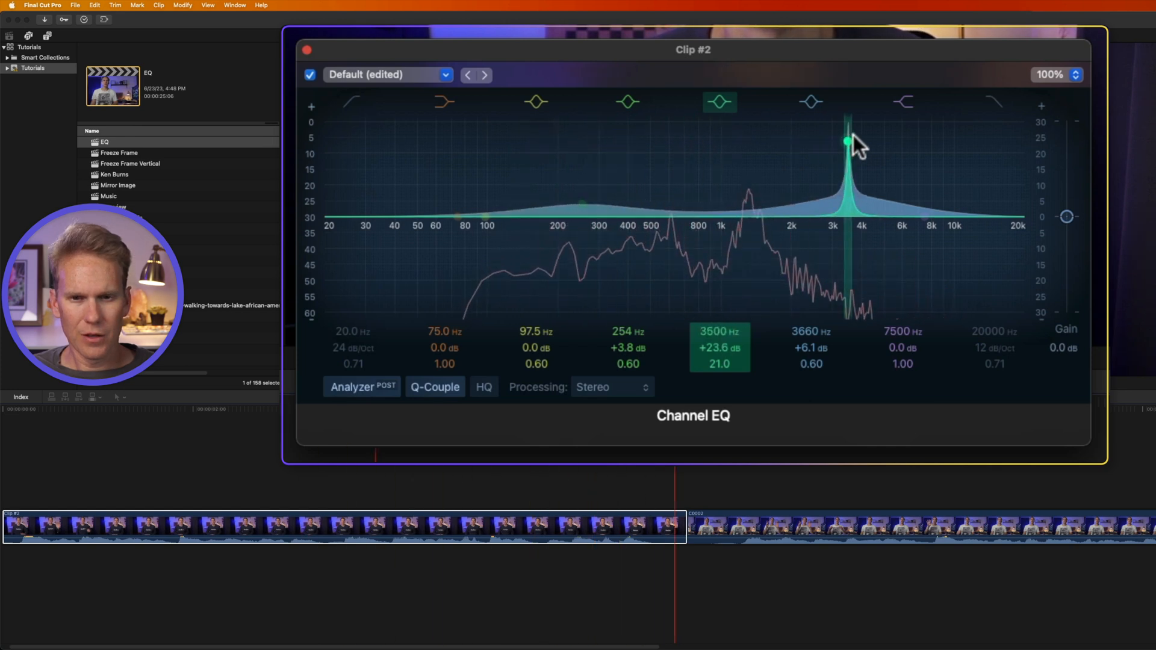
drag(848, 142, 846, 147)
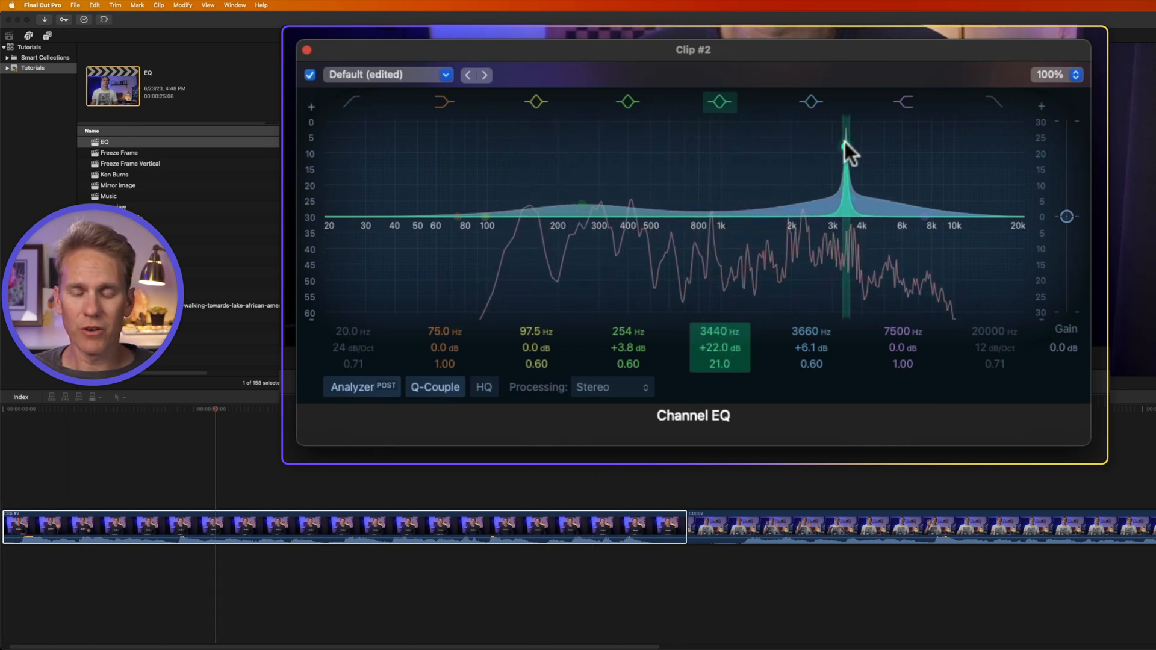
drag(847, 147, 790, 155)
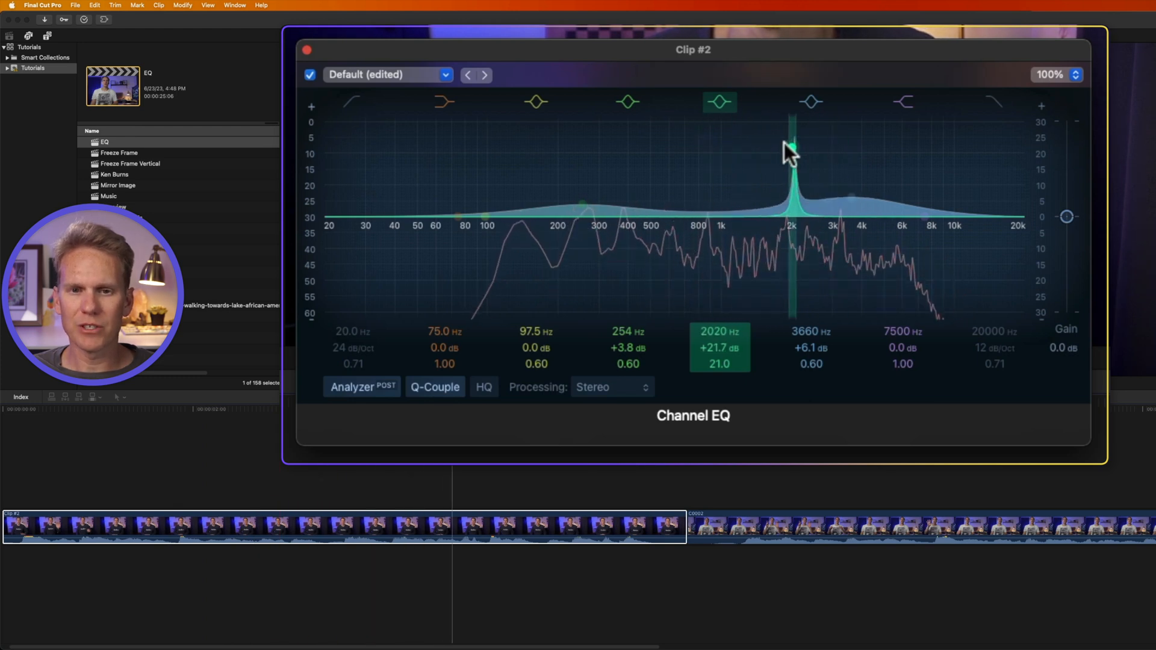
drag(791, 147, 618, 147)
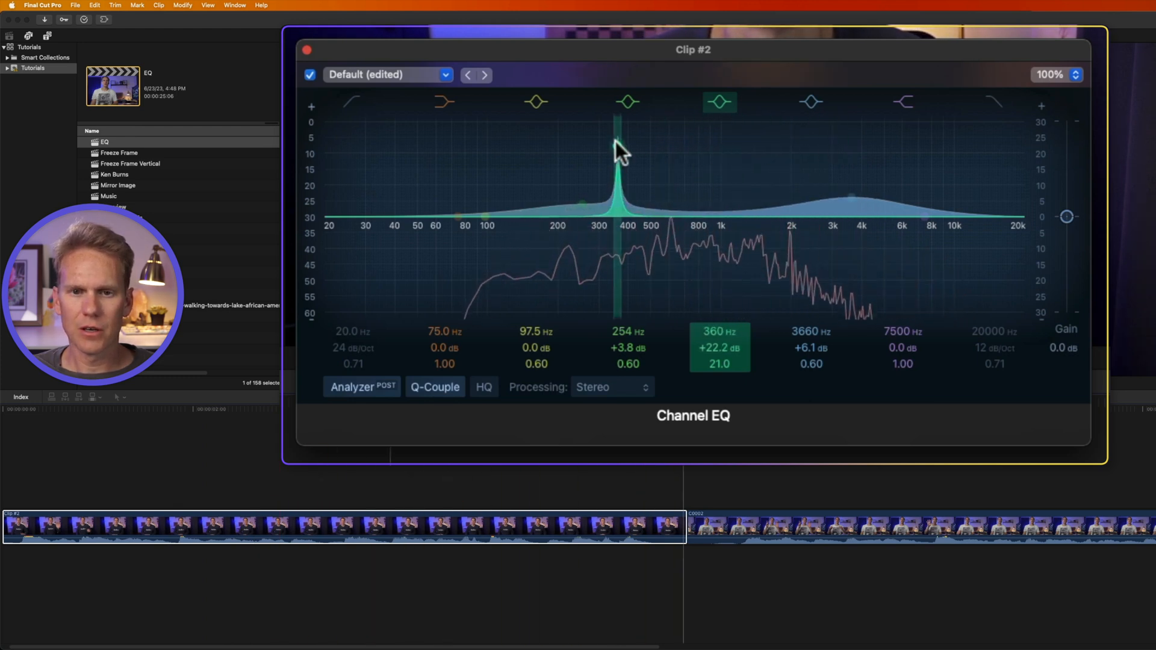
drag(617, 147, 830, 144)
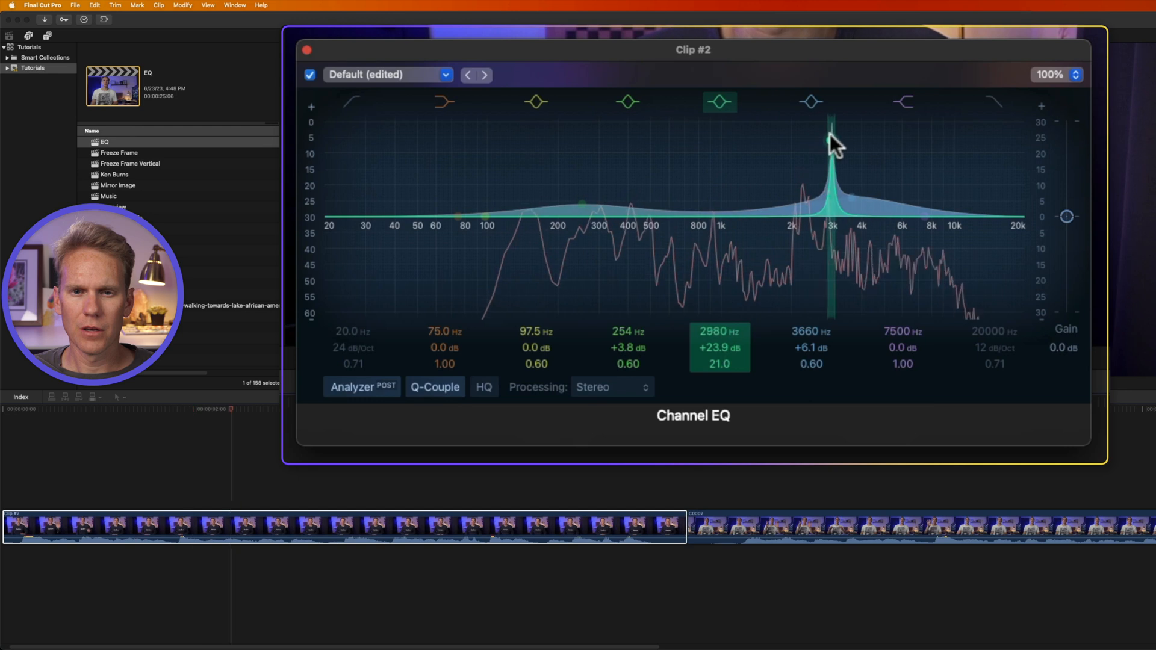
drag(833, 144, 719, 144)
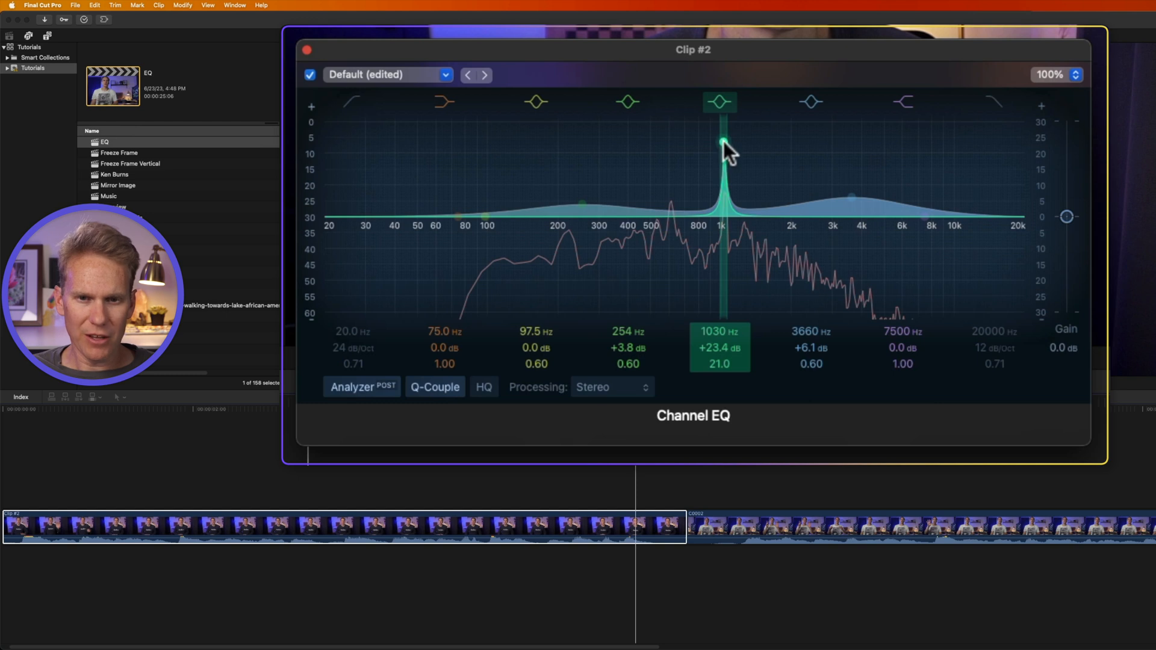
Step: Flip the 1030 Hz boost into a deep notch of about -20.5 dB
drag(723, 143, 723, 148)
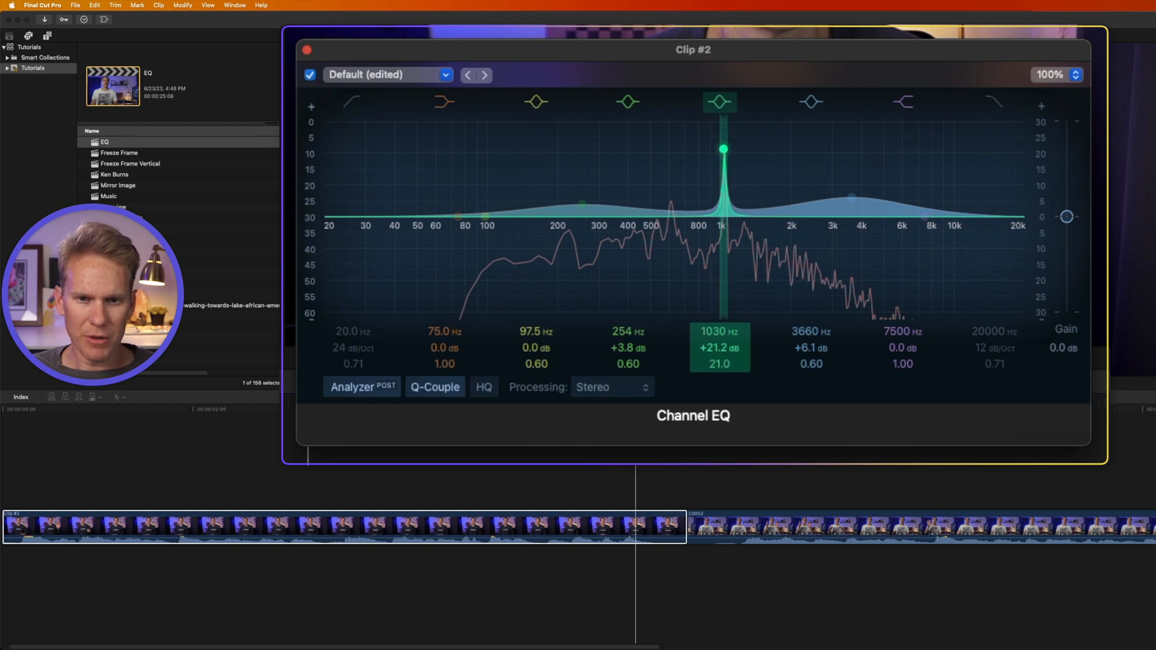
drag(722, 148, 723, 274)
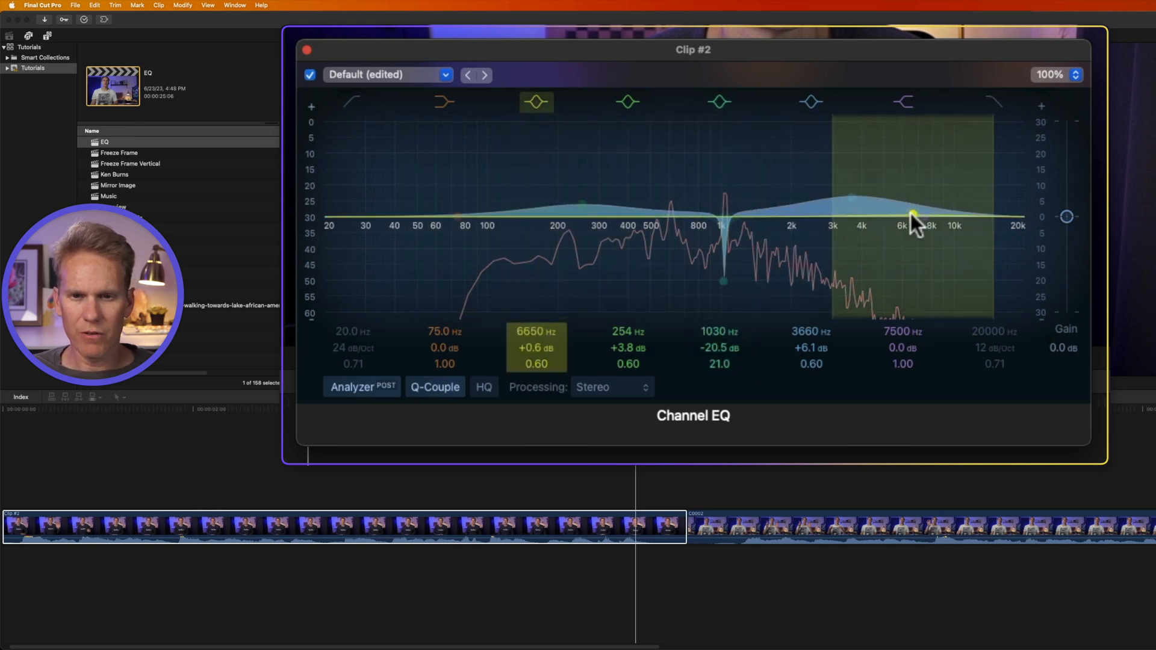
Step: Notch a second problem tone at 2880 Hz to -24 dB with Q 32, then bypass the EQ to compare
drag(915, 221, 879, 149)
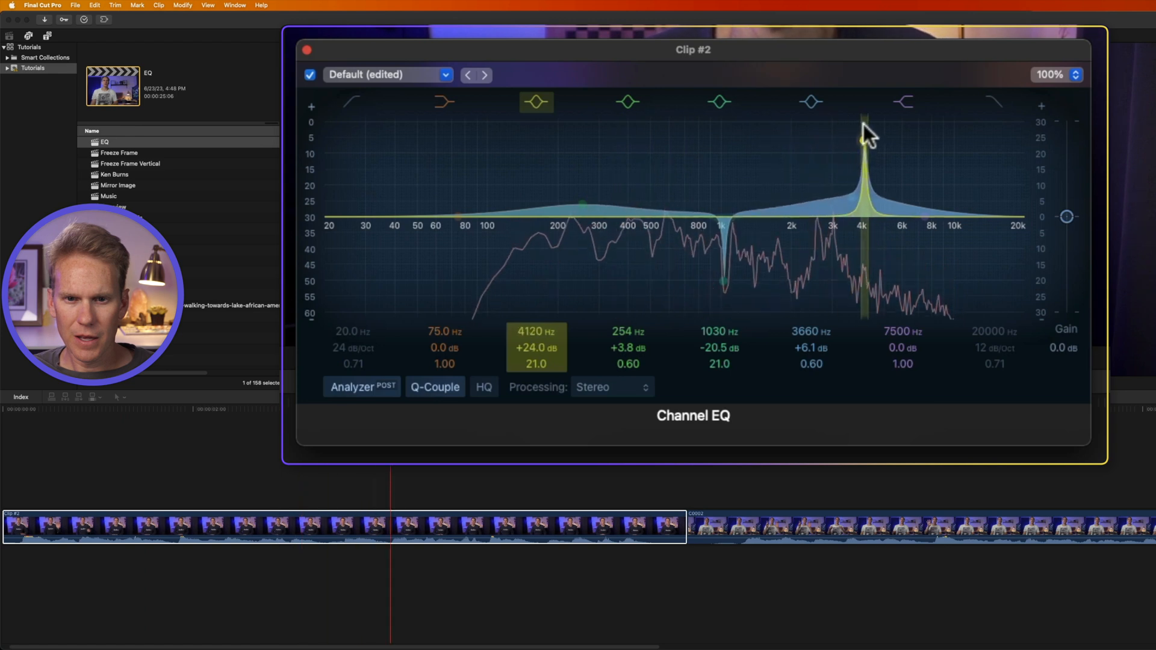
drag(862, 147, 828, 147)
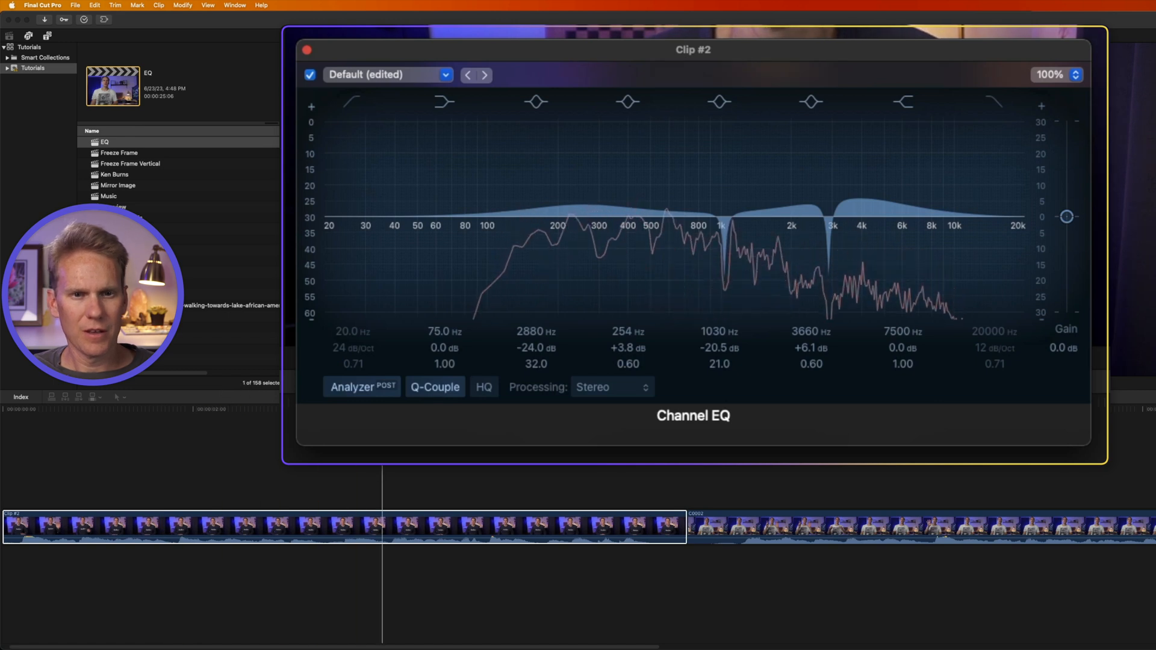
click(309, 75)
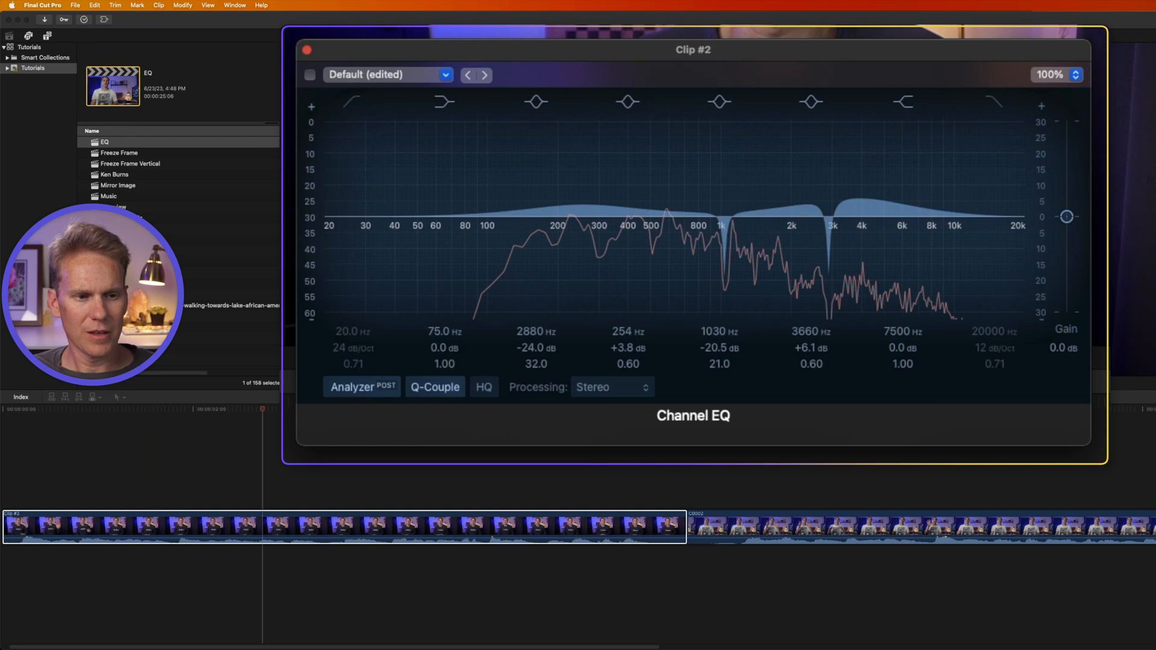
click(308, 75)
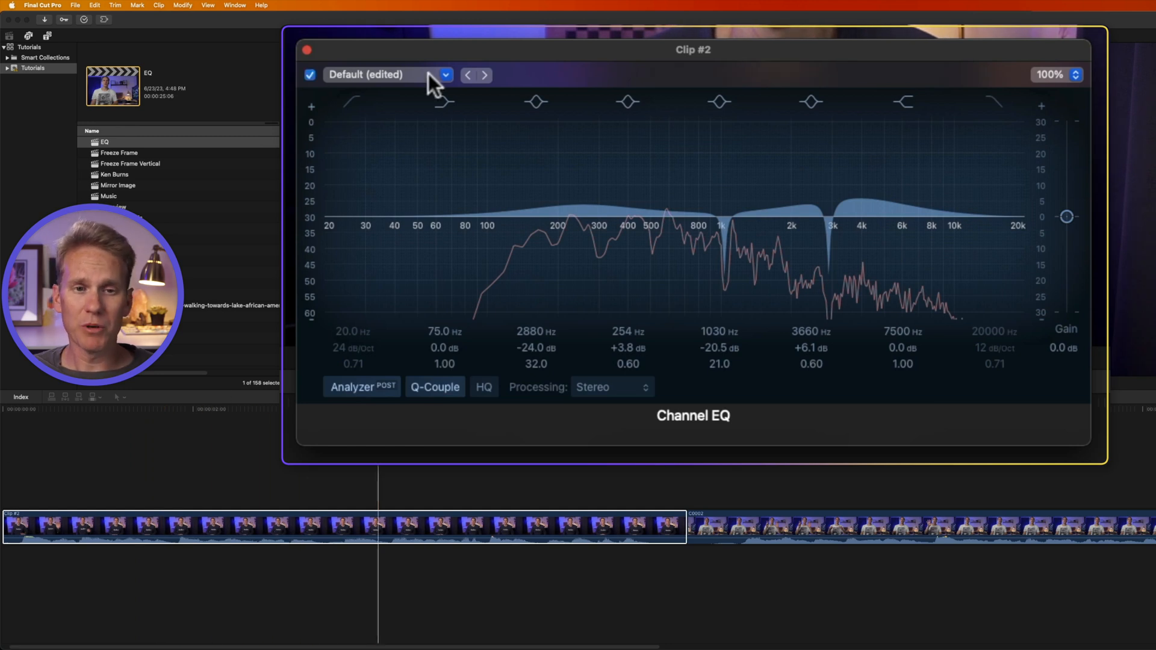
click(444, 75)
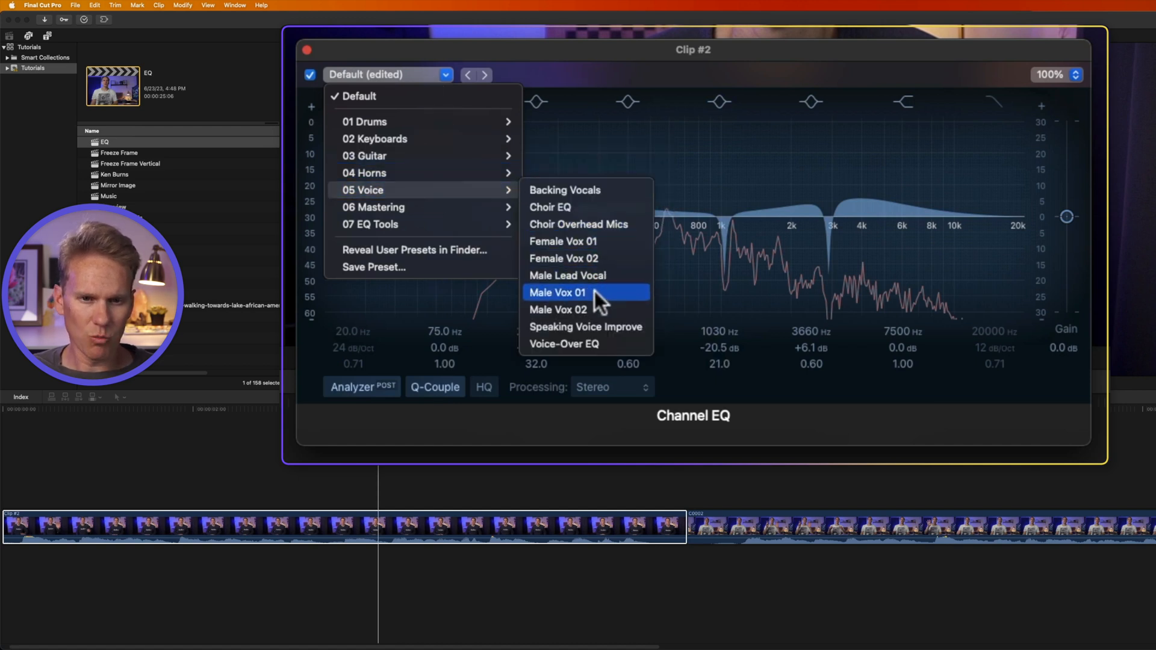
click(558, 293)
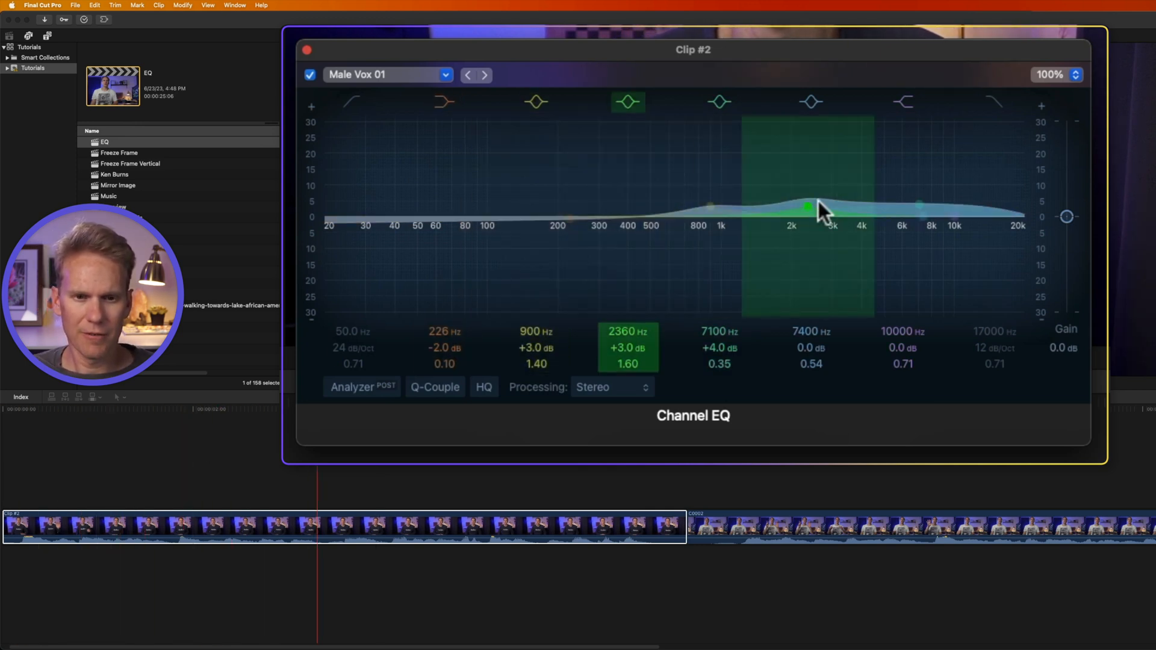
drag(810, 210, 809, 198)
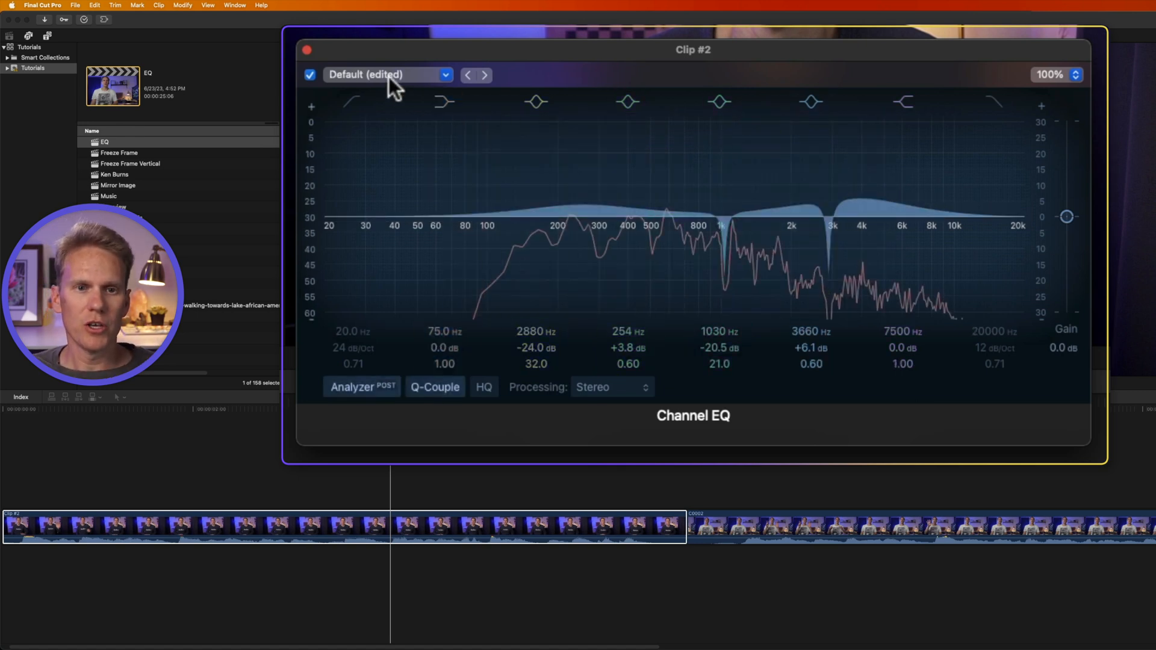
Step: Save the voice EQ as user preset 'Dylan's Golden Voice' and reveal the preset files in Finder
click(445, 74)
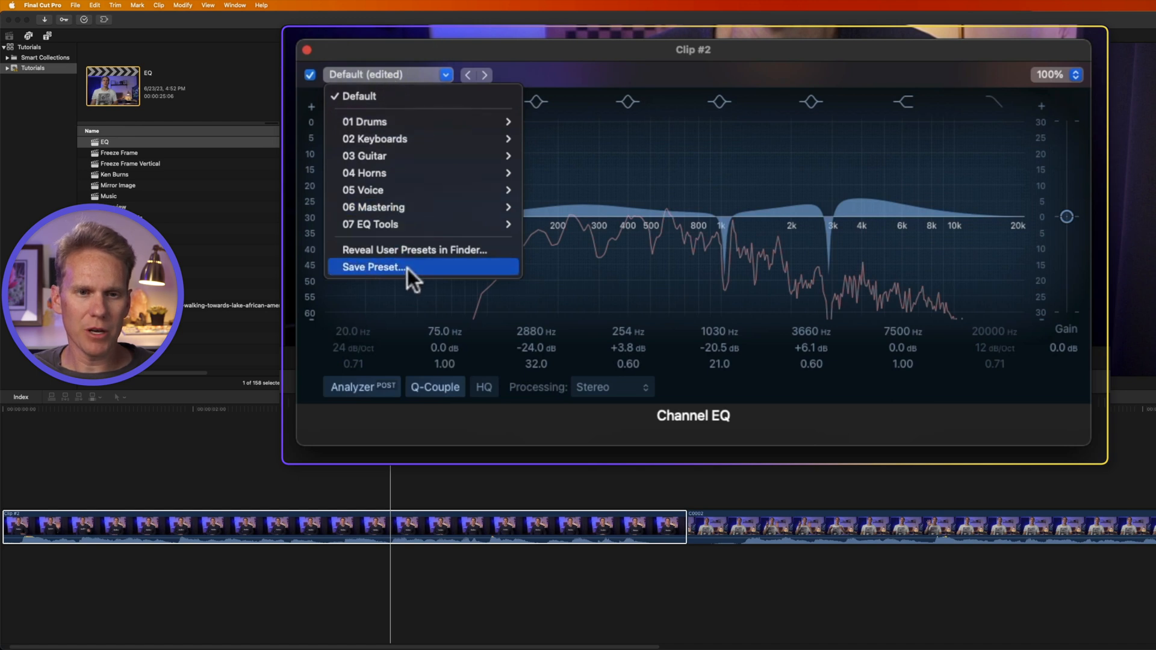
click(374, 268)
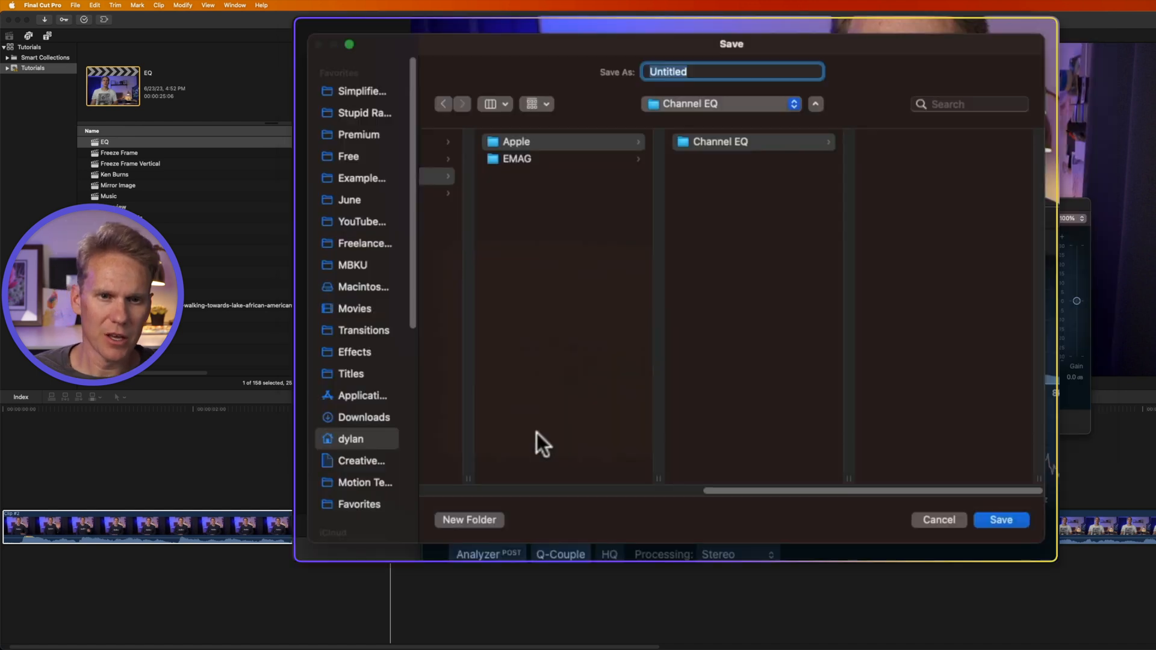
text(Dylan's)
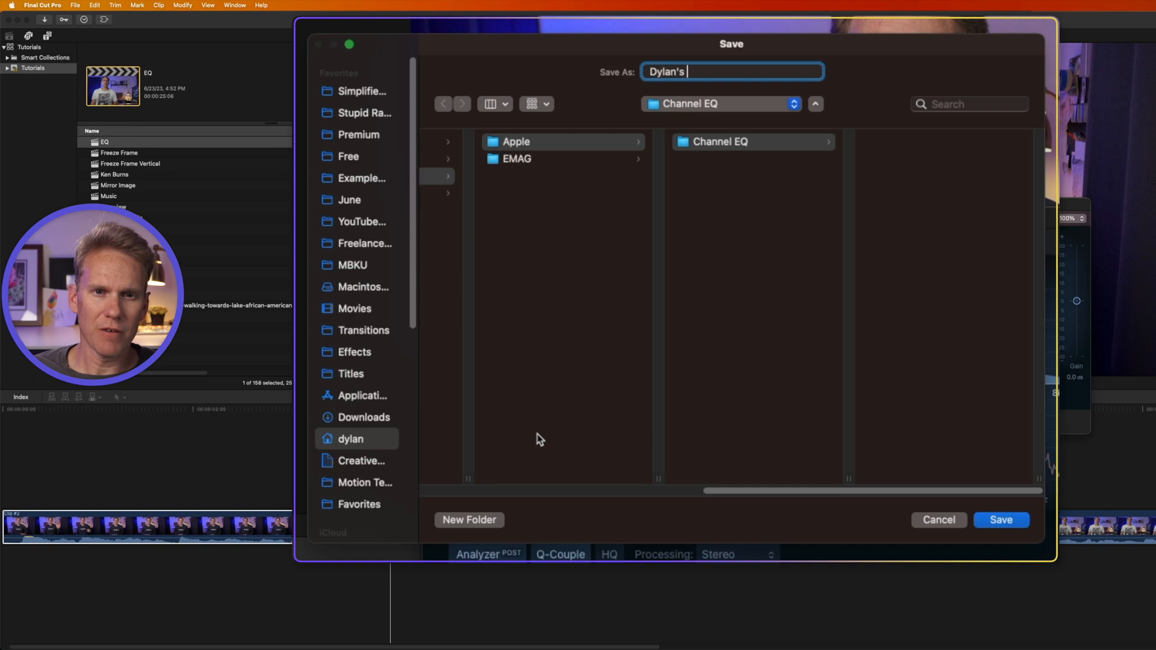
click(1002, 521)
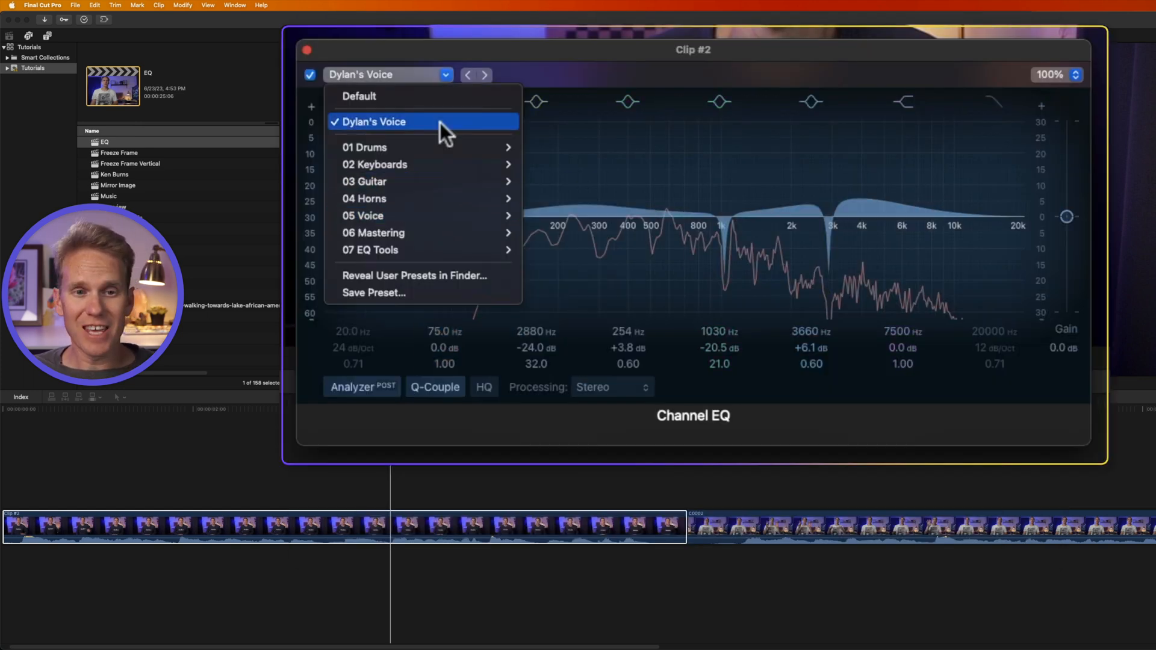
mouse_move(428, 280)
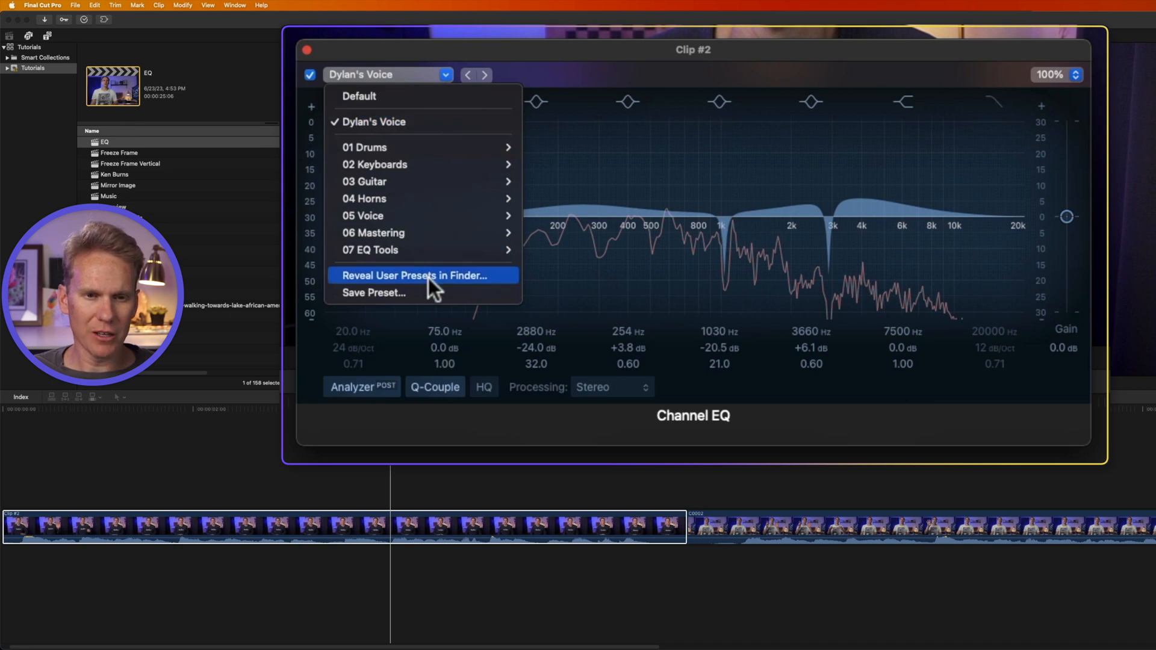
click(422, 274)
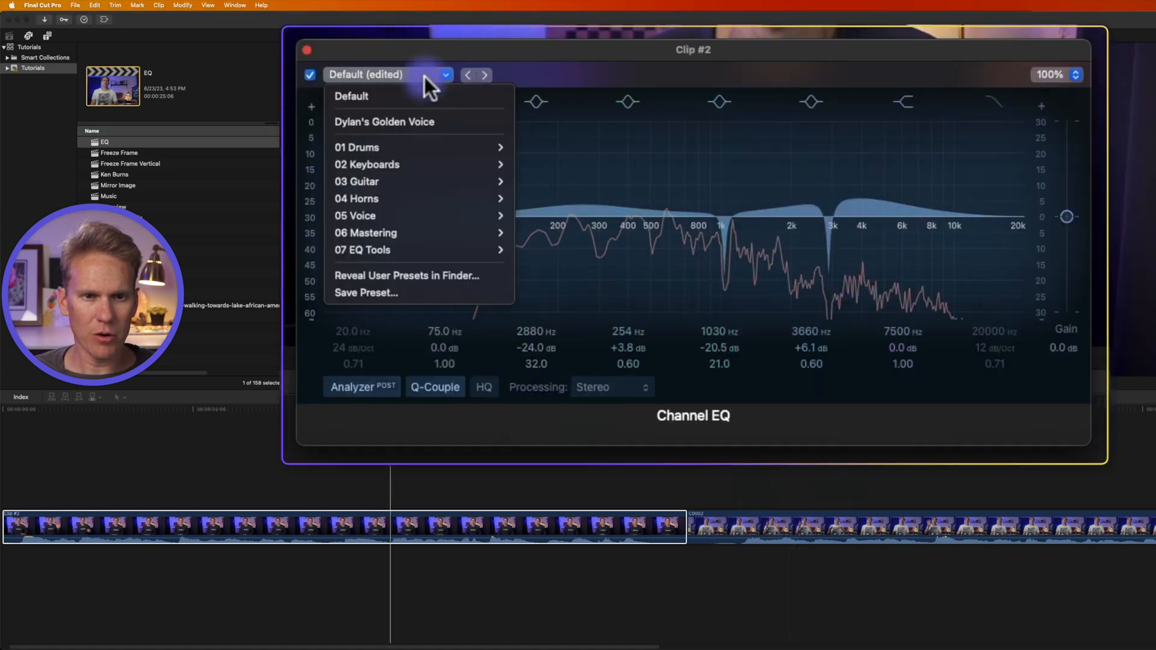
mouse_move(450, 296)
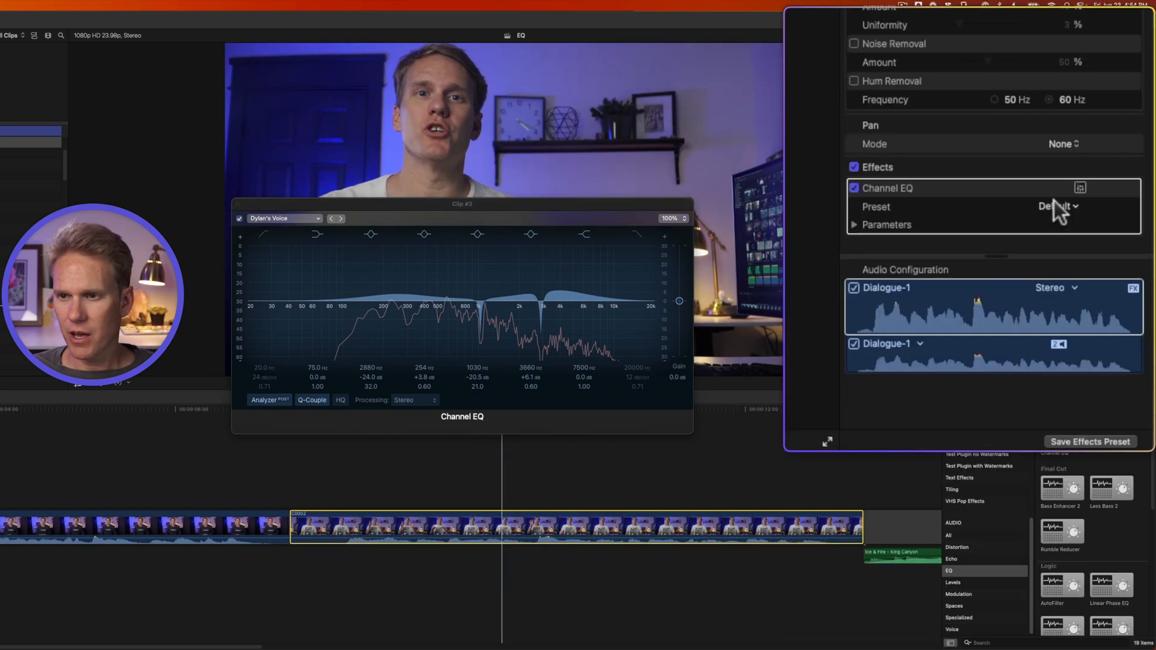
Step: Choose the saved custom voice preset from the clip's Channel EQ preset list
click(1055, 206)
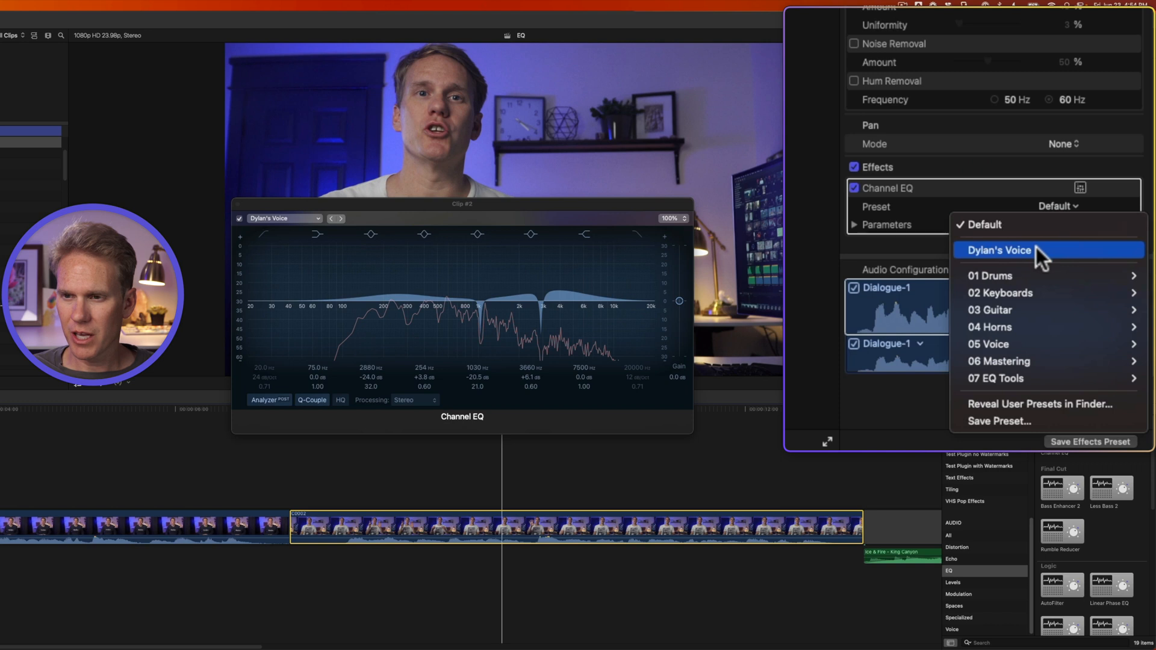
click(999, 250)
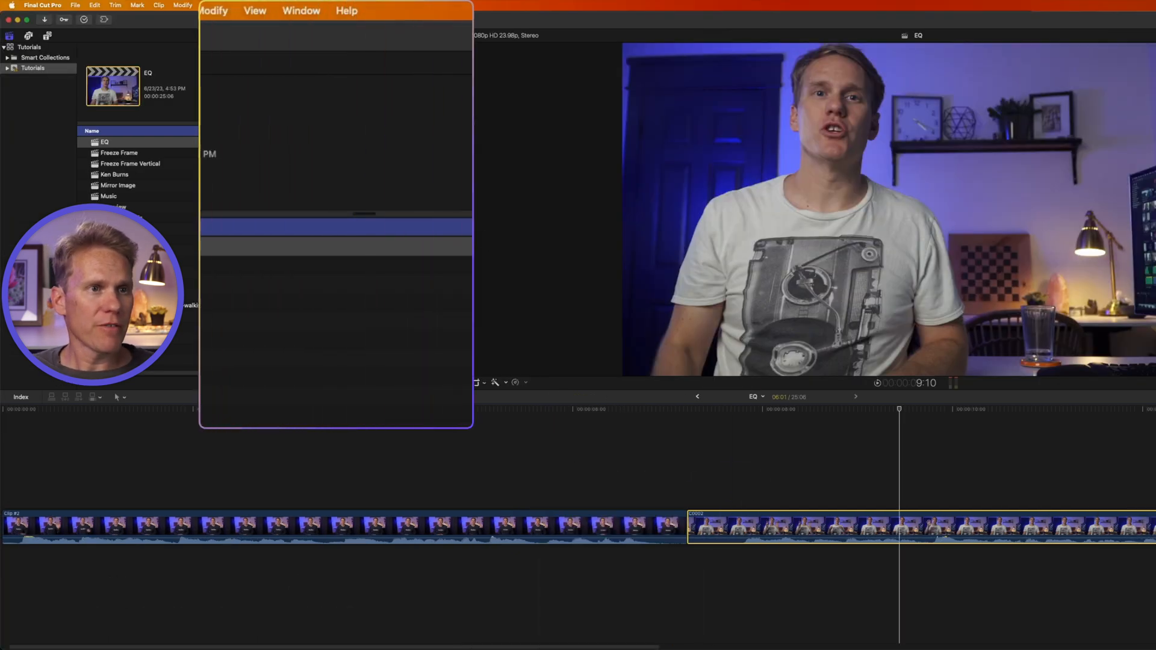
Step: Set clip C0002's equalization to Match and start Match Audio with the reference clip
click(221, 11)
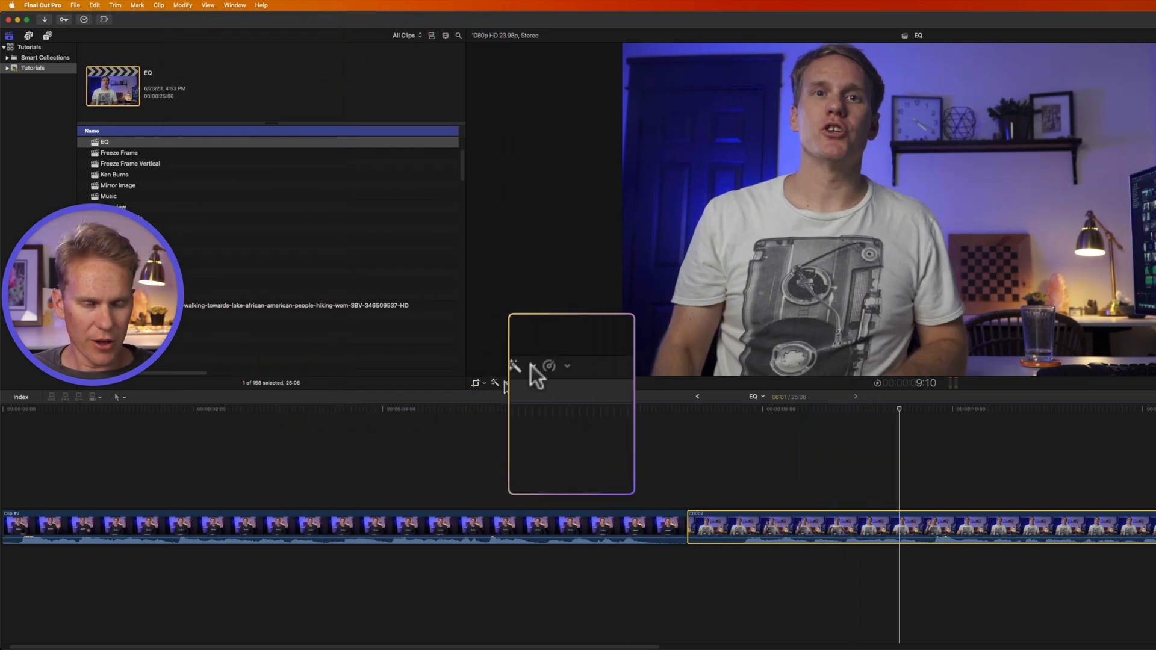
click(514, 367)
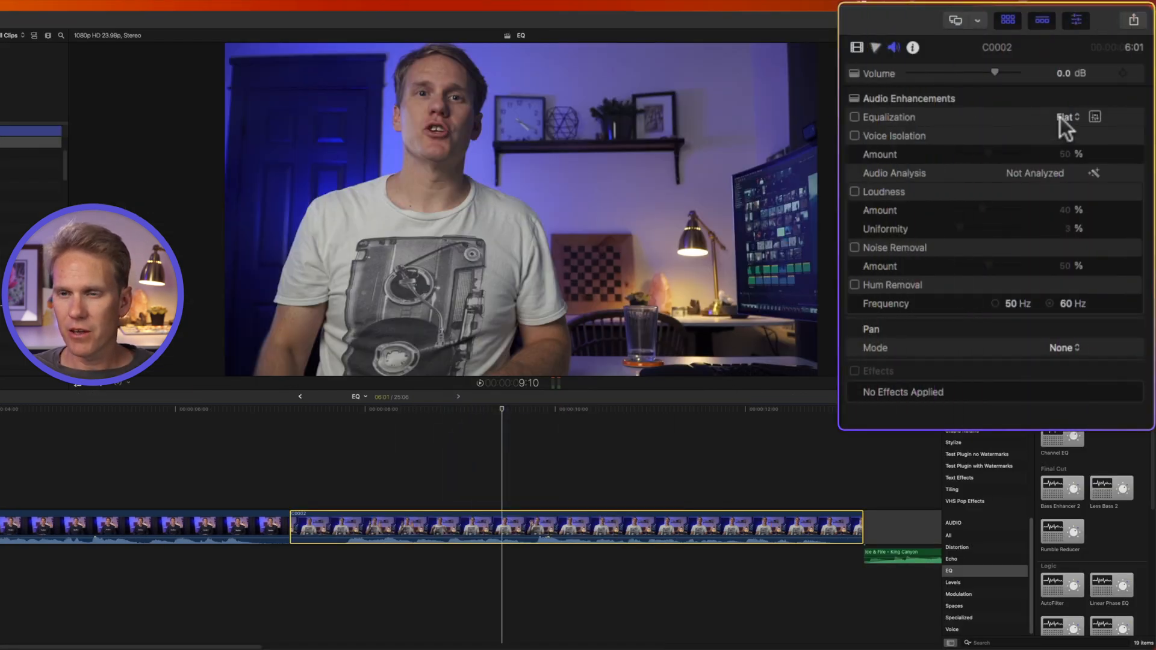
click(1067, 117)
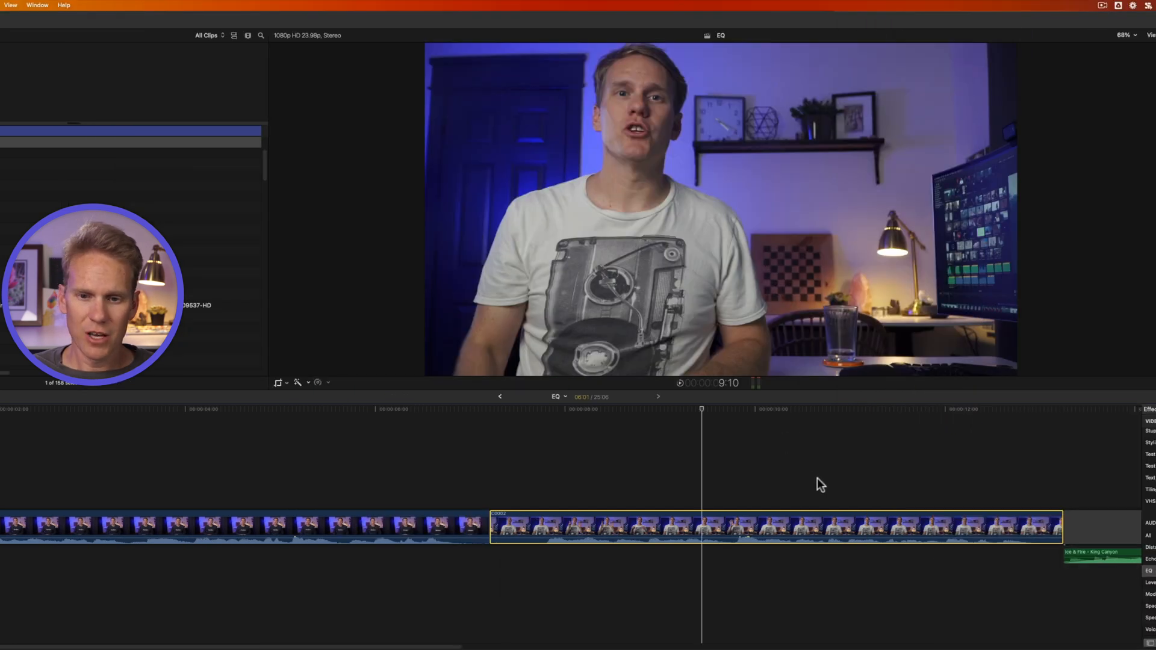
key(shift+cmd+m)
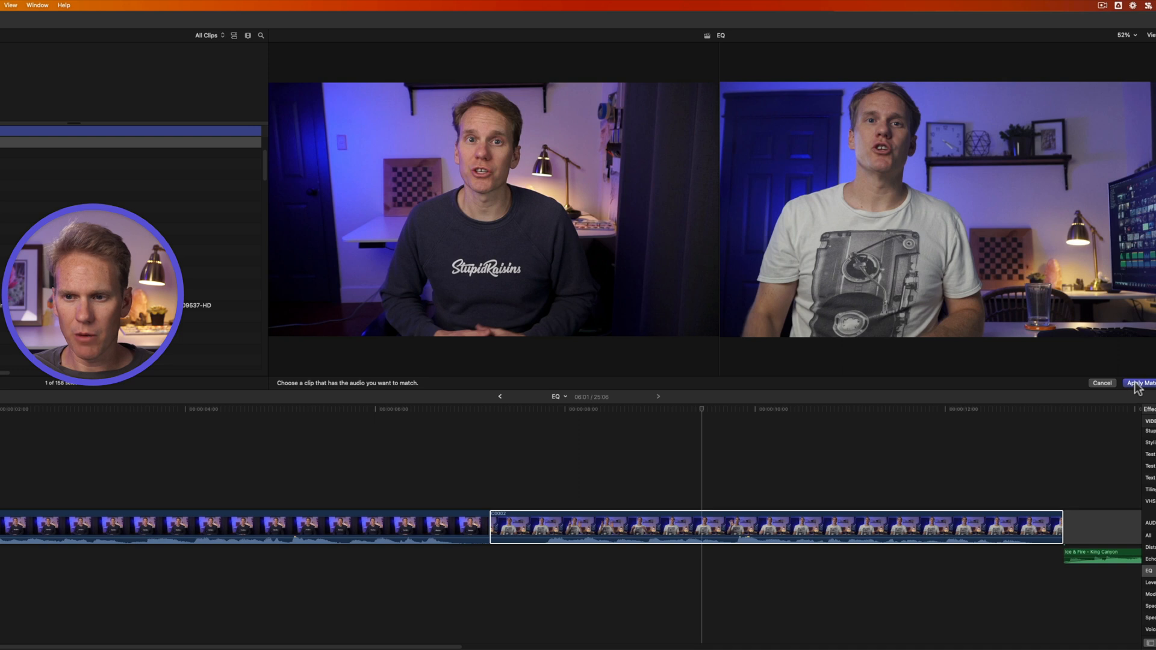
Step: Apply the match from the reference clip, review the Match EQ settings and close them
click(1142, 383)
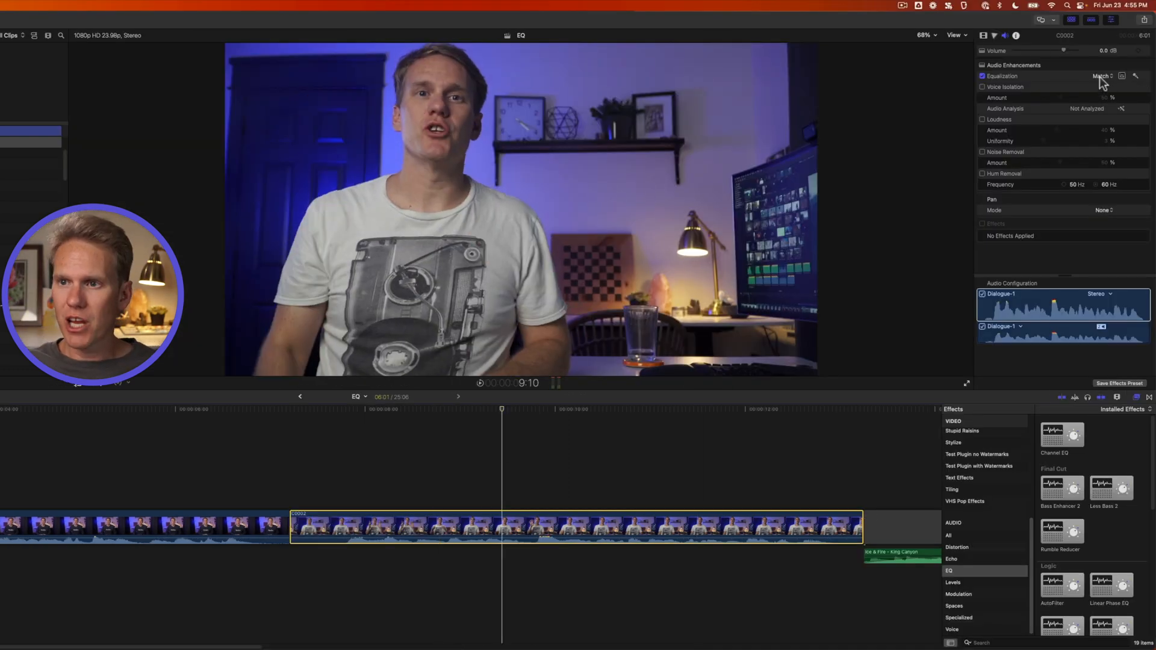
click(1123, 74)
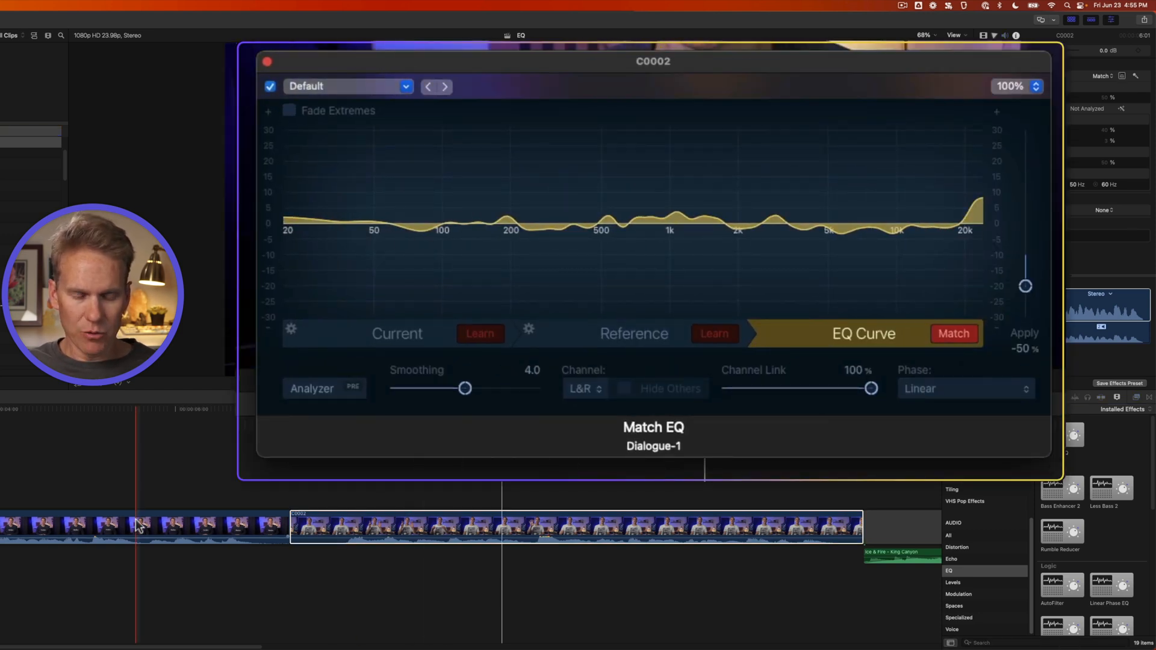
click(267, 60)
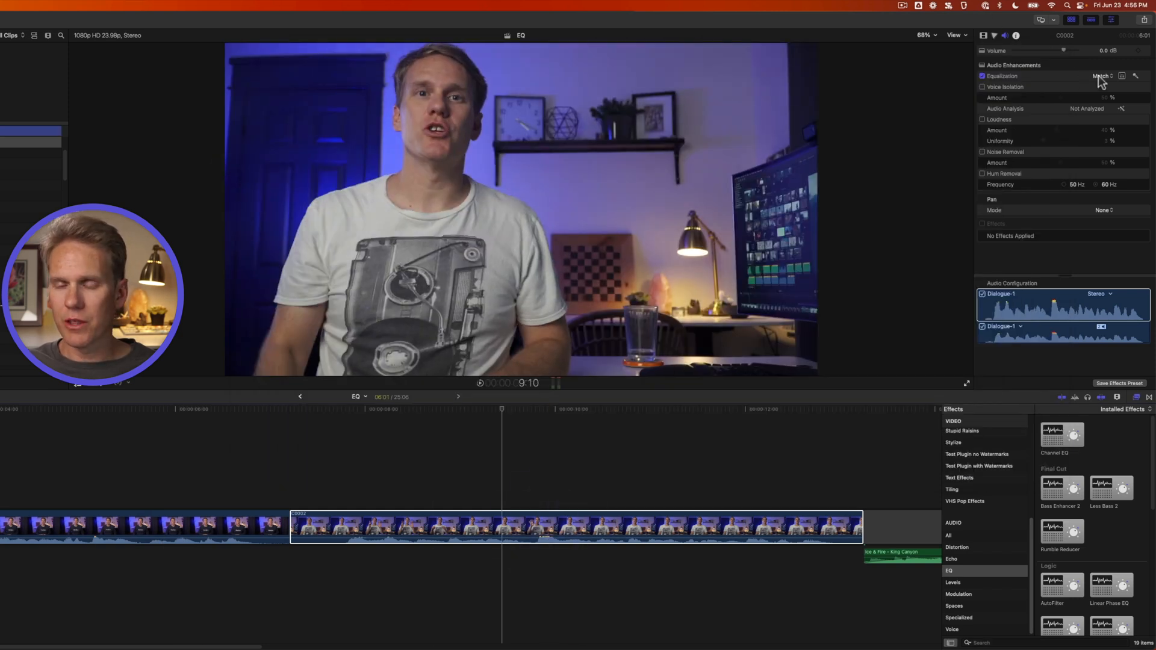
click(1098, 76)
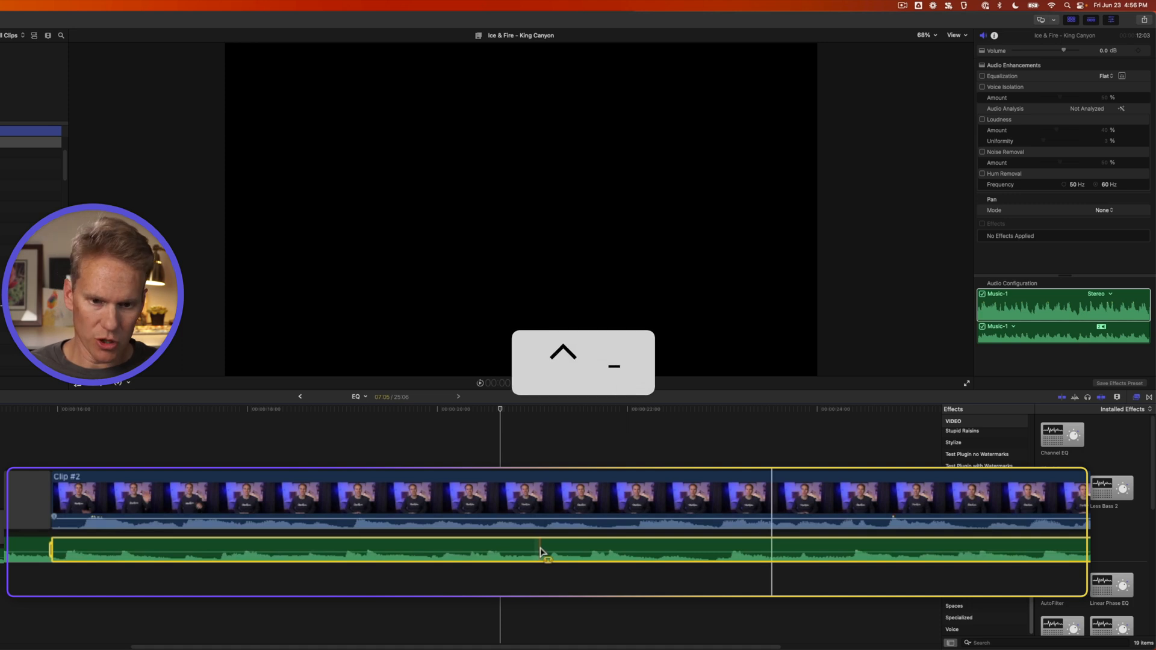
Step: Drag the Ice & Fire music clip's volume down under the dialogue
drag(1064, 51, 1060, 50)
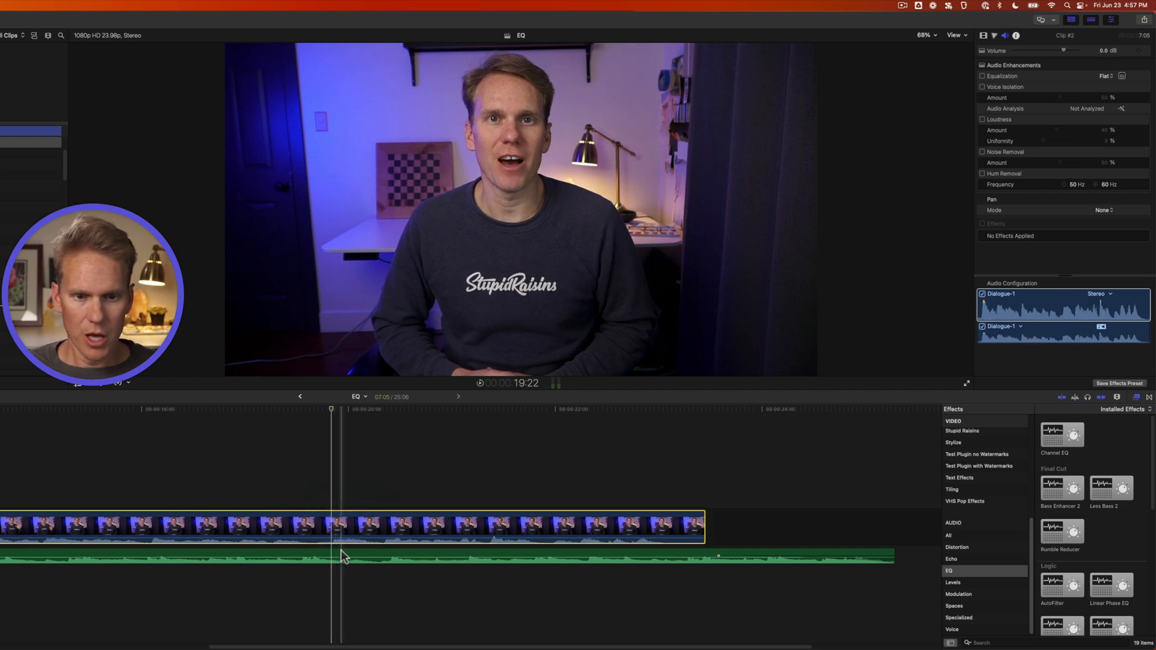
Step: Add Channel EQ to the music and cut the 750 Hz band about -17 dB with a narrow Q
drag(1063, 435, 302, 576)
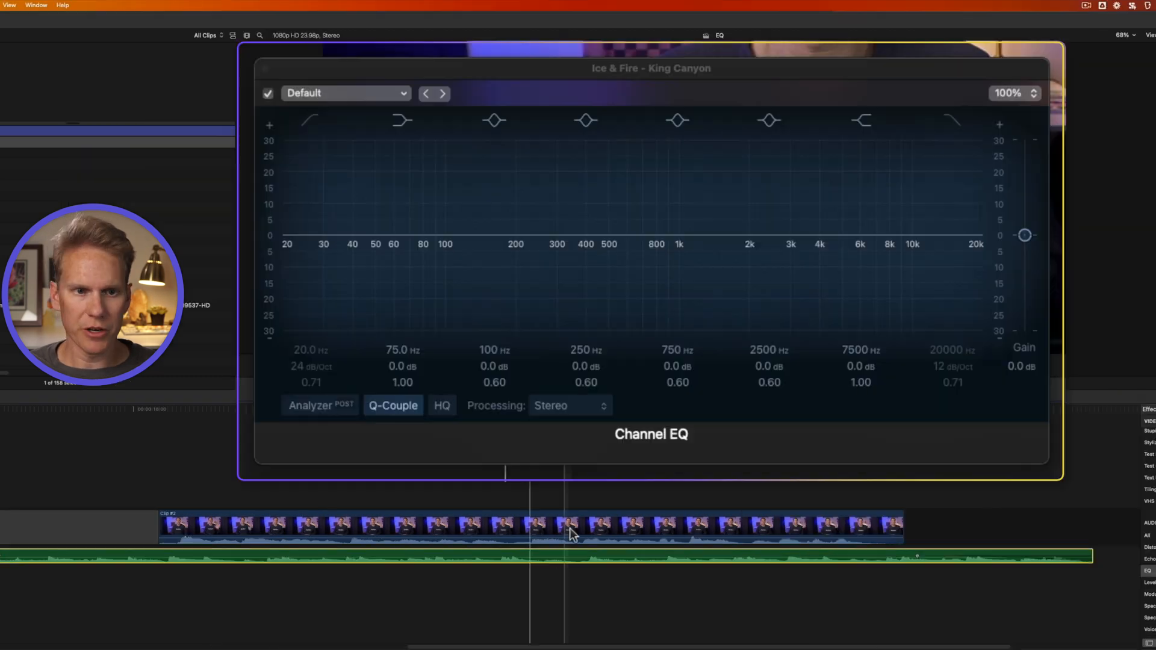
click(677, 120)
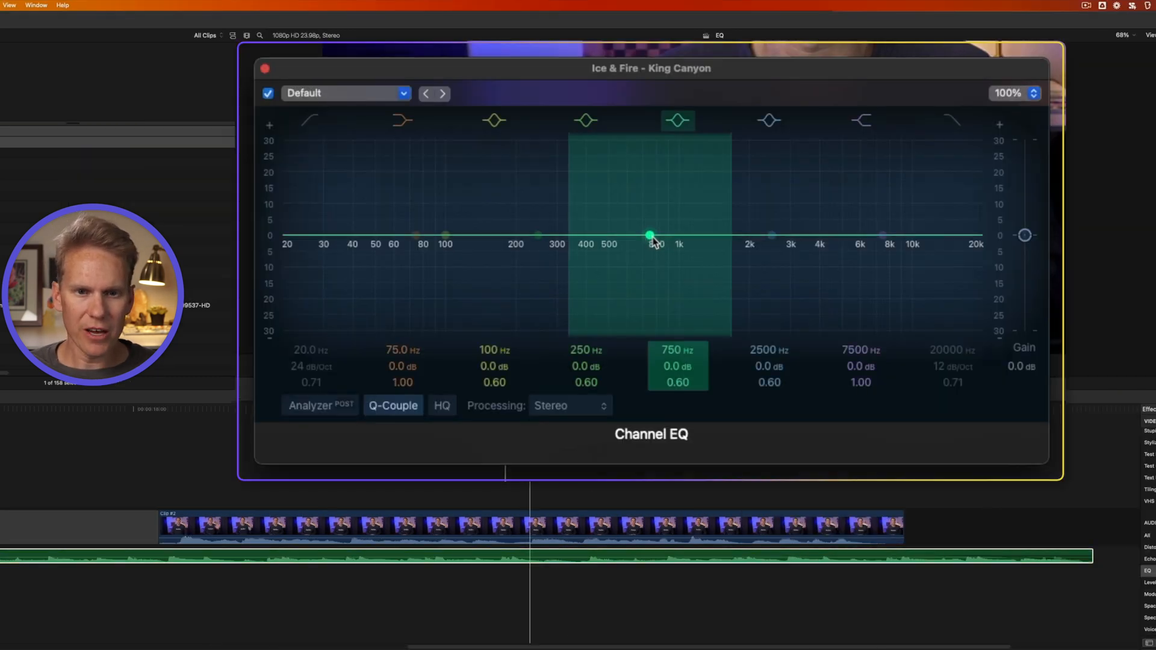
drag(649, 236, 650, 258)
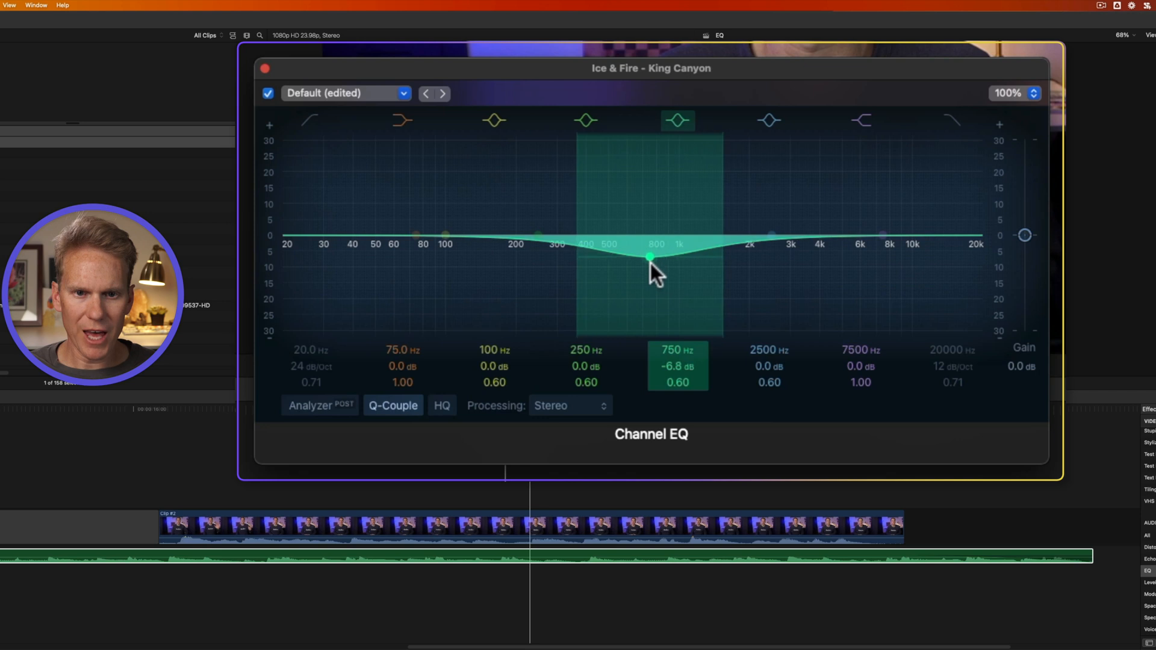
drag(649, 258, 649, 289)
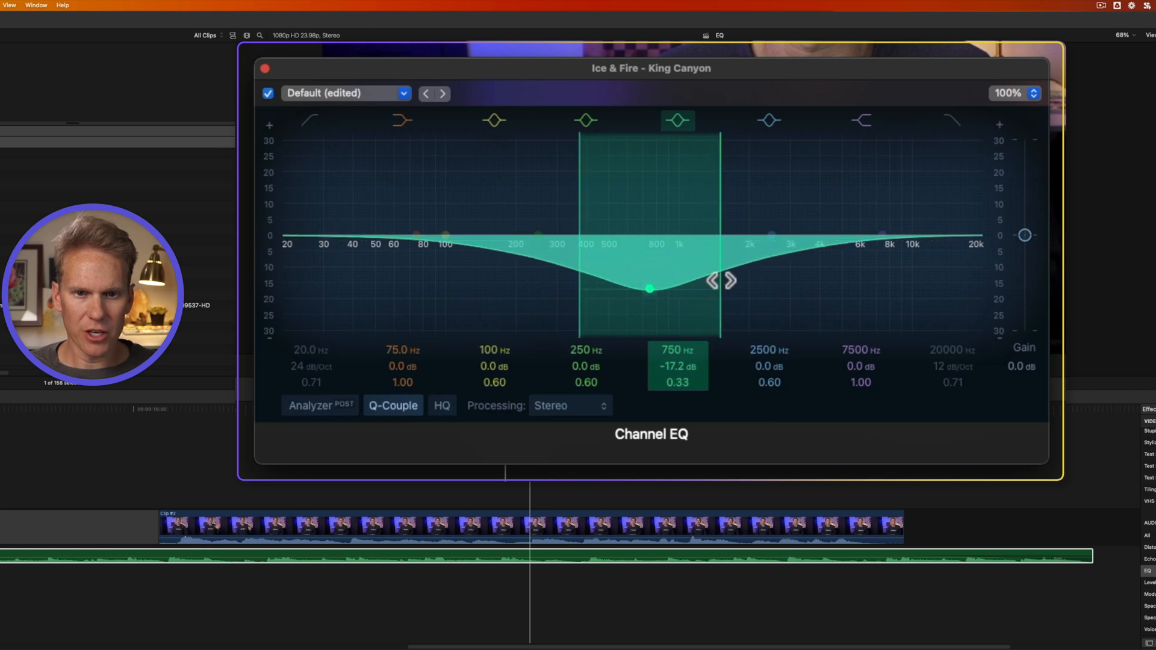
click(494, 119)
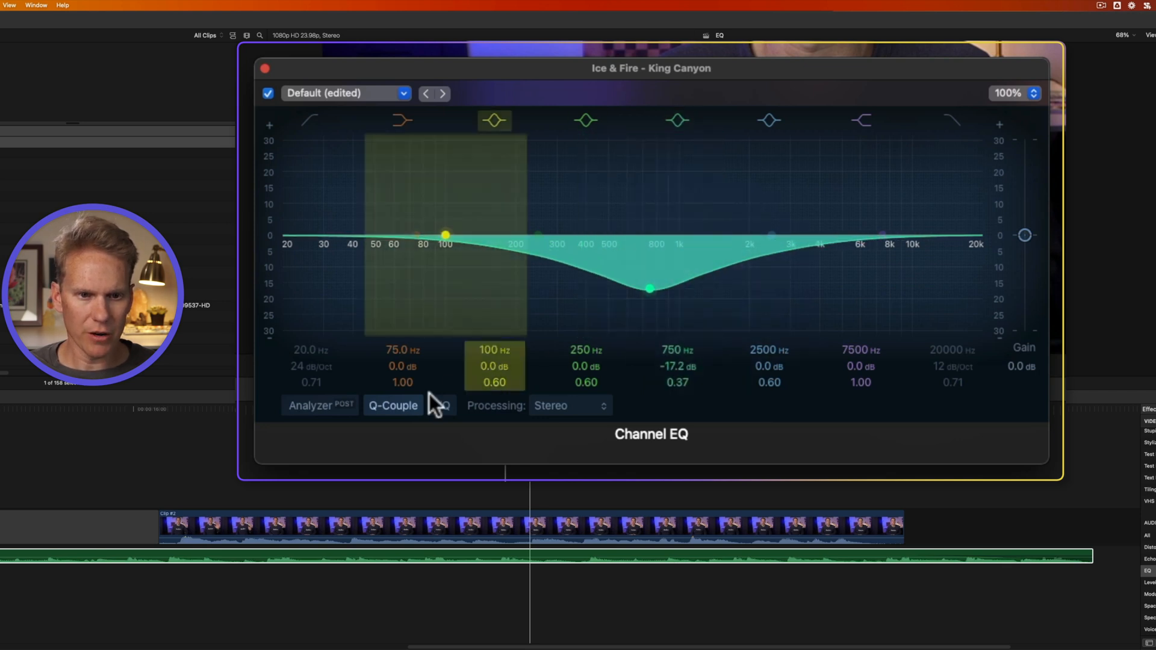